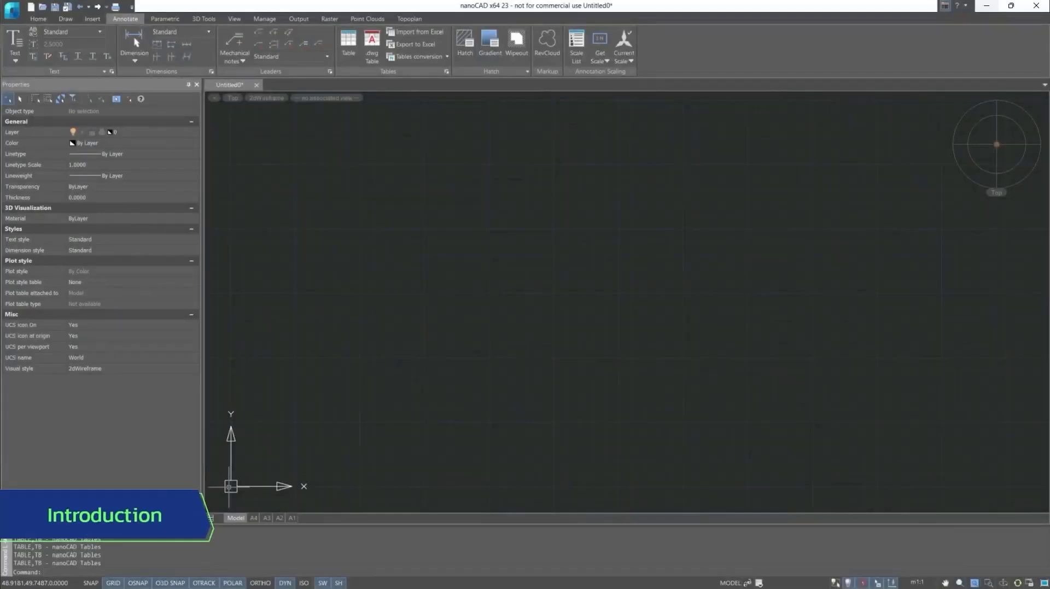
mouse_move(247, 412)
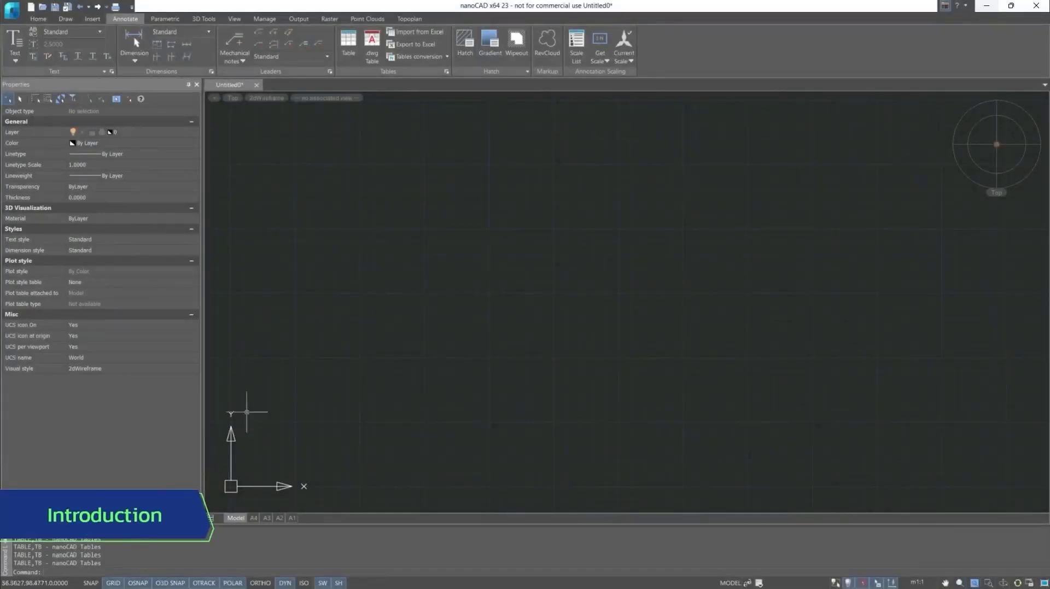
Start a new table from the Annotate ribbon, showing the Create table dialog.
click(347, 41)
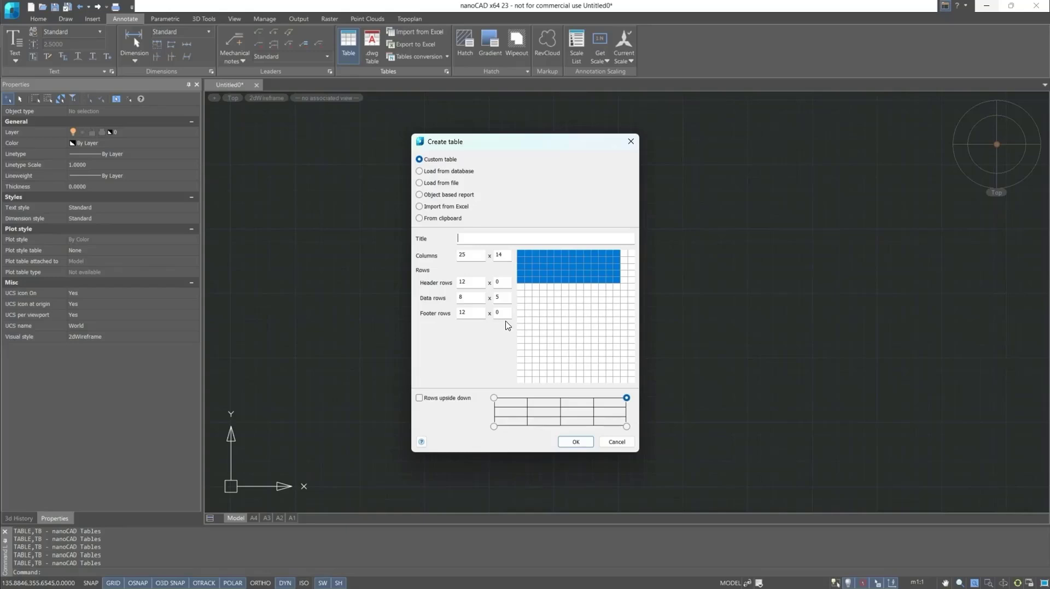
Switch to Load from database and pick Tables > Table templates > List of openings.
click(419, 170)
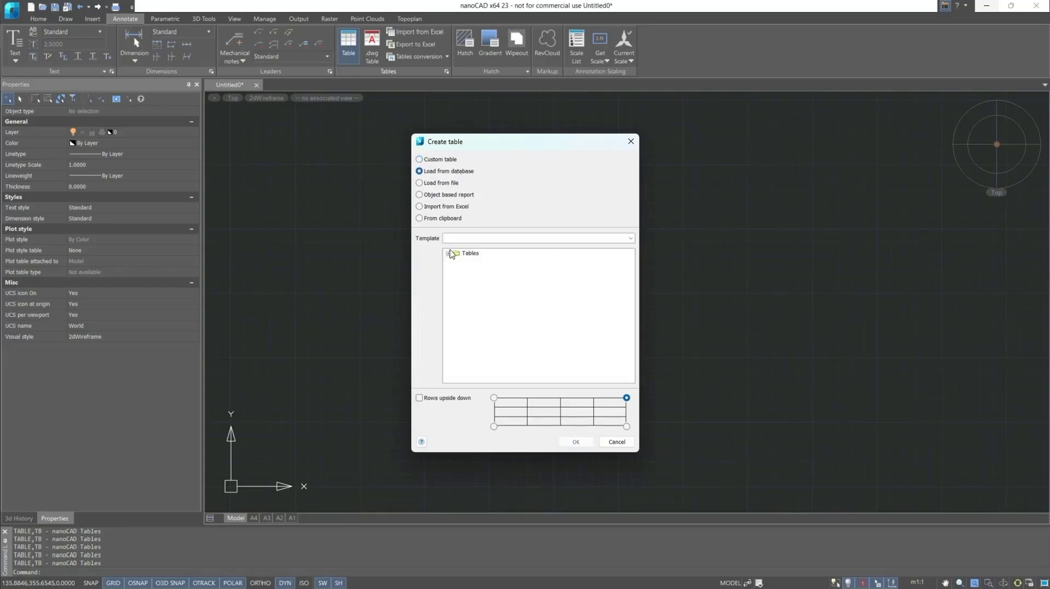
click(448, 254)
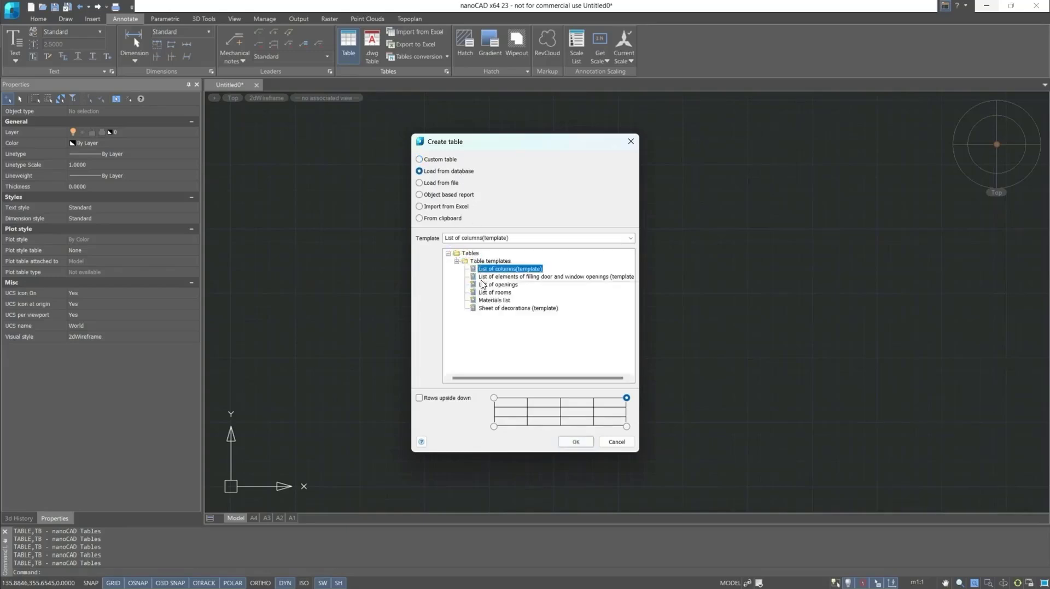
click(498, 284)
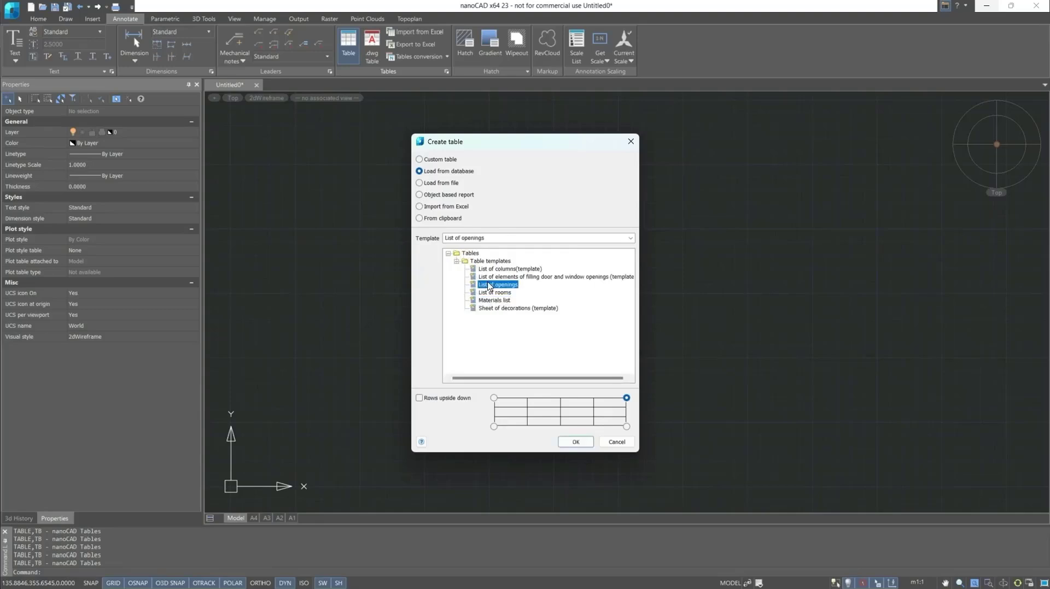
mouse_move(458, 286)
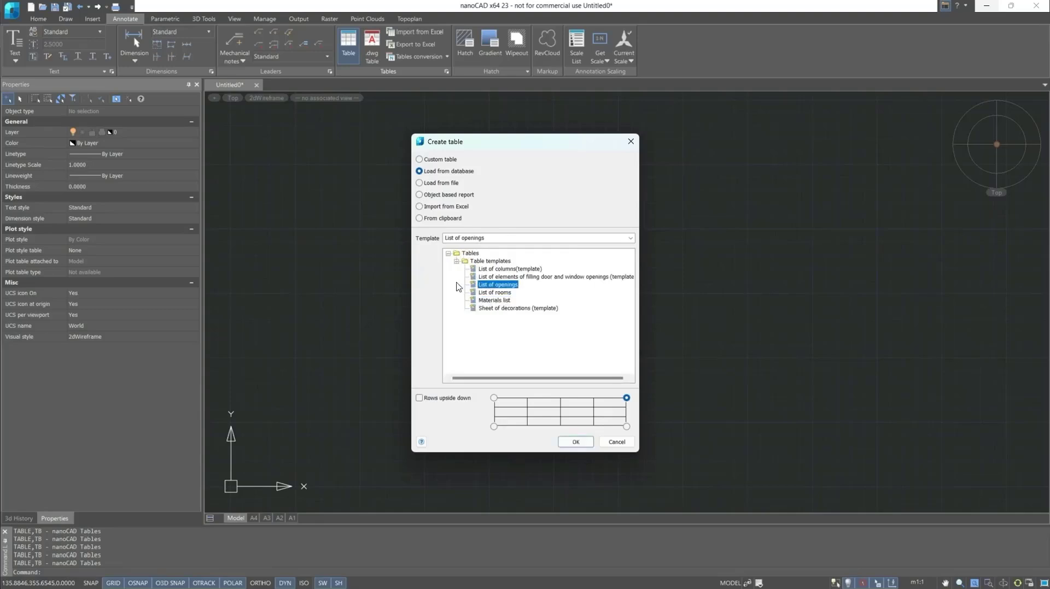
Switch to Load from file and choose Excel table.xlsx as the source workbook.
click(419, 183)
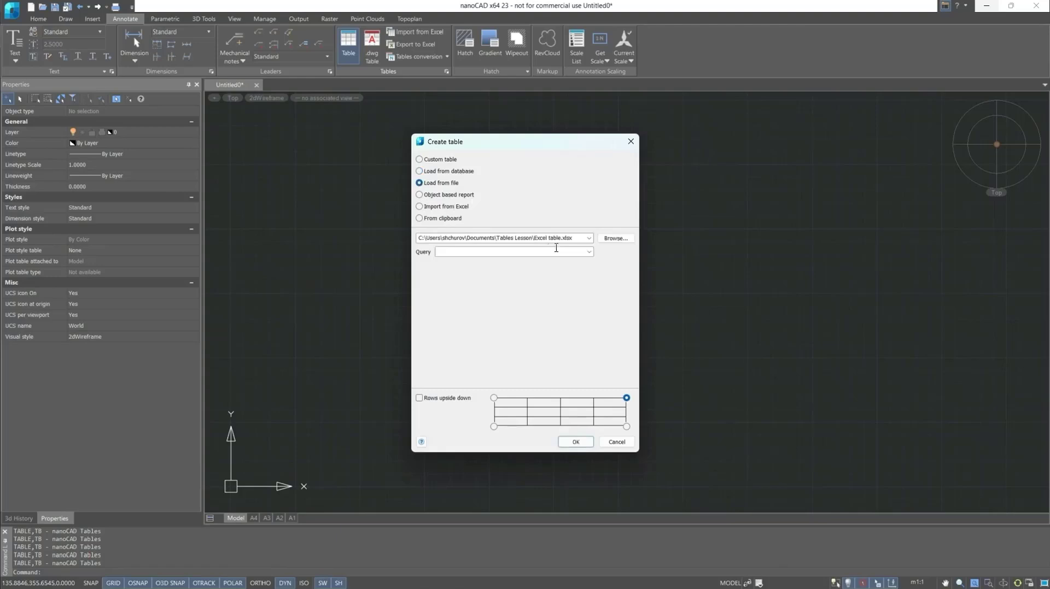
click(613, 238)
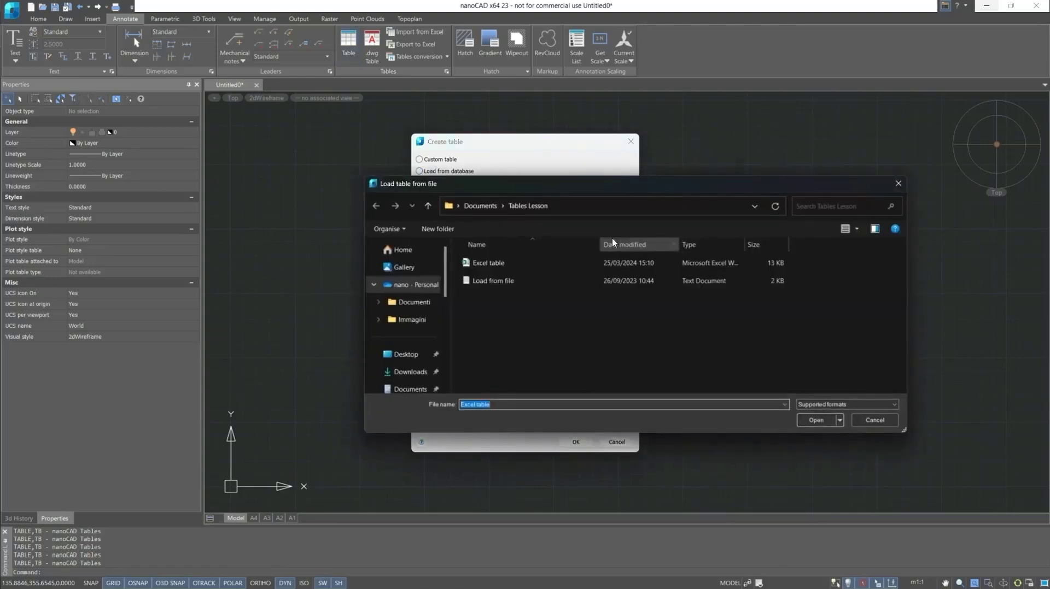
click(488, 262)
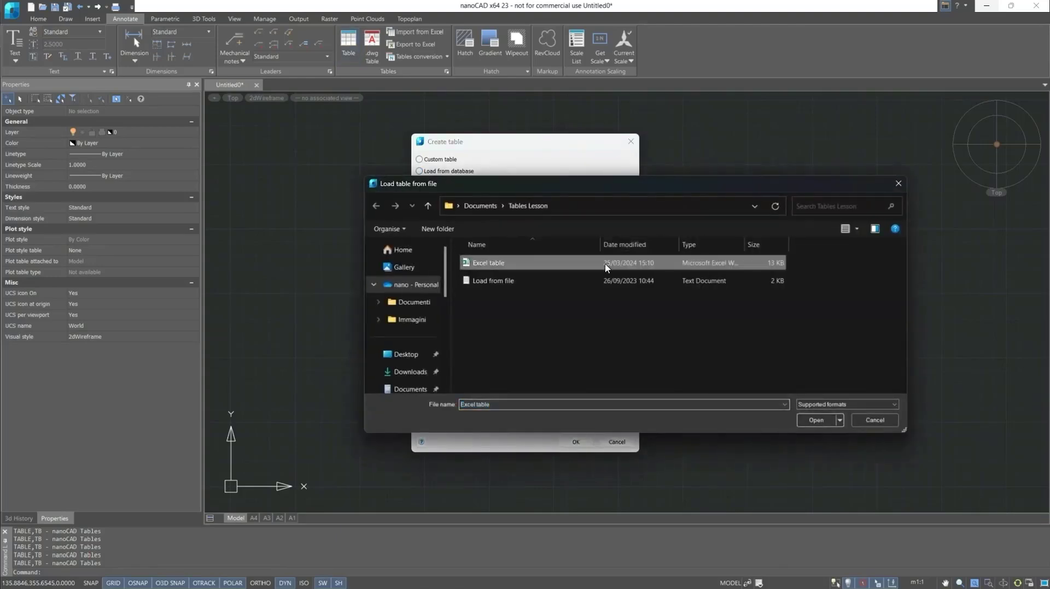
click(816, 420)
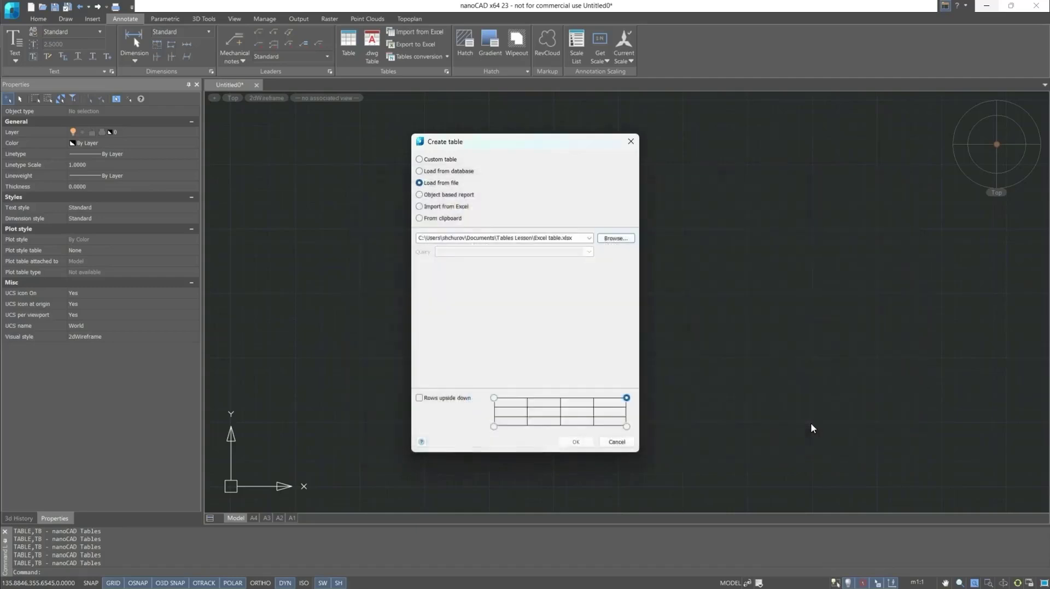
Select the Specification (A1:B15) range and create the table in the drawing.
click(589, 252)
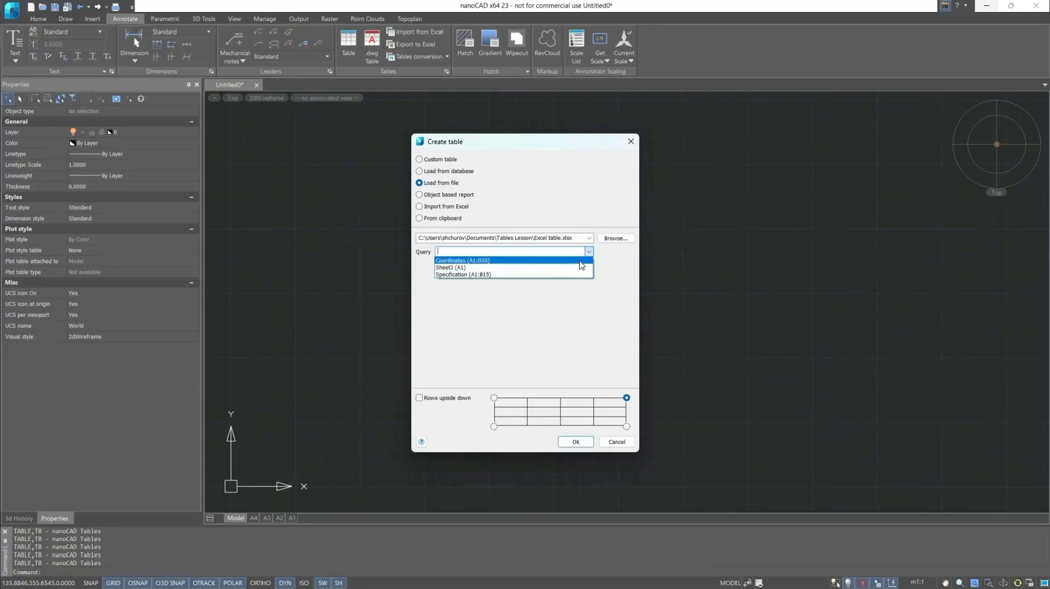
click(463, 274)
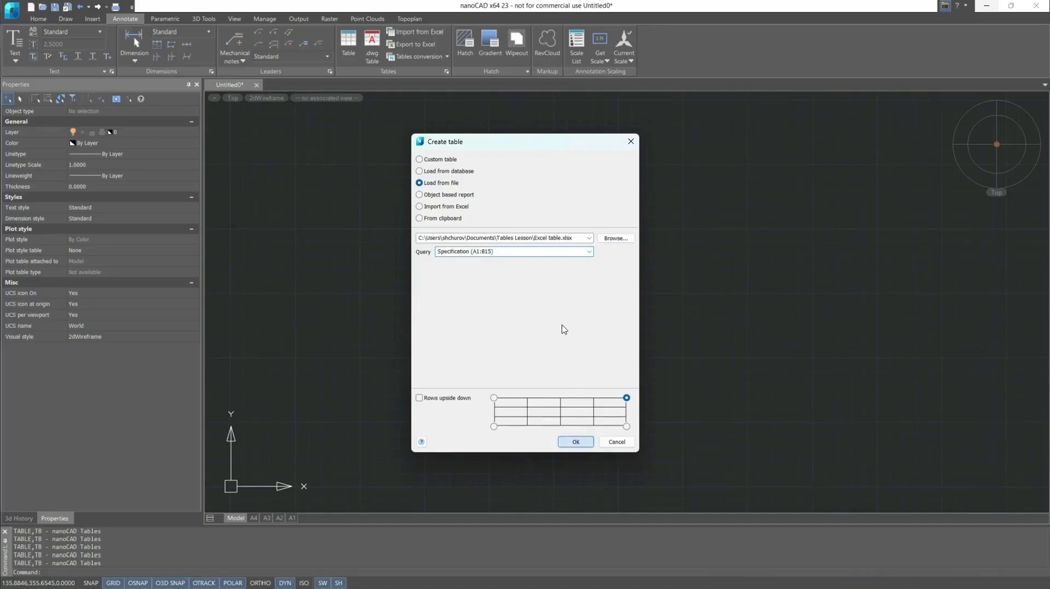
click(574, 442)
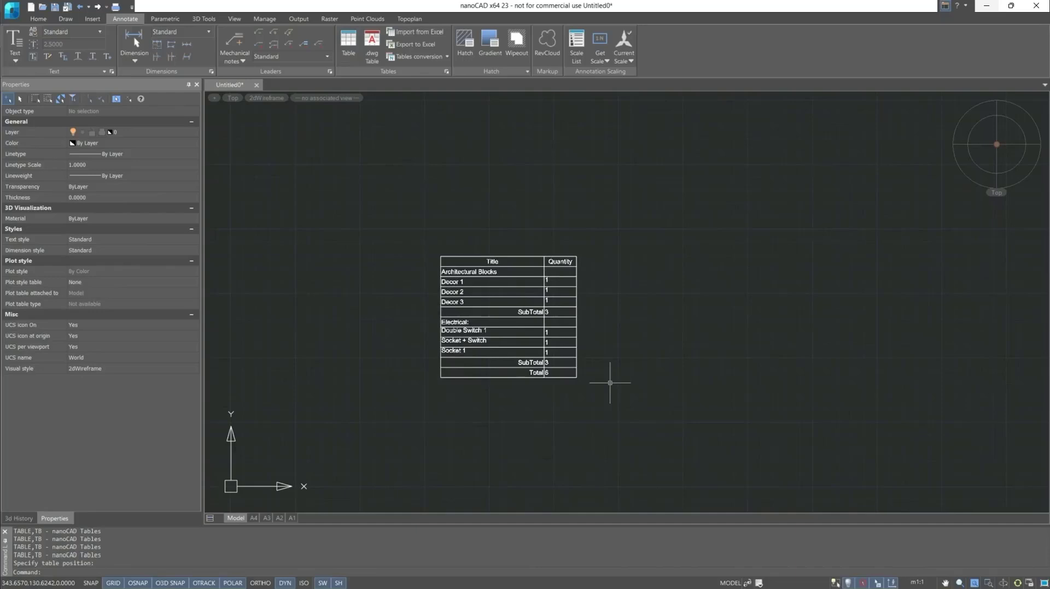
Step through Object based report and Import from Excel to From clipboard, anchored top-left.
click(348, 41)
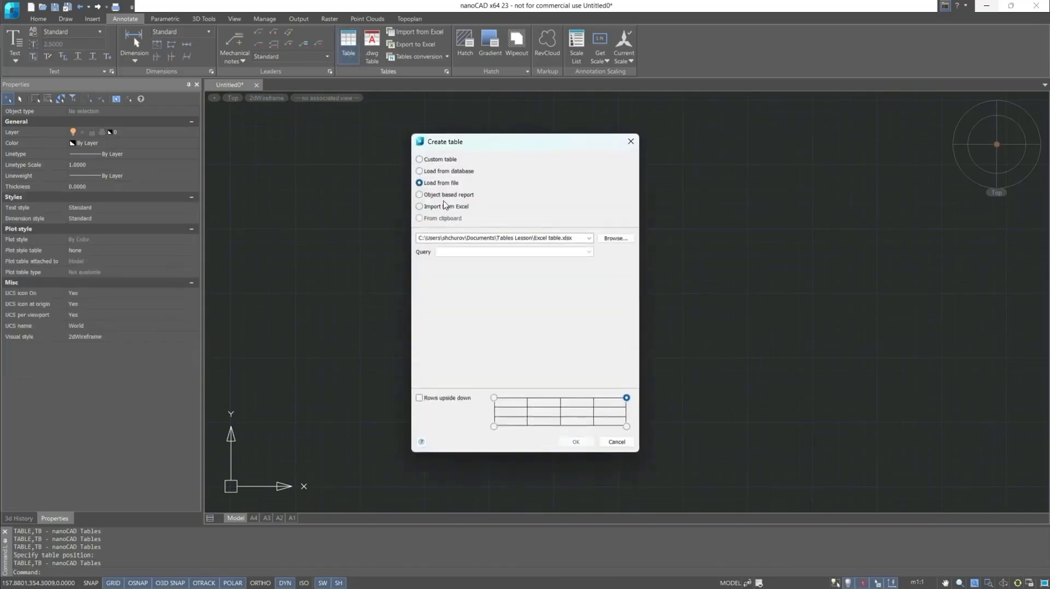
click(419, 195)
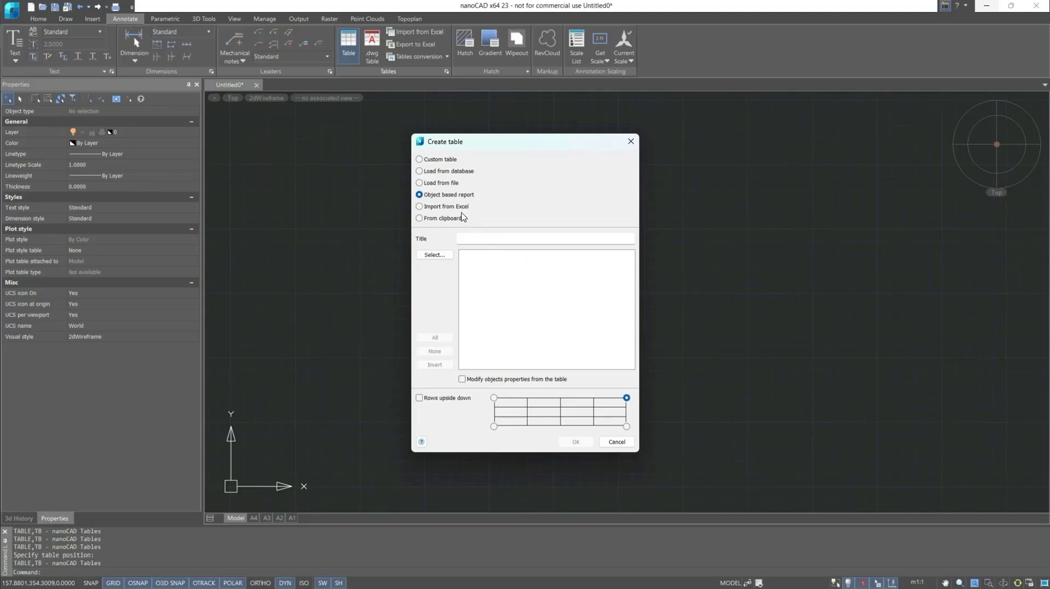
click(420, 207)
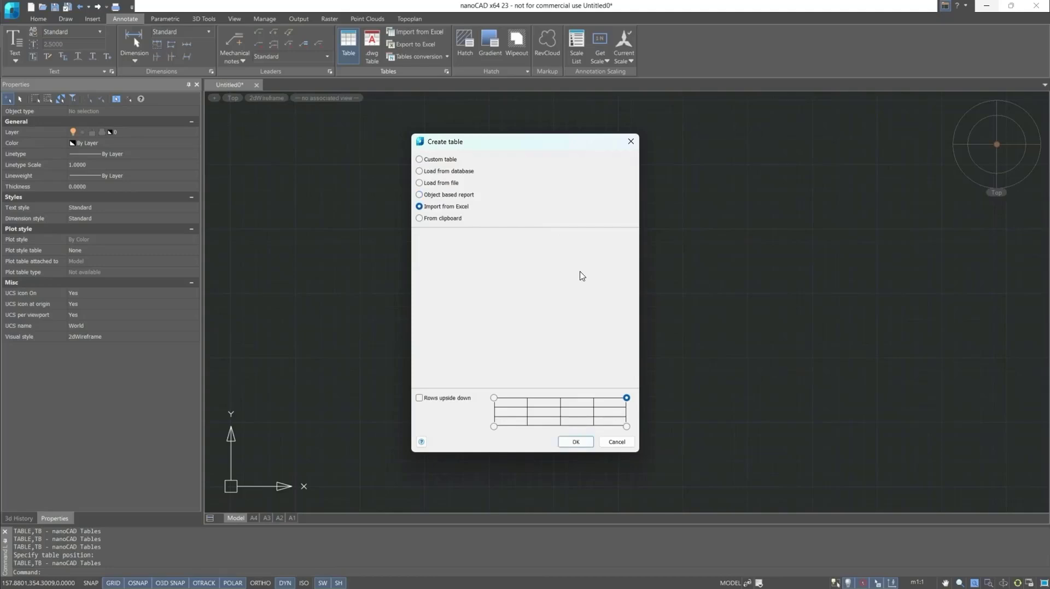
click(419, 218)
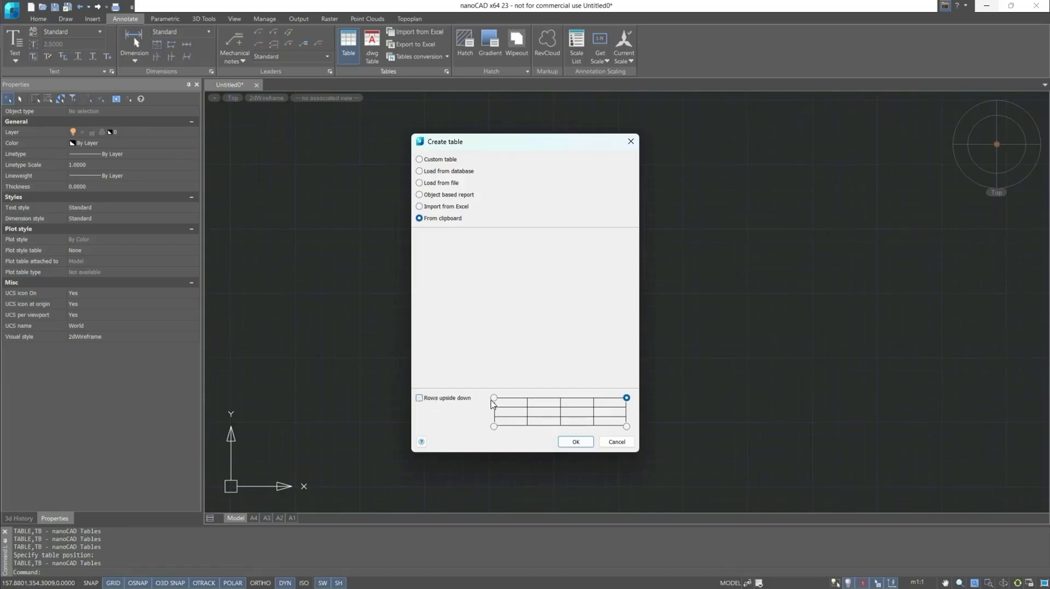
click(493, 426)
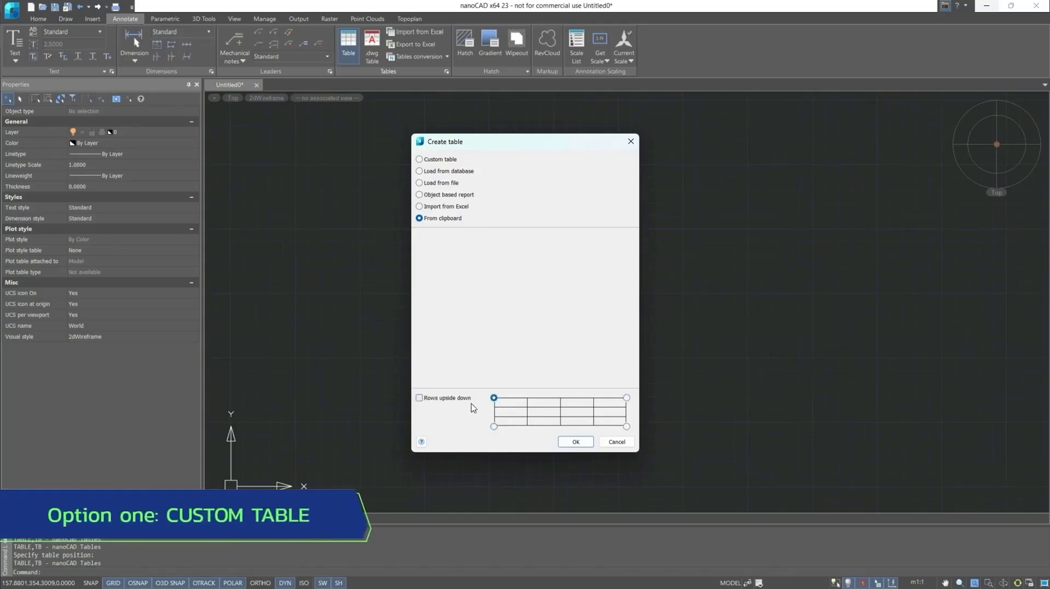
Create a custom table titled 'Custom Table' with 6 columns and 8 rows, placed right of the specification.
click(419, 160)
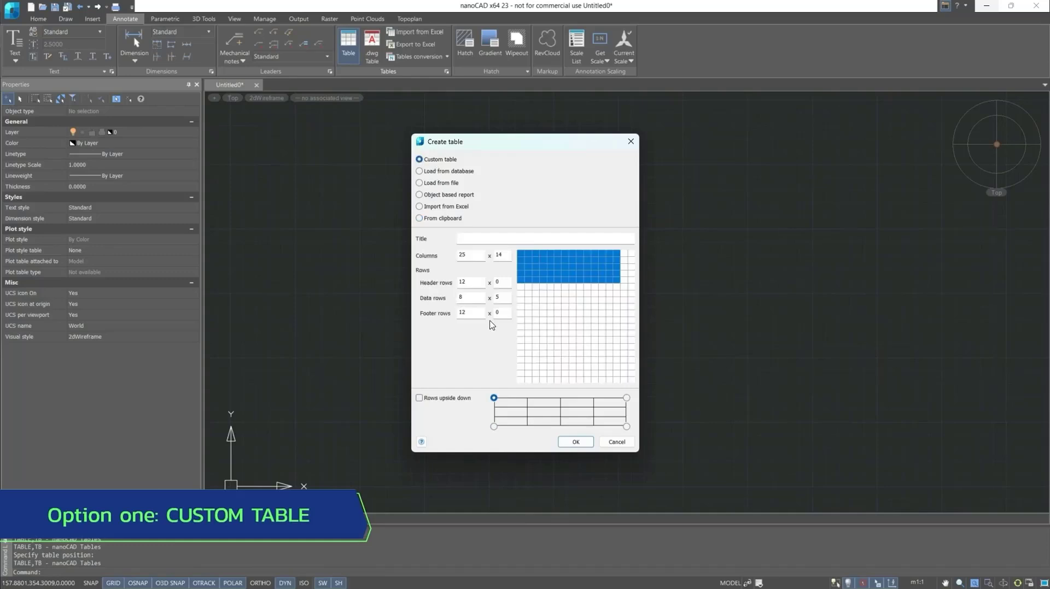
click(542, 238)
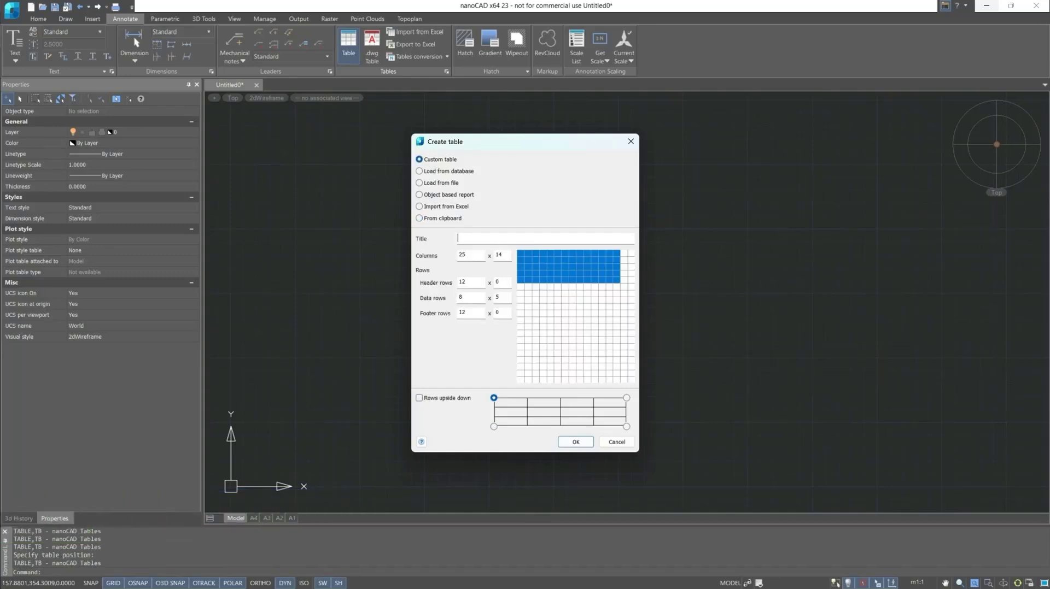
text(Custom Table)
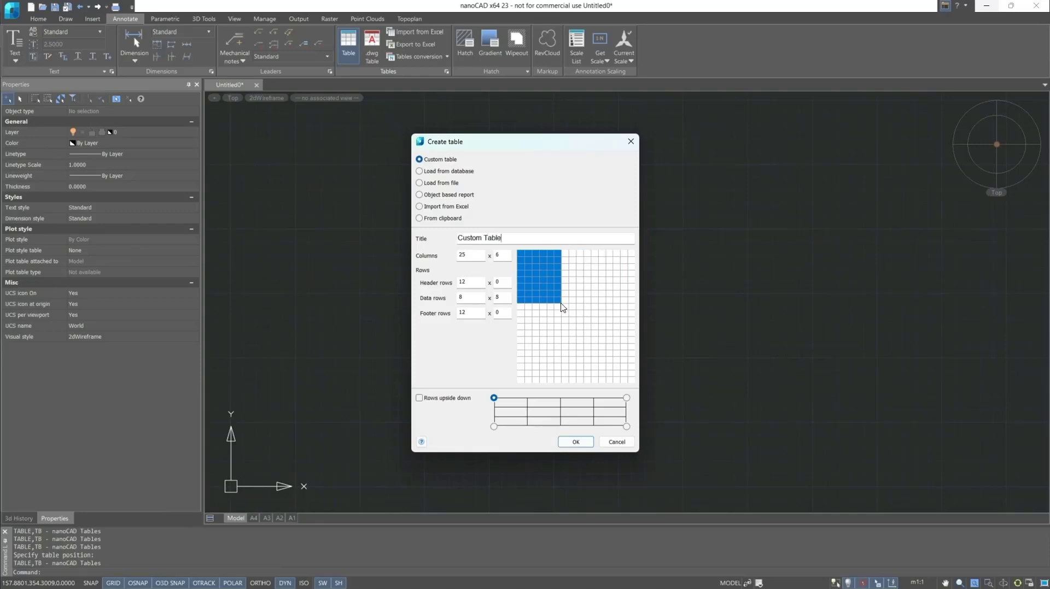
click(574, 441)
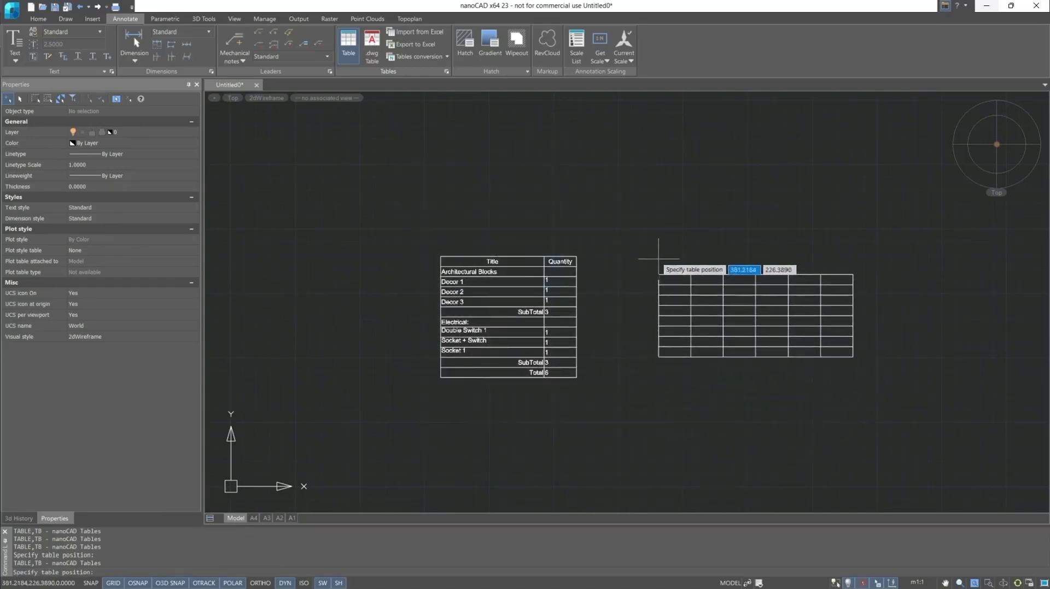
click(609, 284)
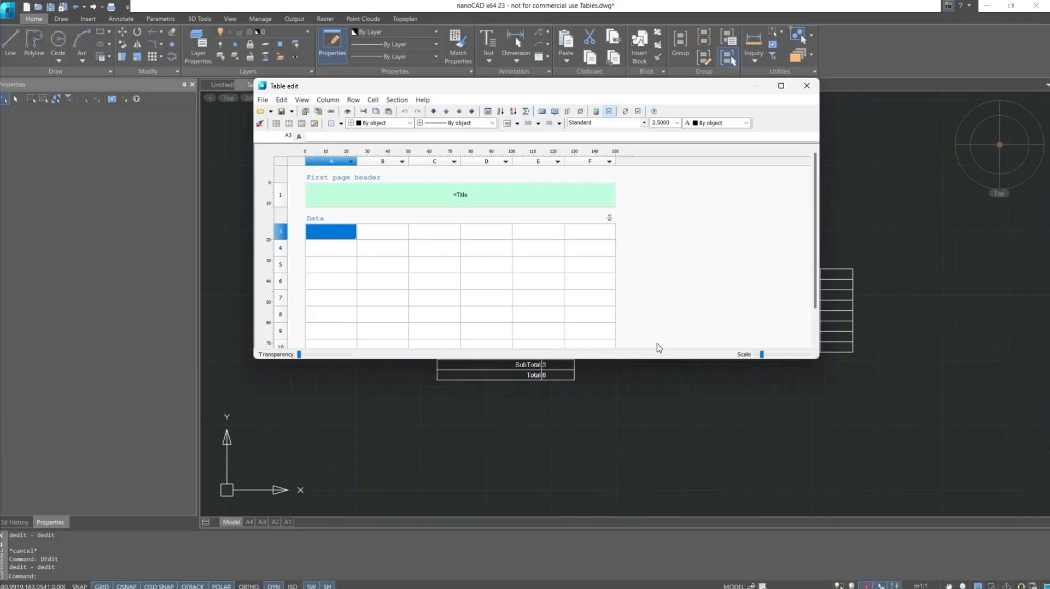
mouse_move(510, 134)
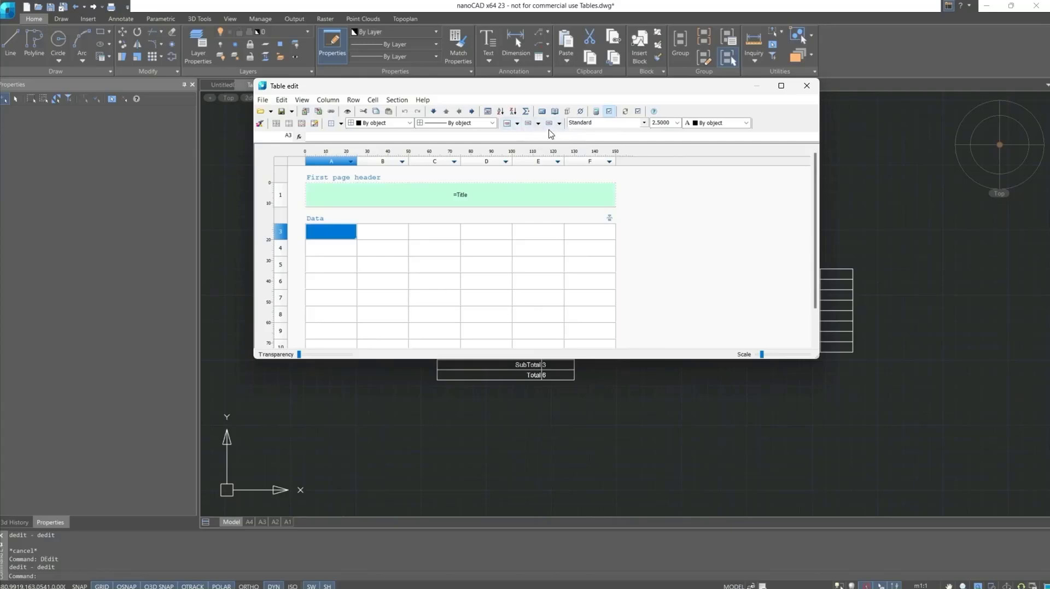
mouse_move(667, 136)
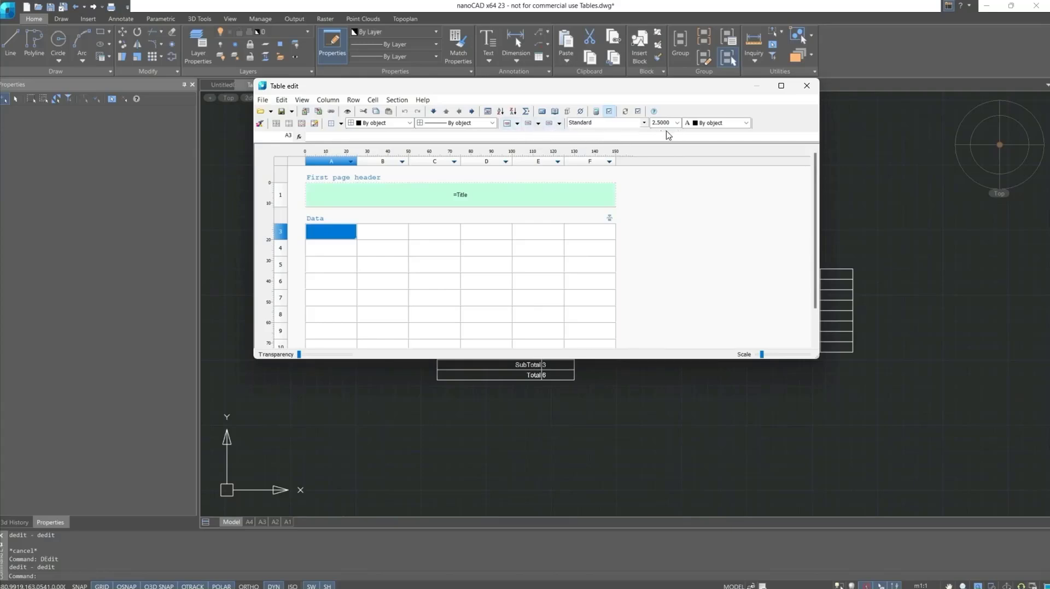
mouse_move(420, 122)
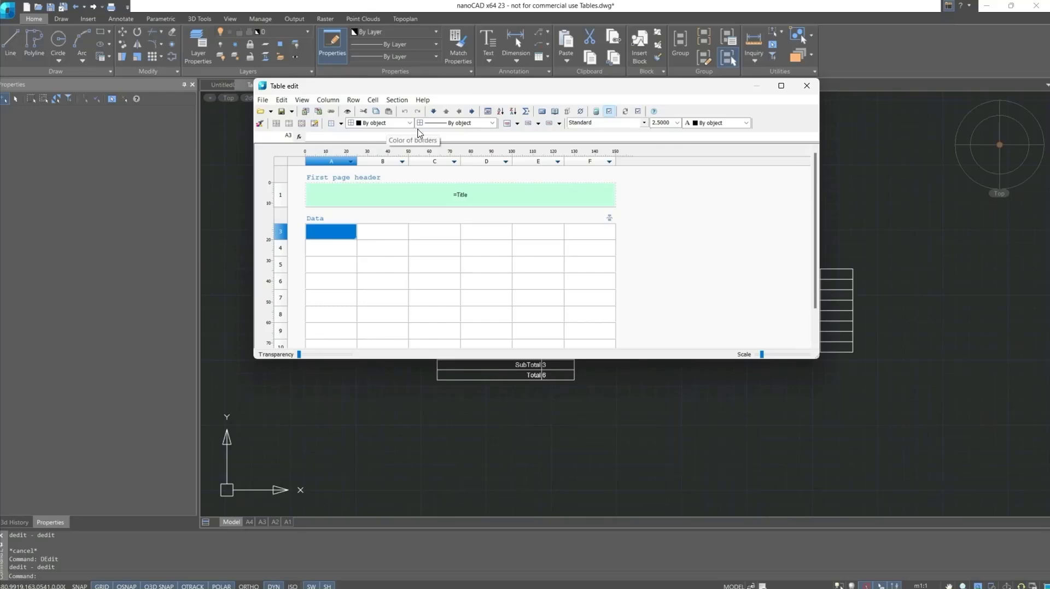
mouse_move(432, 138)
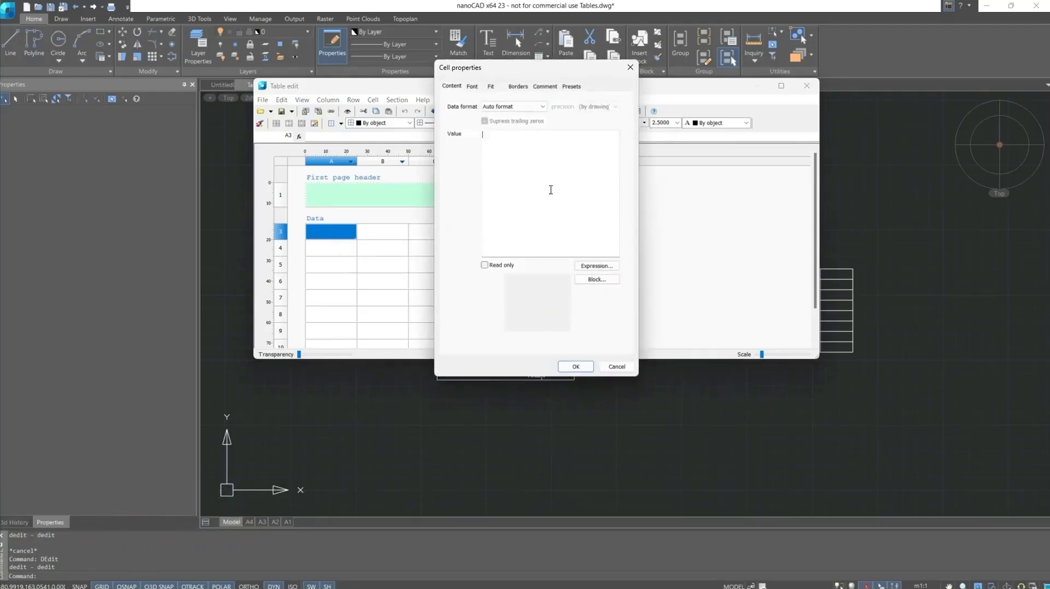
click(542, 106)
text(123)
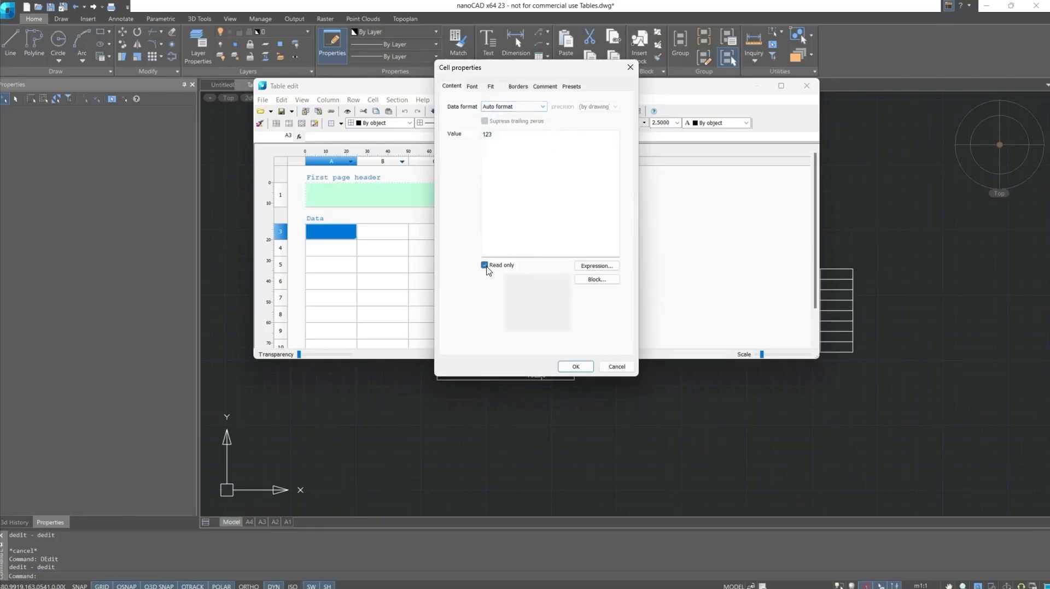
click(485, 265)
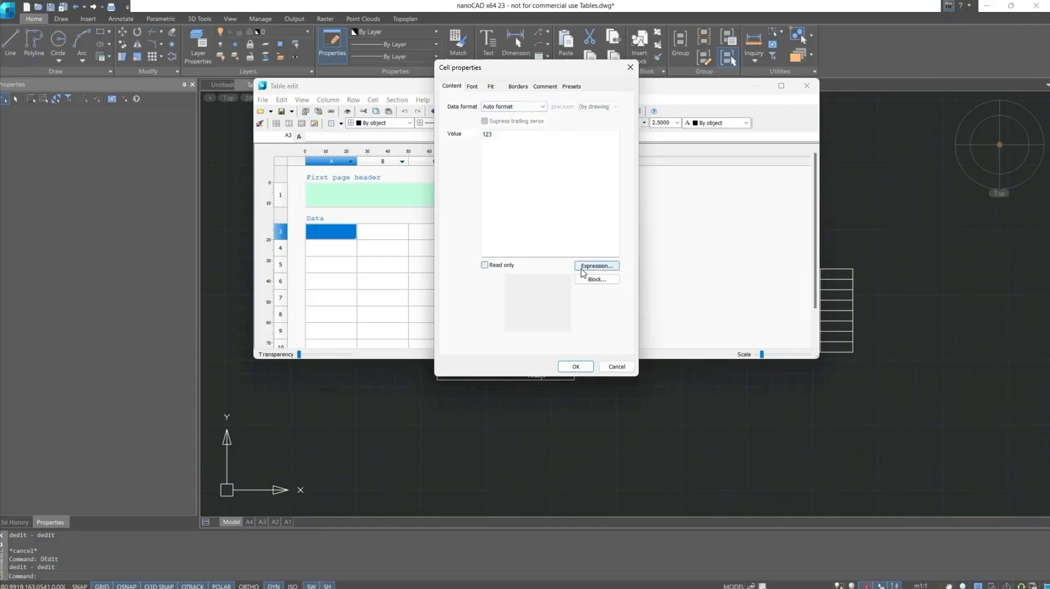
click(594, 266)
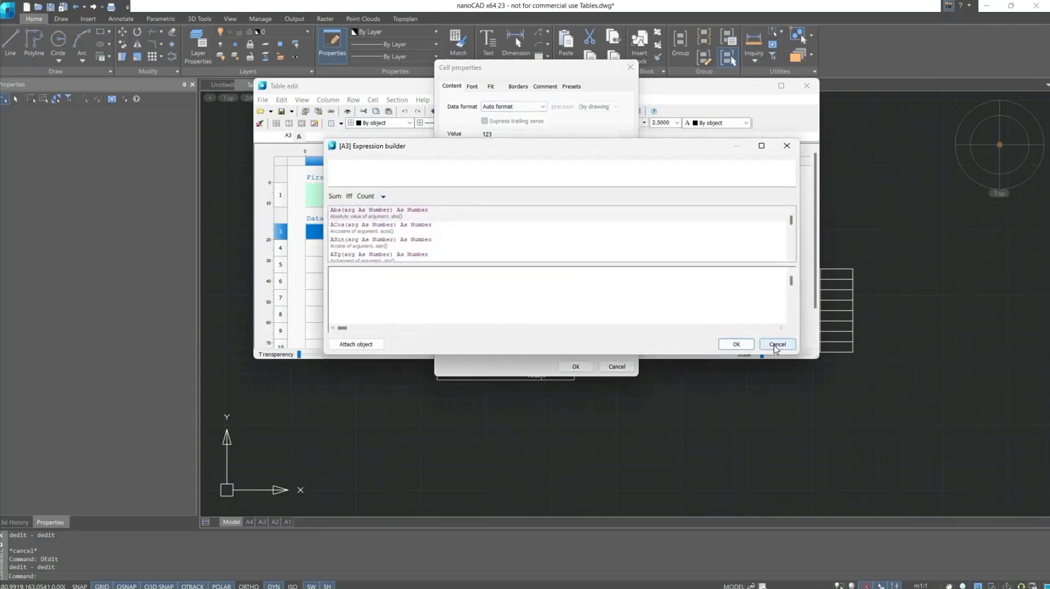
click(776, 345)
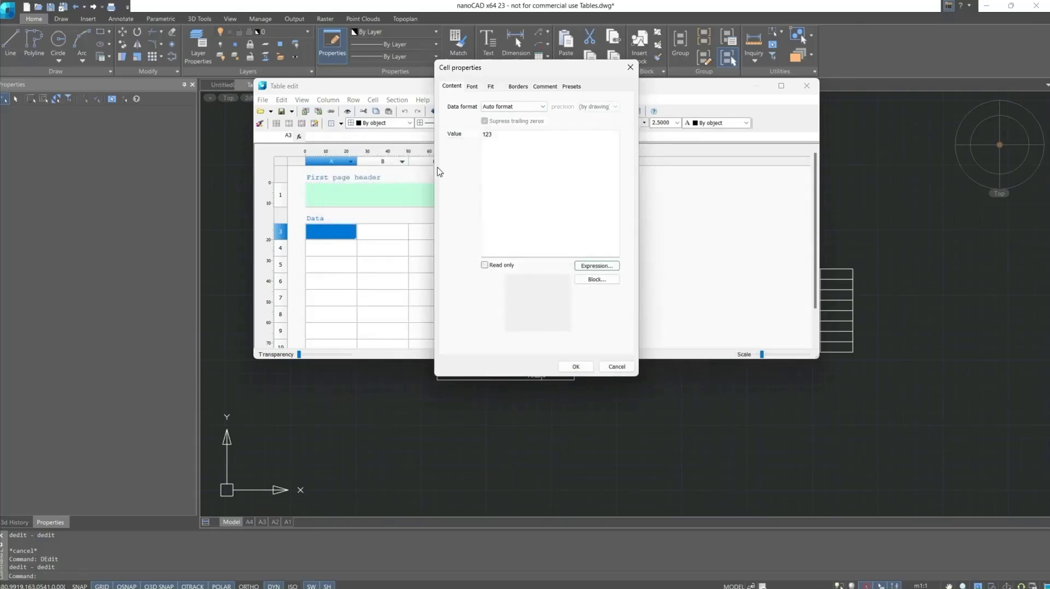
Review Font, Fit and Borders settings, then enter comment 321 for cell A3.
click(472, 86)
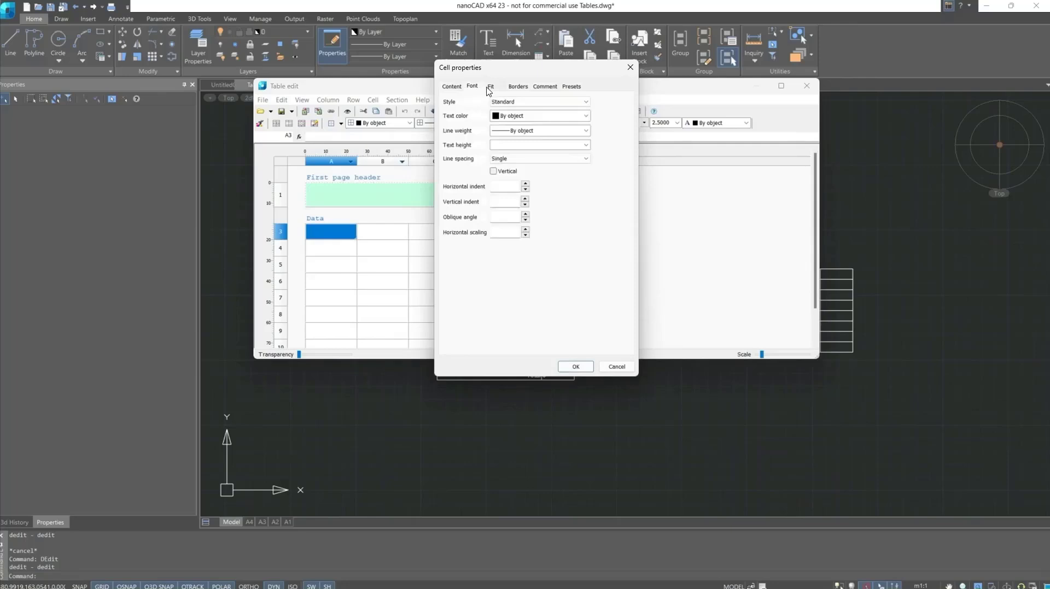
click(490, 87)
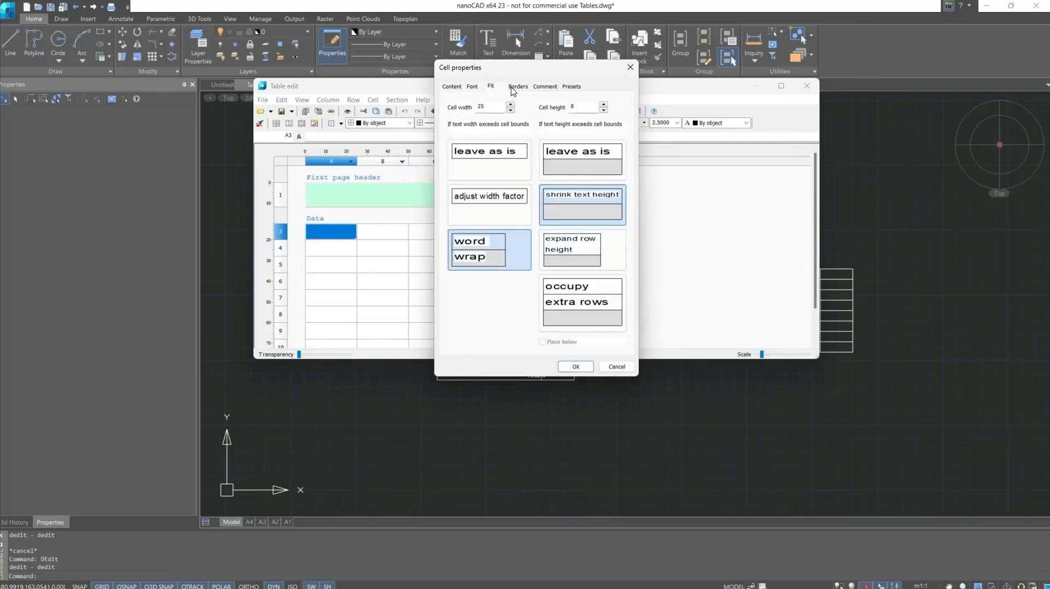
click(517, 87)
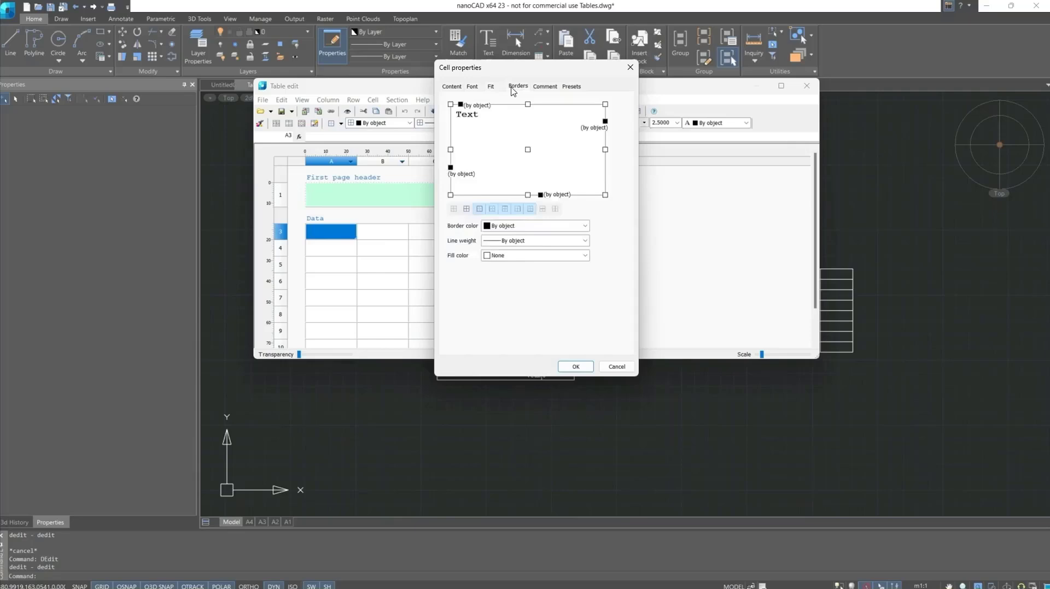
click(545, 86)
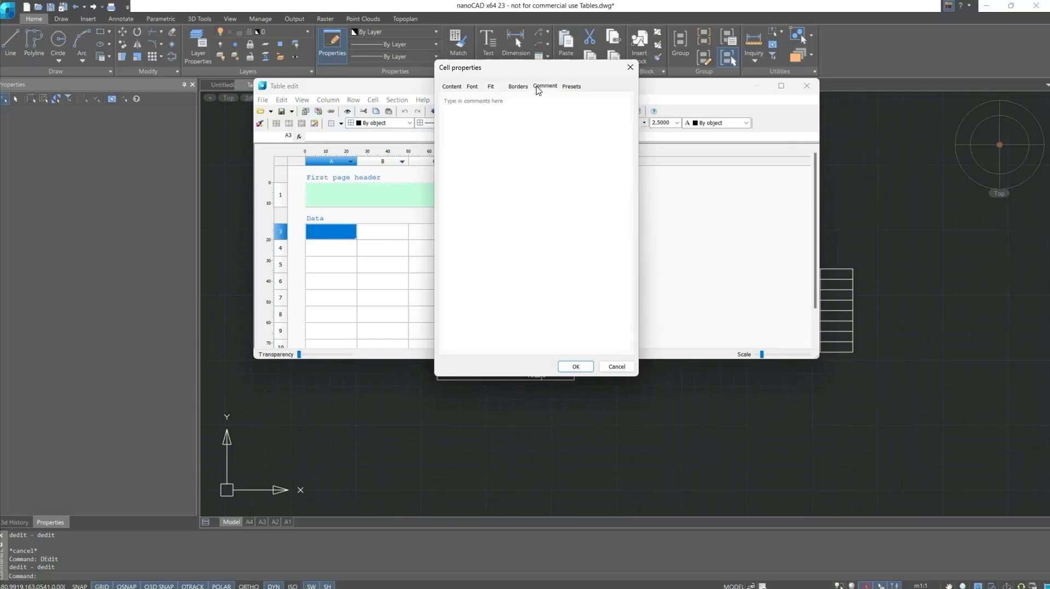
click(528, 105)
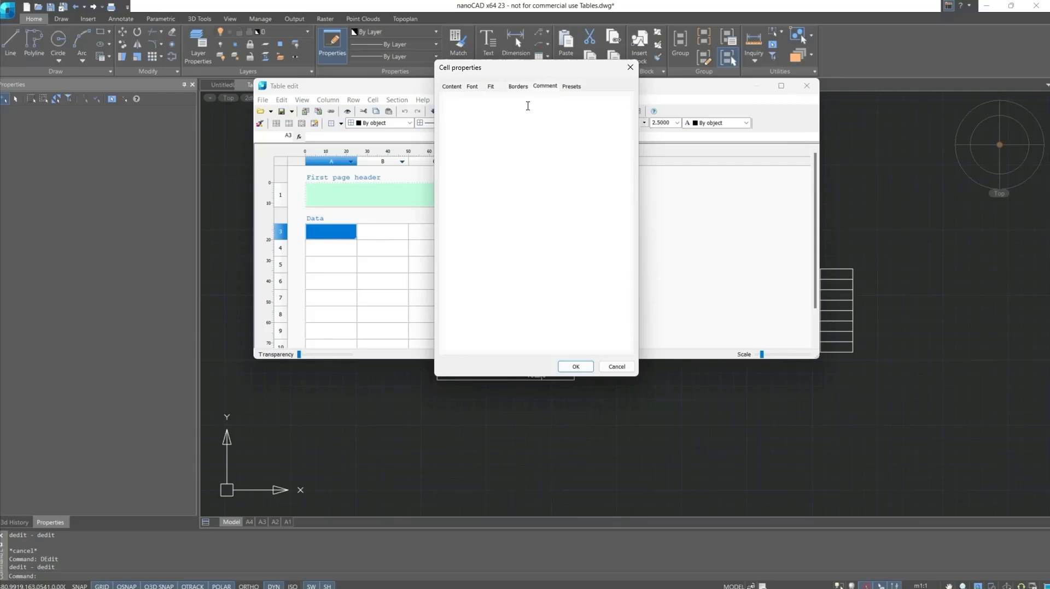
text(321)
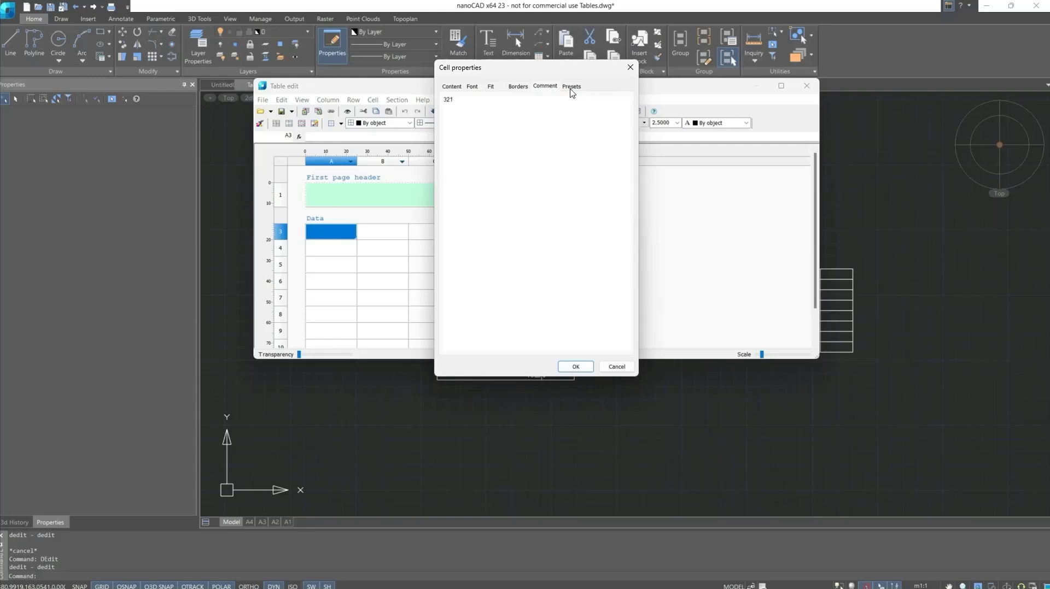
Check the Presets and confirm the cell properties for A3.
click(571, 85)
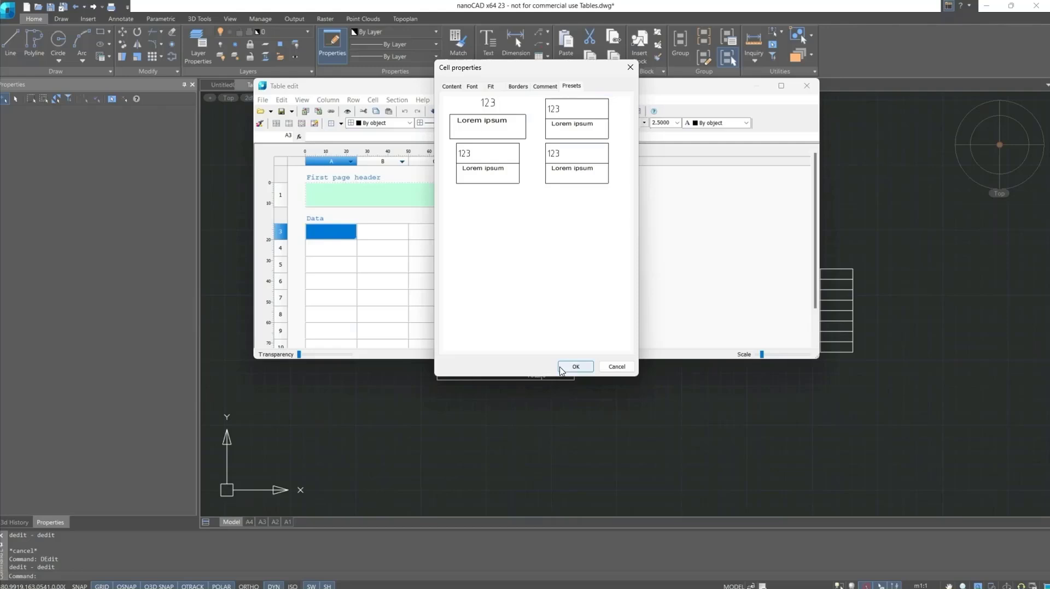
click(575, 366)
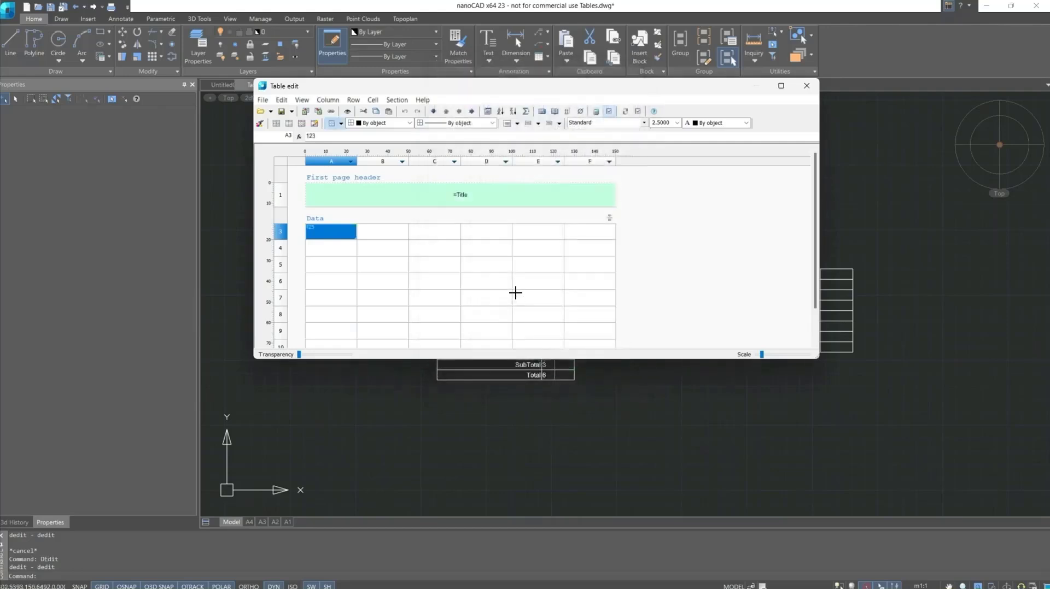
right_click(329, 243)
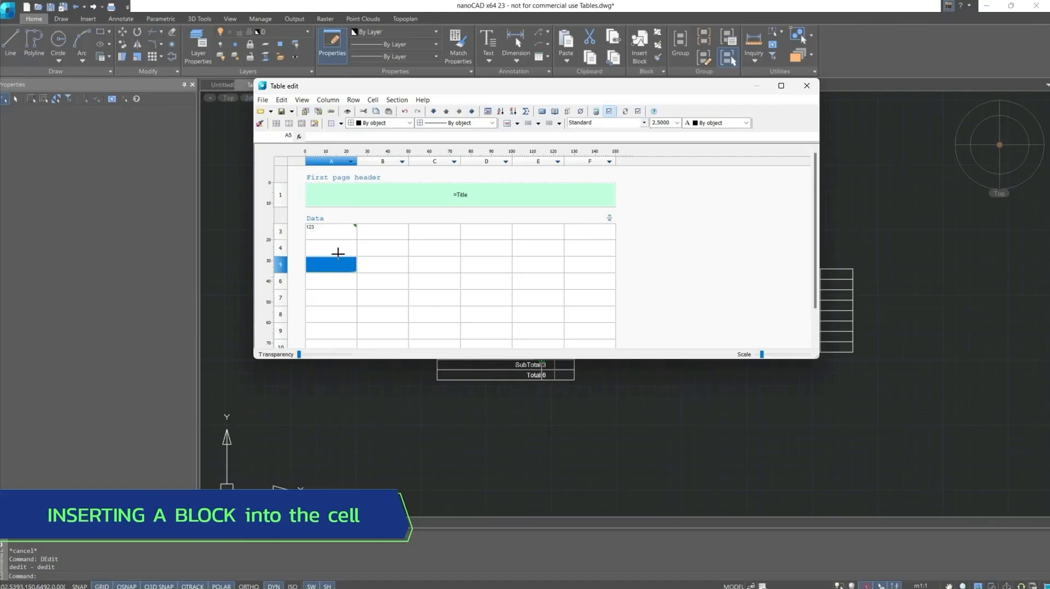
Set cell A4's properties to hold the Terminal (3D) block and close the editor.
right_click(330, 248)
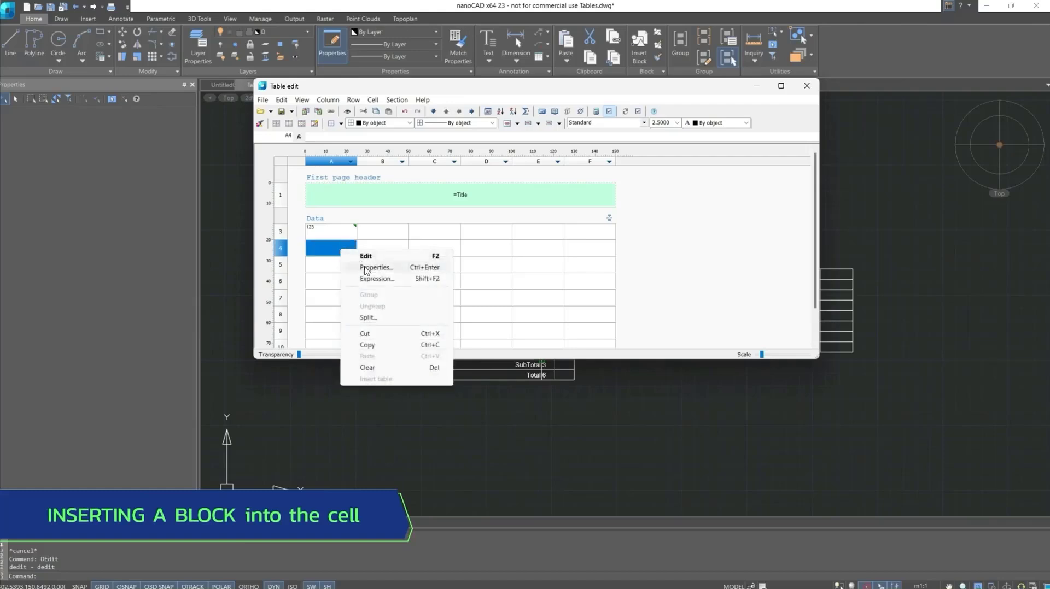
click(376, 267)
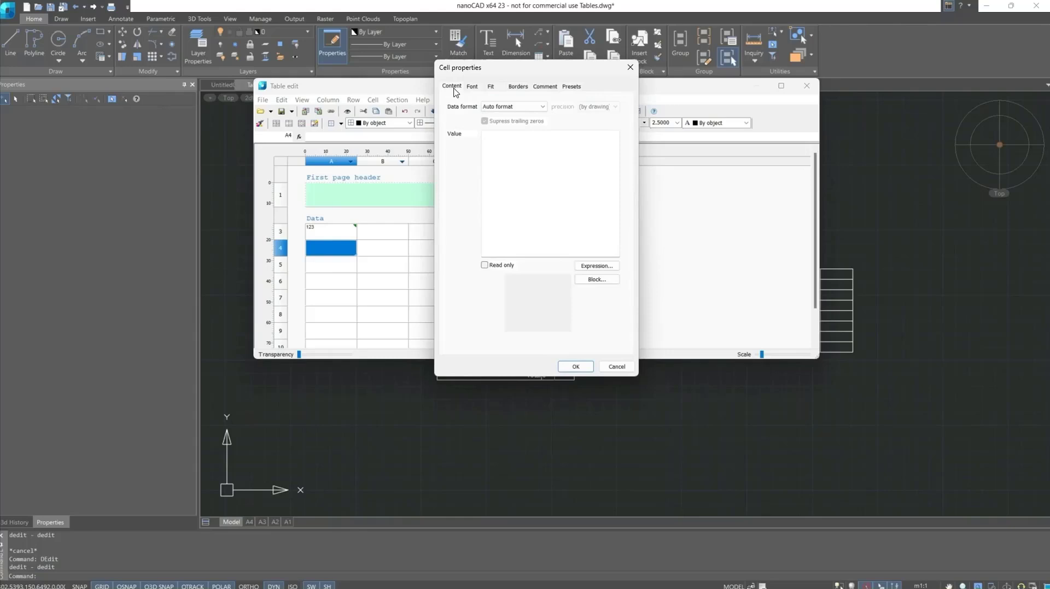
click(595, 279)
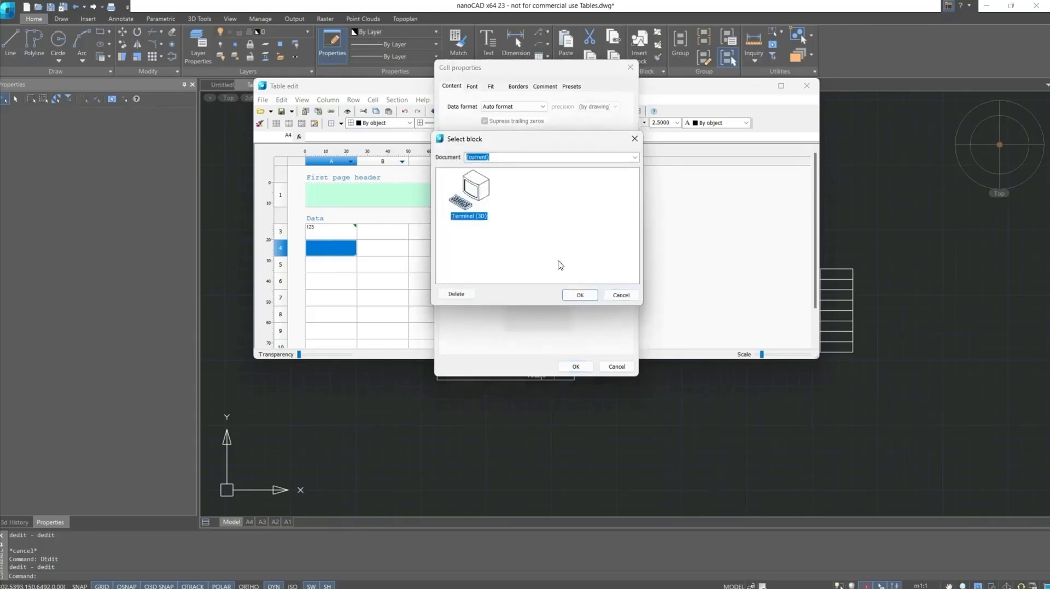
click(578, 295)
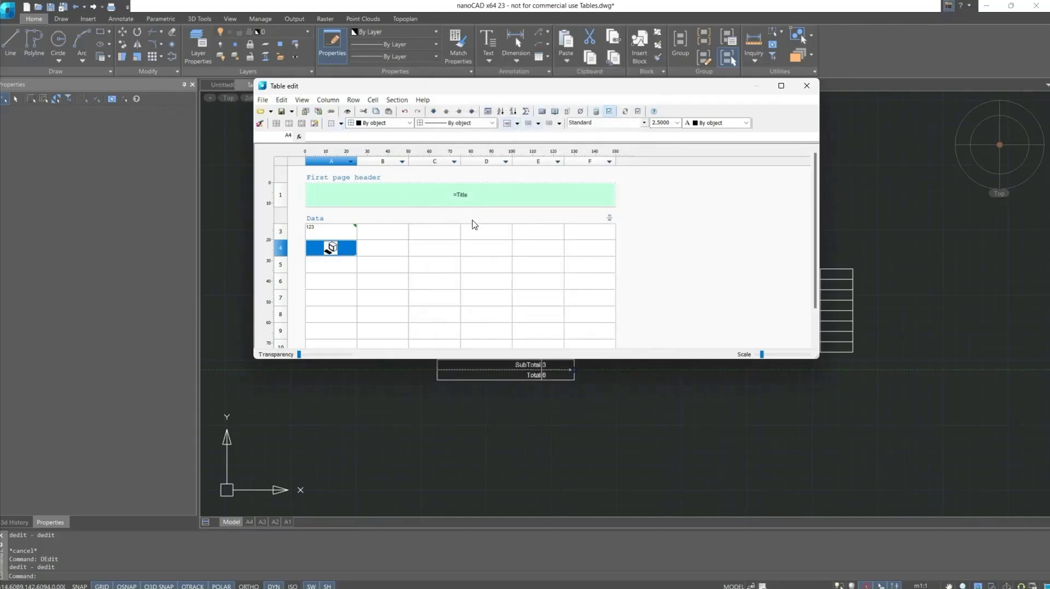
click(806, 85)
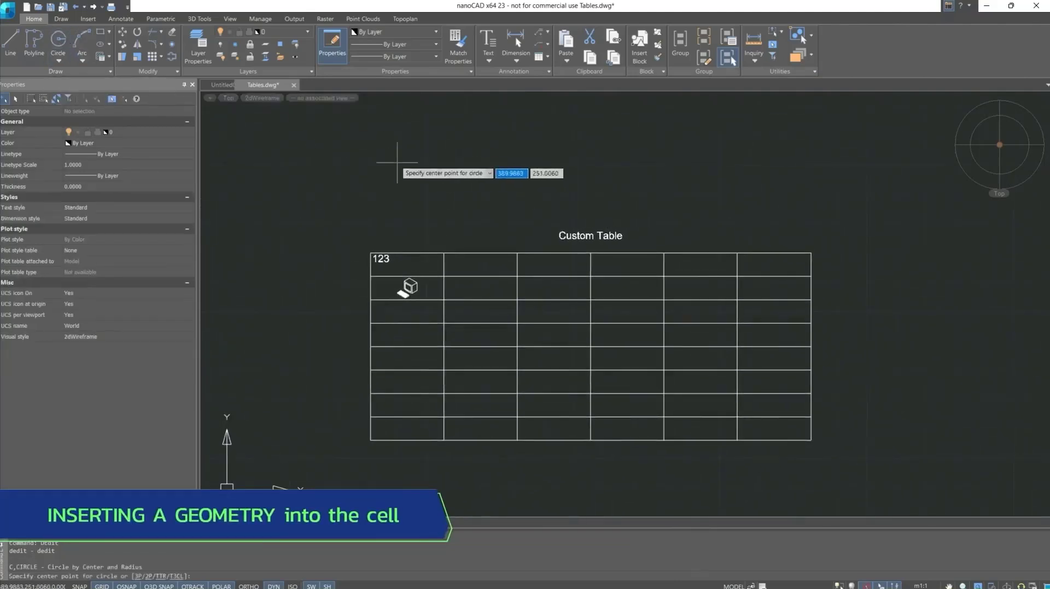
Draw a small circle and insert it as an object into cell A5.
click(401, 173)
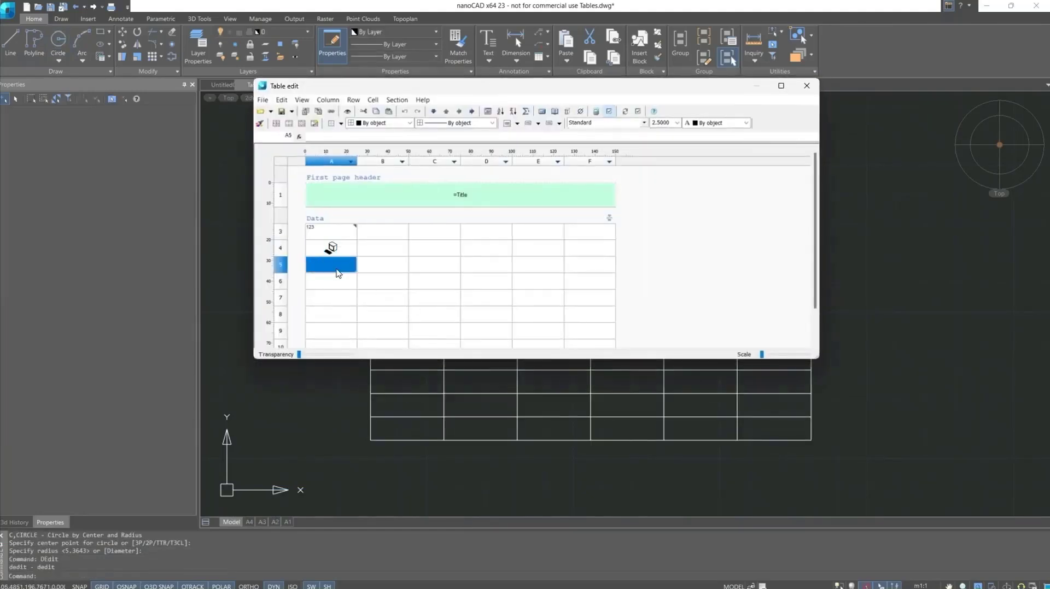
right_click(330, 264)
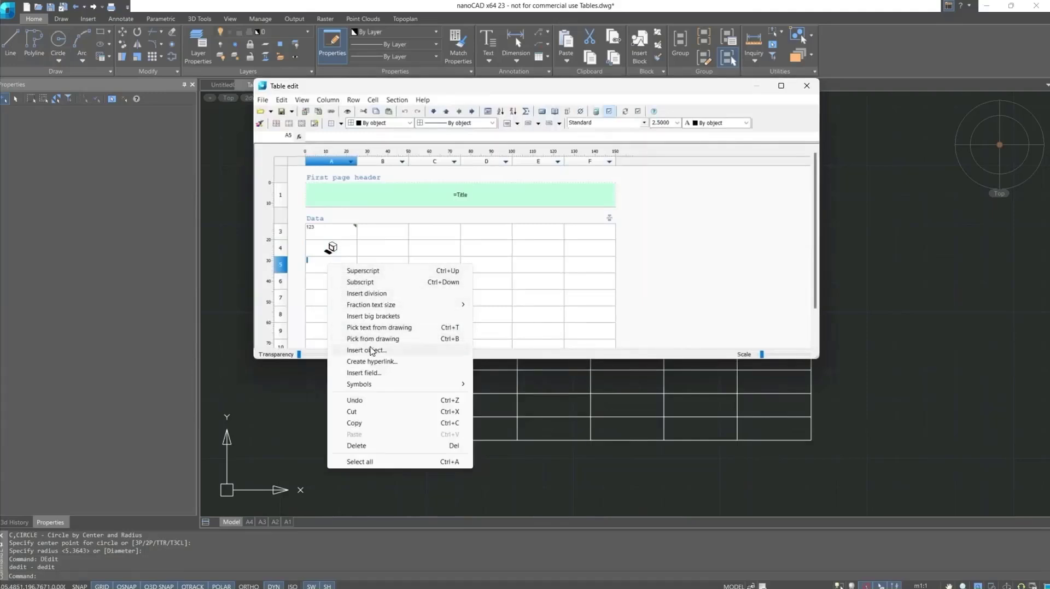
click(372, 337)
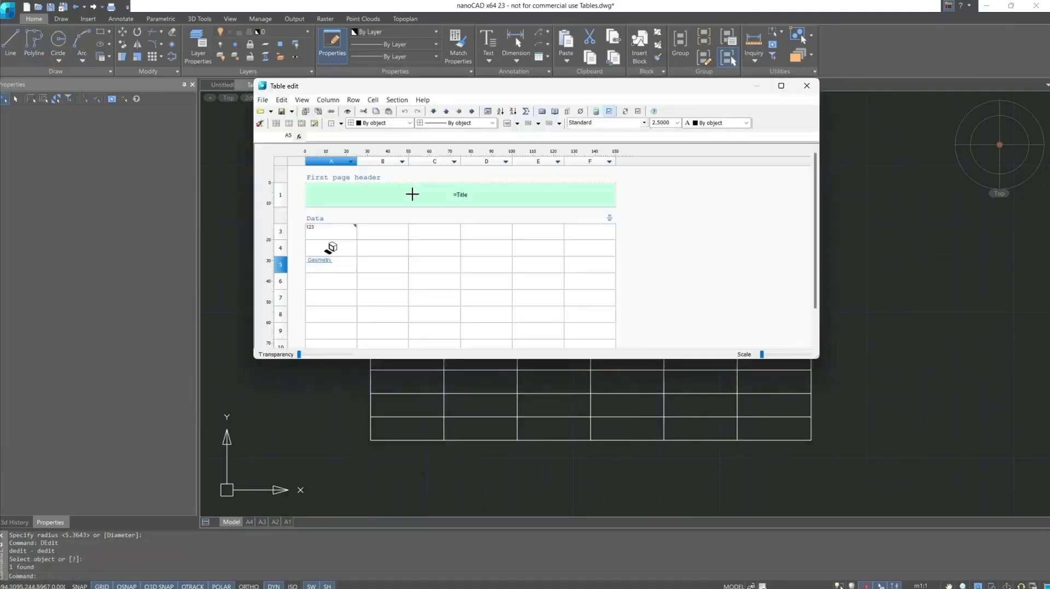
right_click(320, 260)
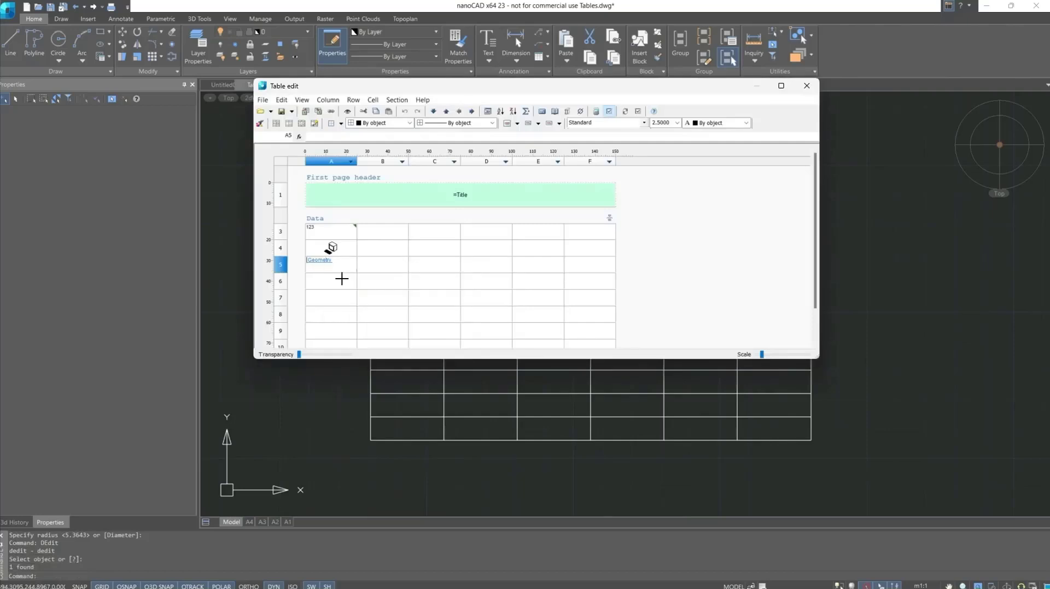
click(330, 265)
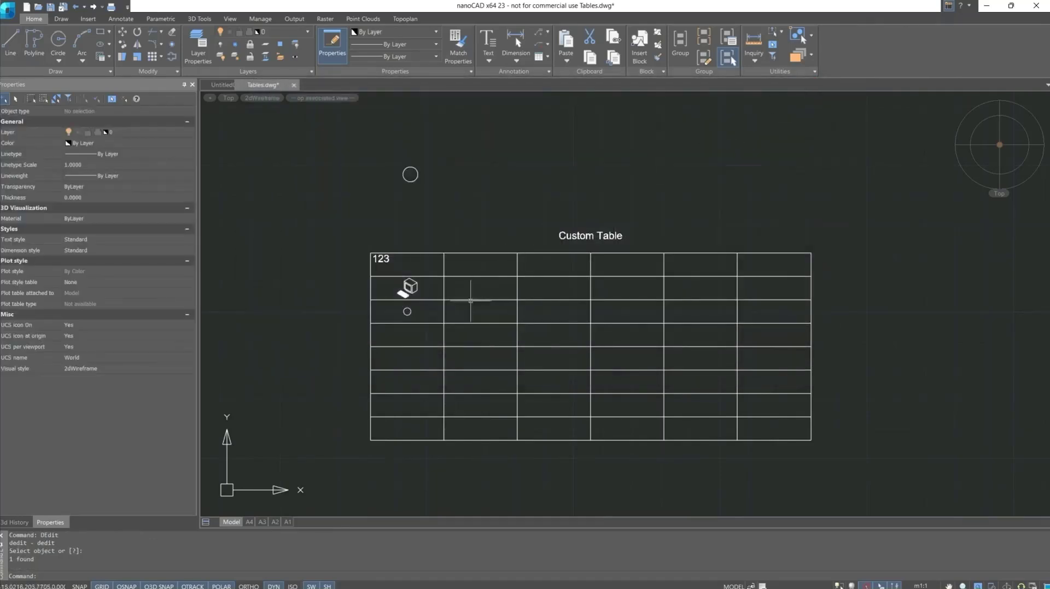
Assign the circle geometry to cell A6 via its properties and close the table editor.
double_click(407, 288)
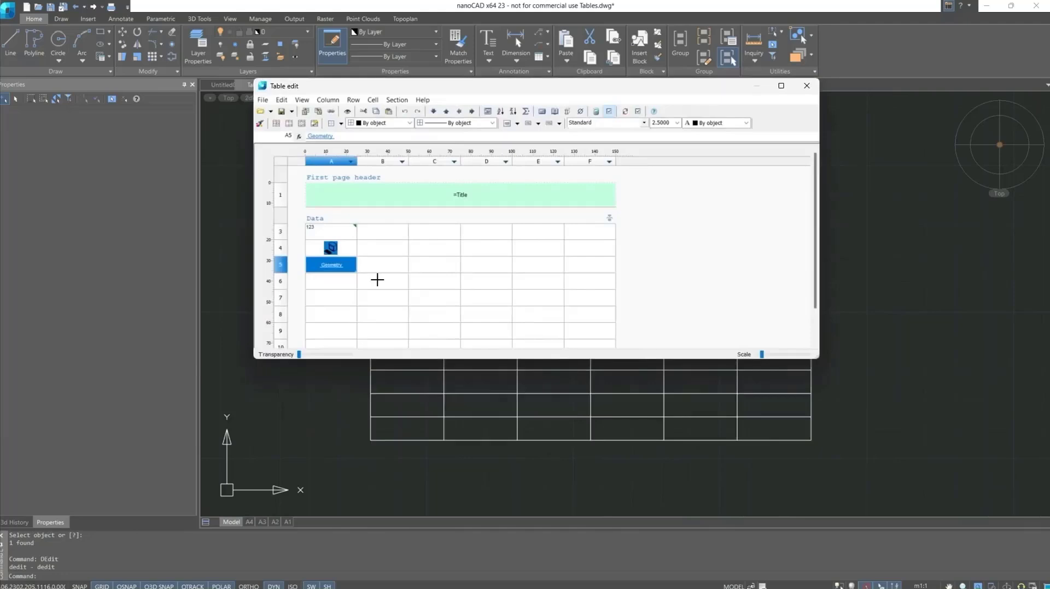
right_click(331, 280)
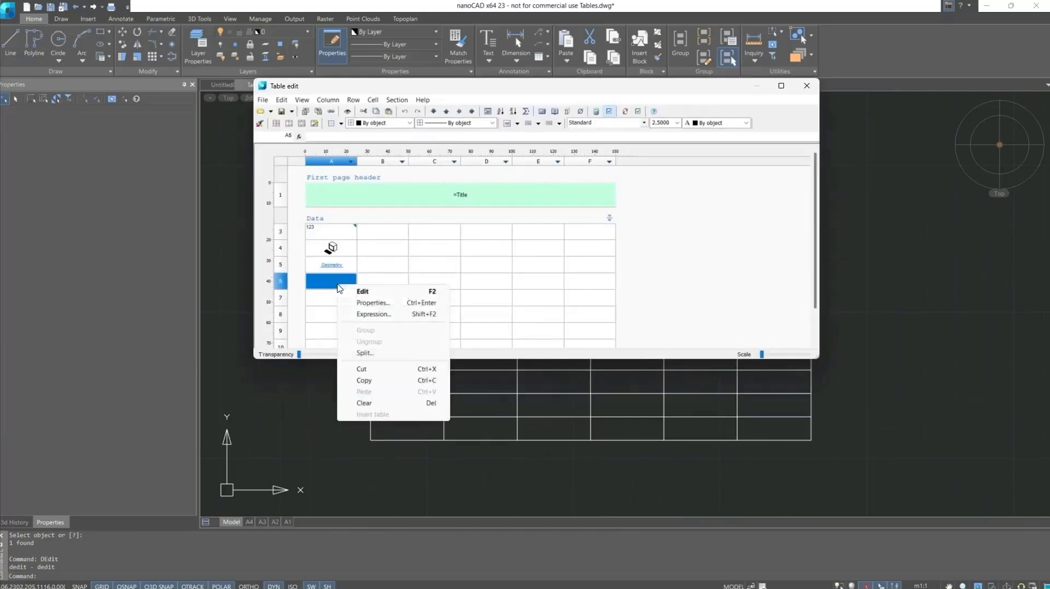
click(365, 302)
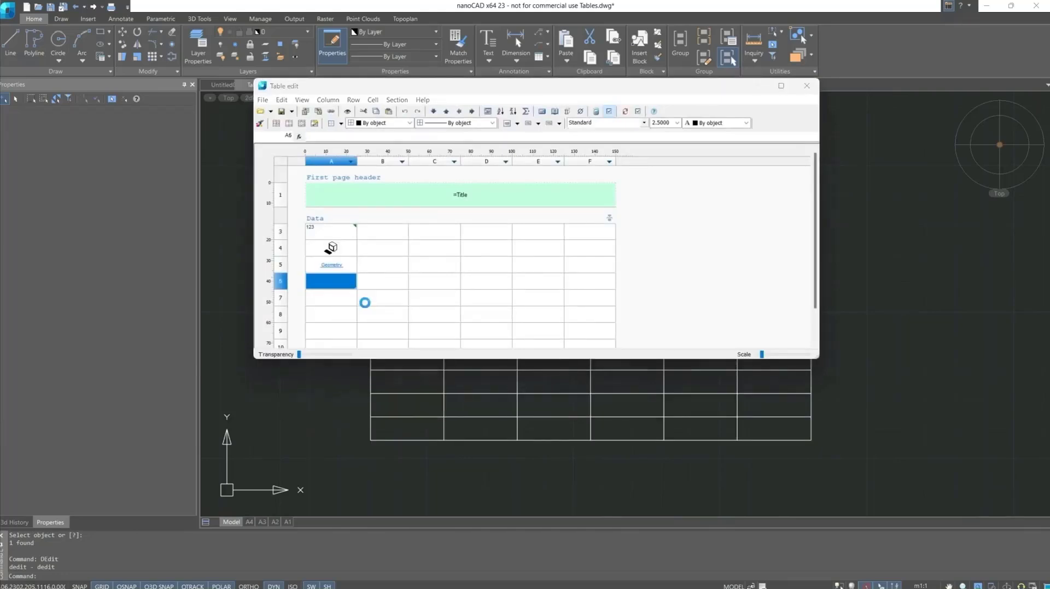
click(331, 281)
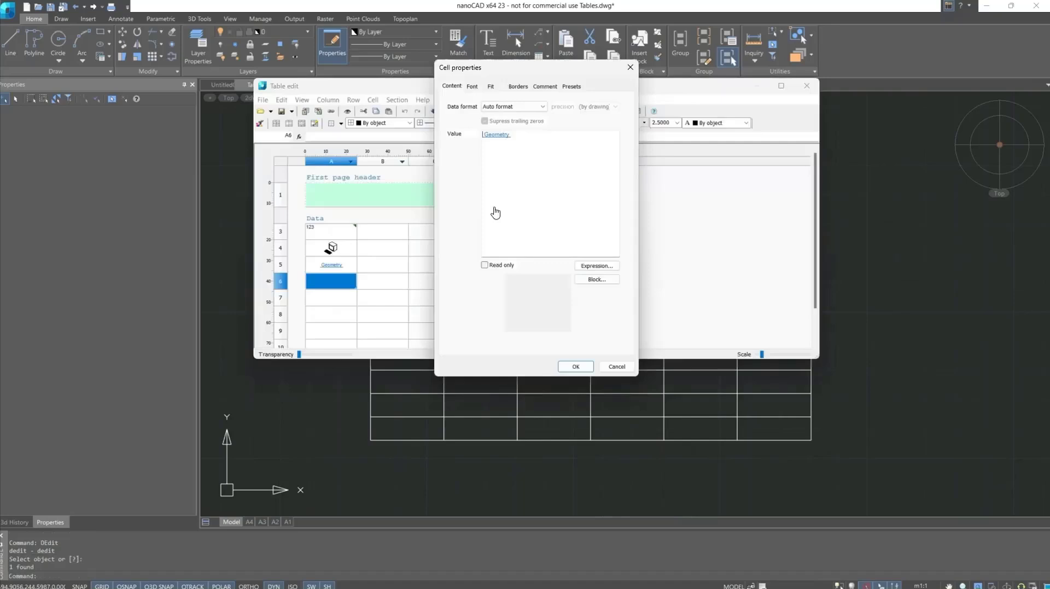
click(574, 367)
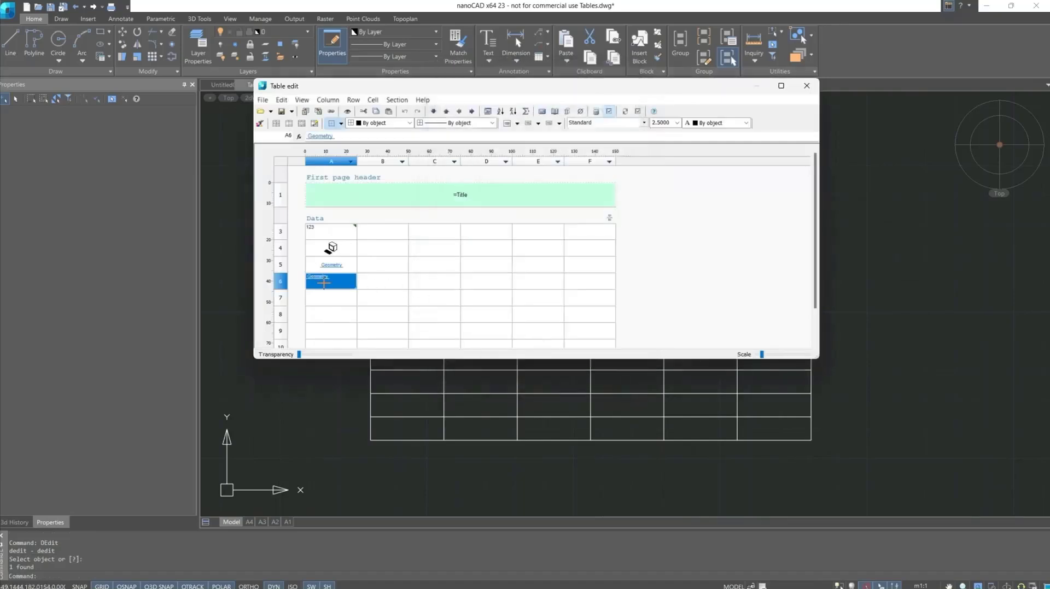
right_click(325, 280)
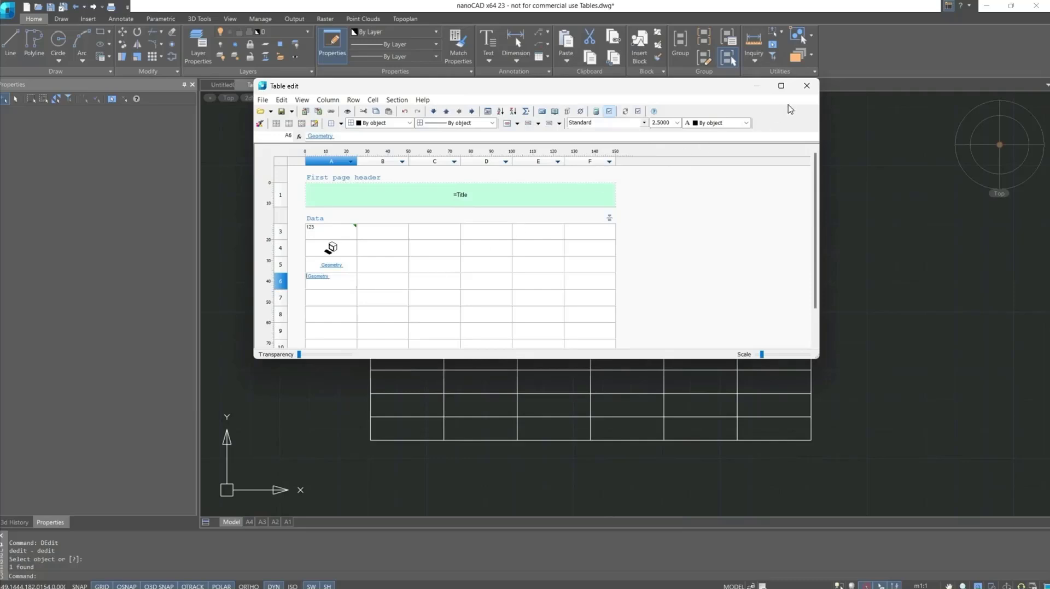
click(806, 85)
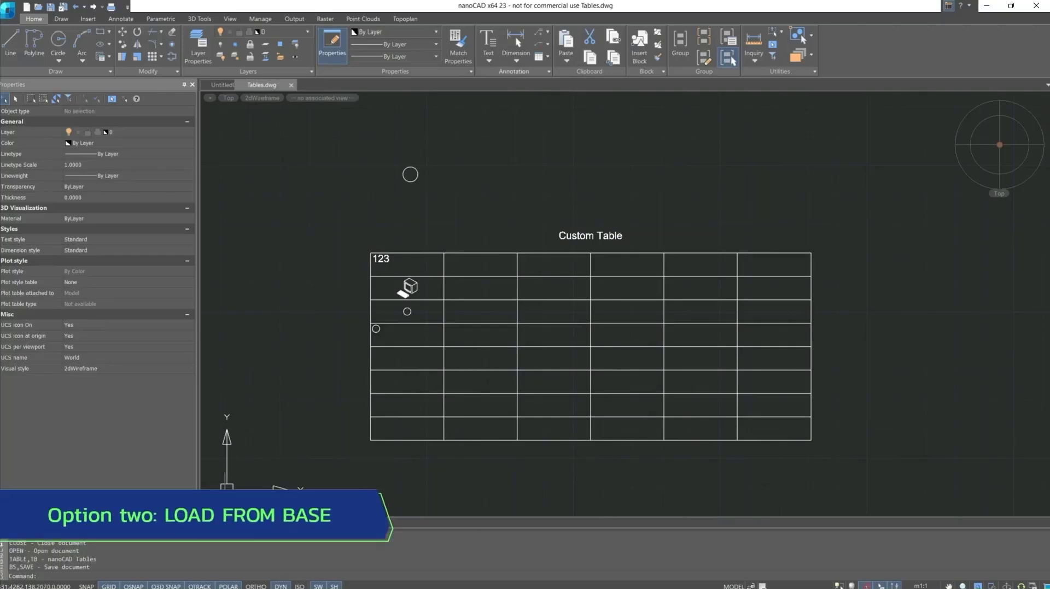
mouse_move(496, 141)
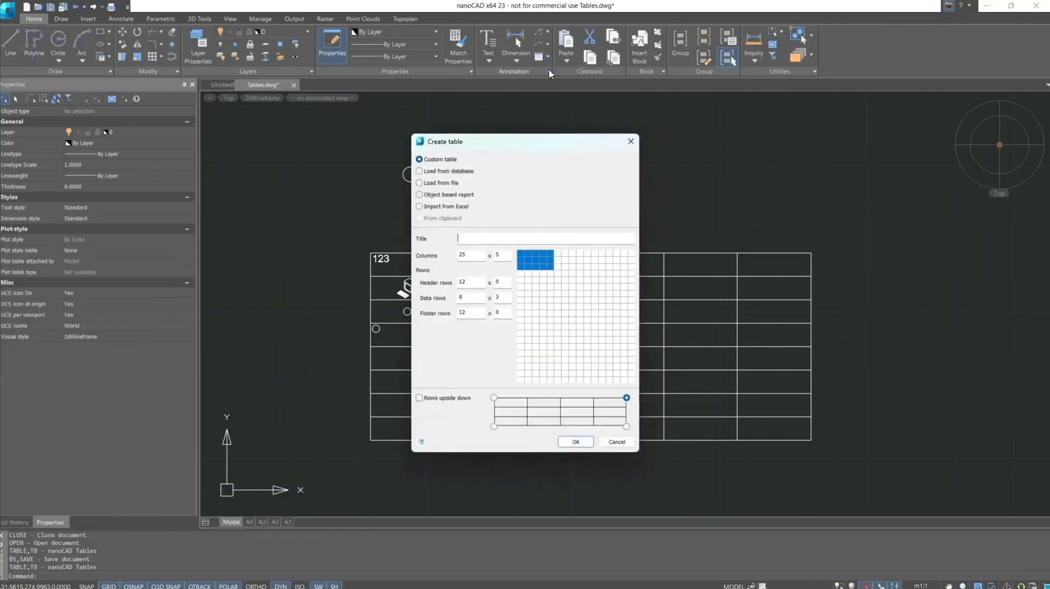
Load the Materials list template from Tables > Table templates and place it in the drawing.
click(420, 171)
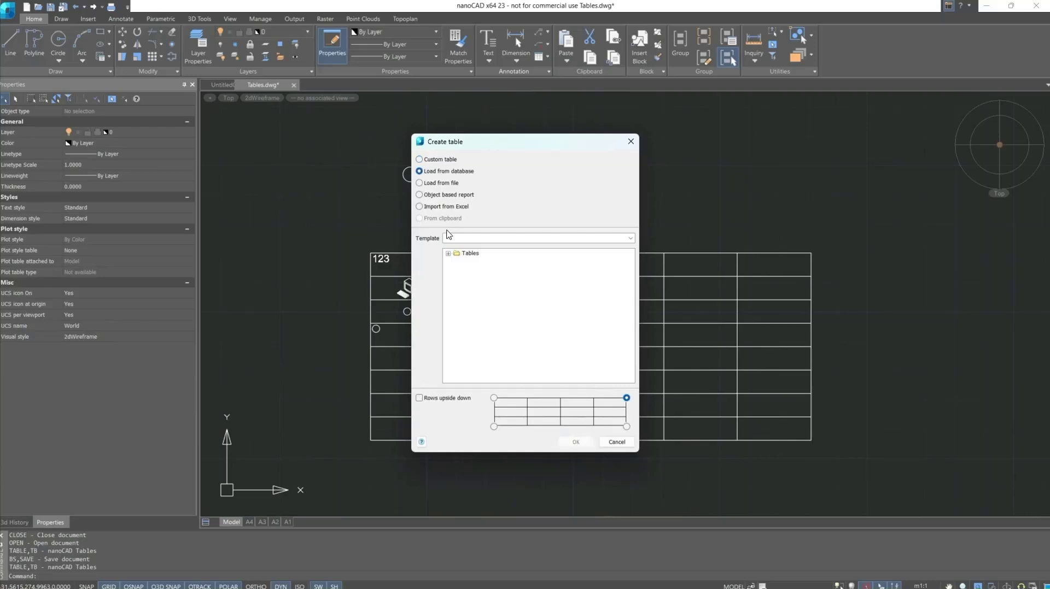
click(448, 254)
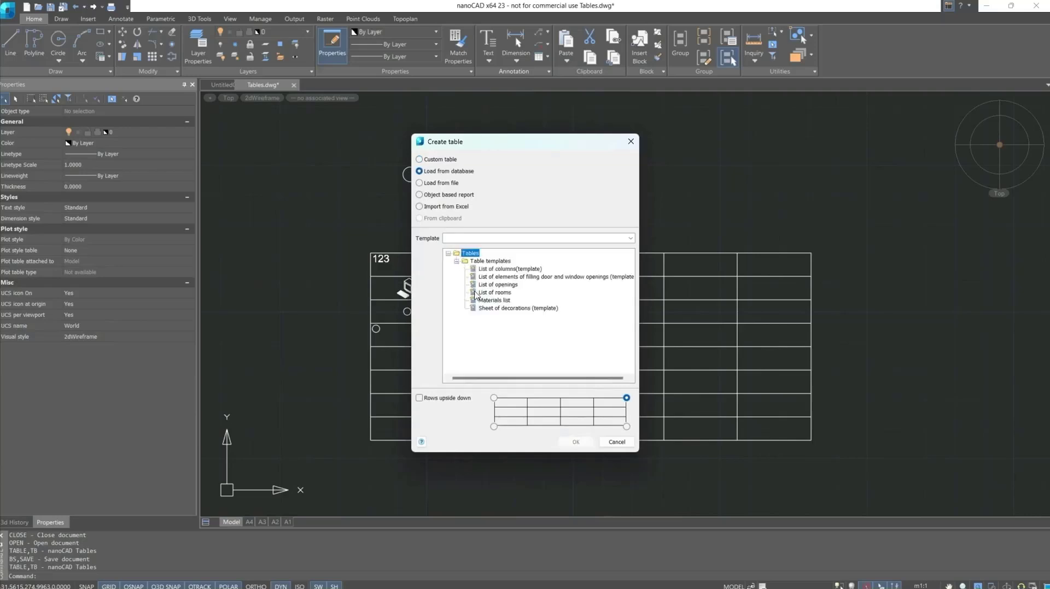
click(493, 300)
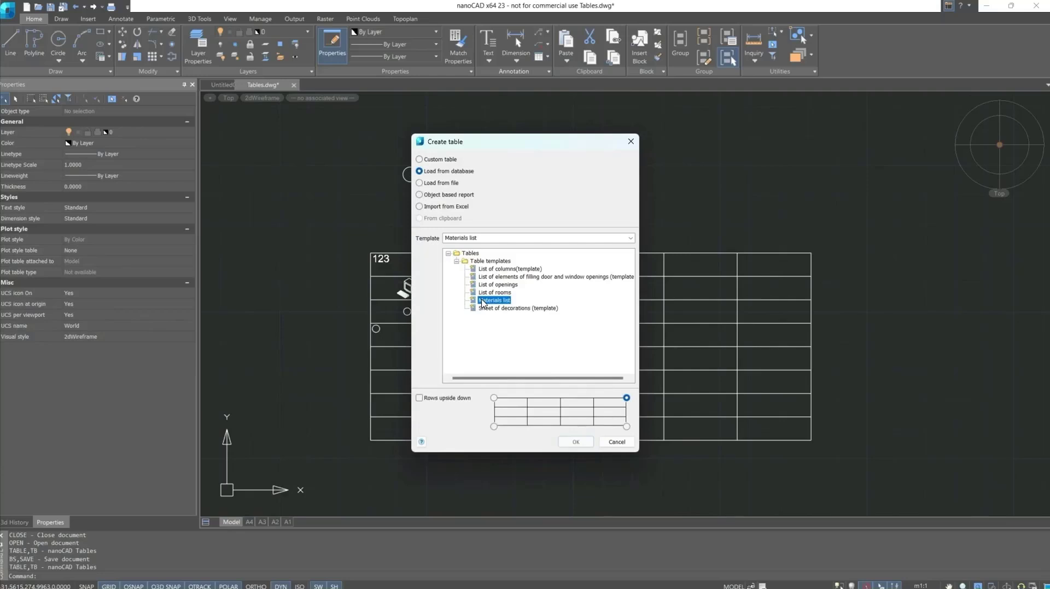
click(574, 442)
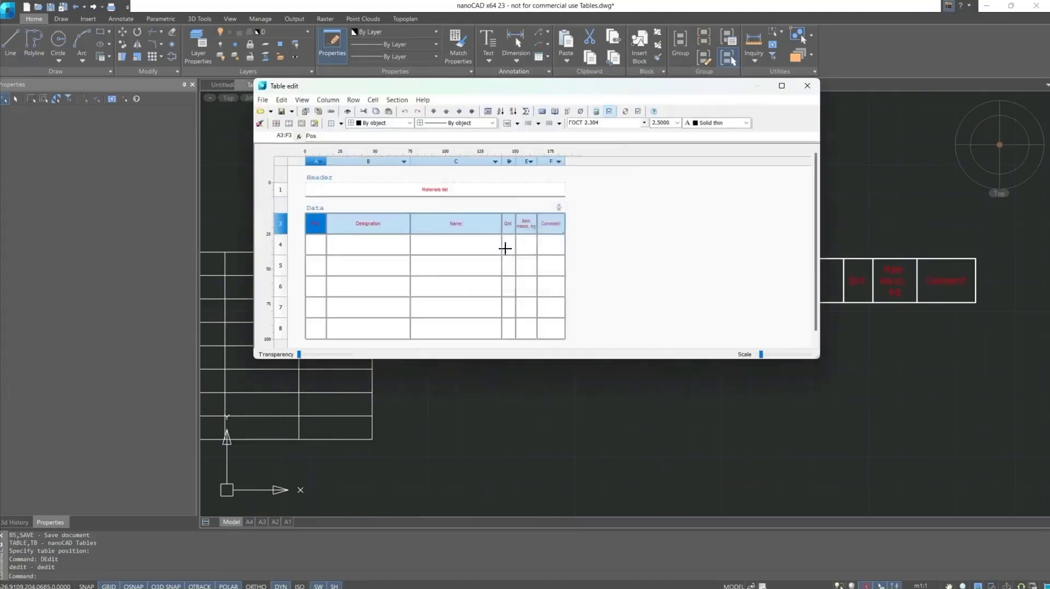
right_click(385, 256)
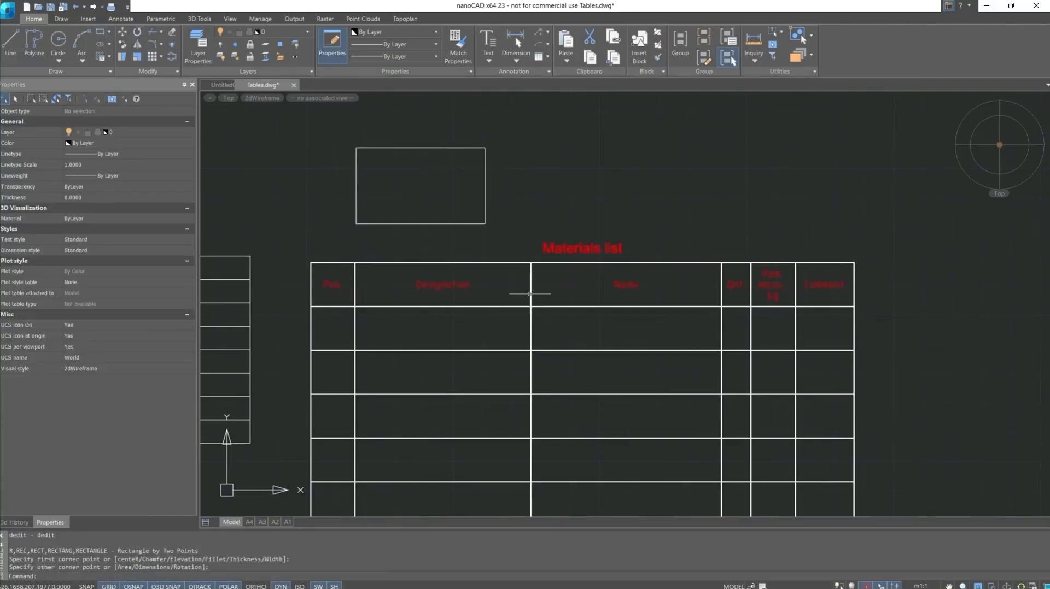
Fill the first Designation cell of the Materials list with the rectangle's Length property.
double_click(529, 295)
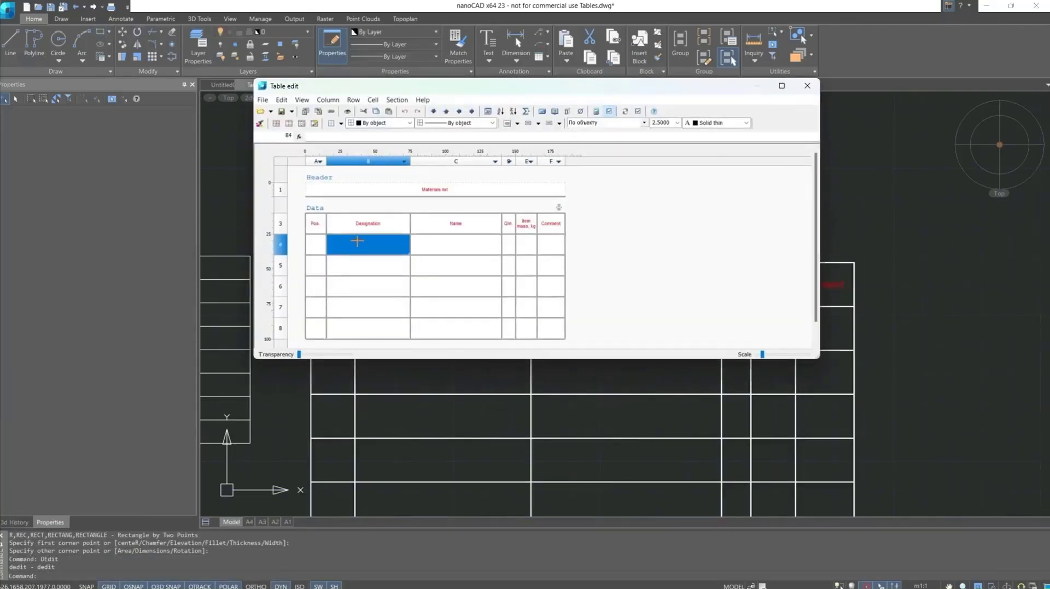
right_click(367, 240)
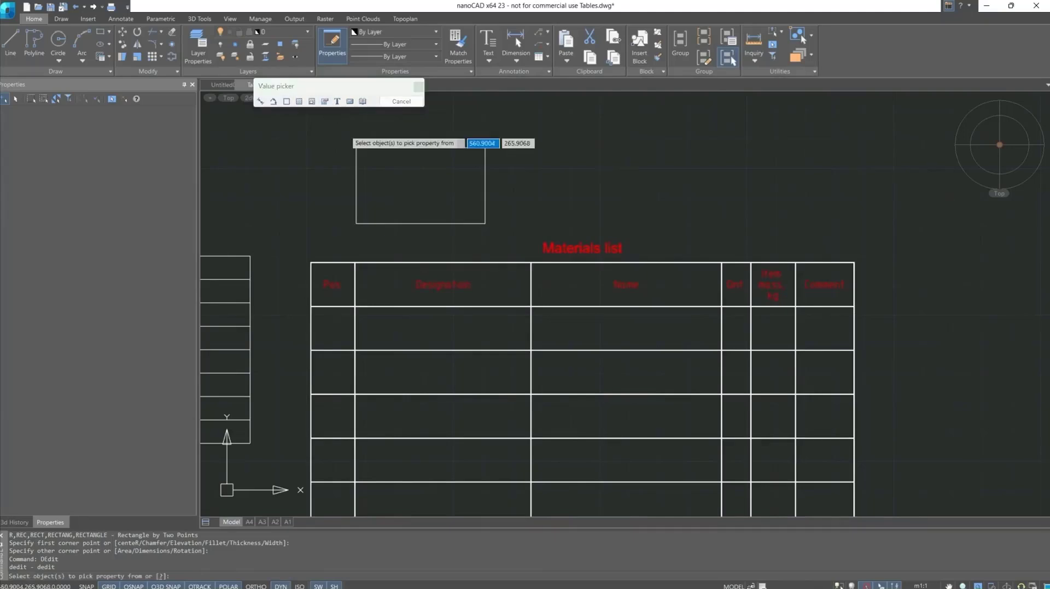
click(420, 186)
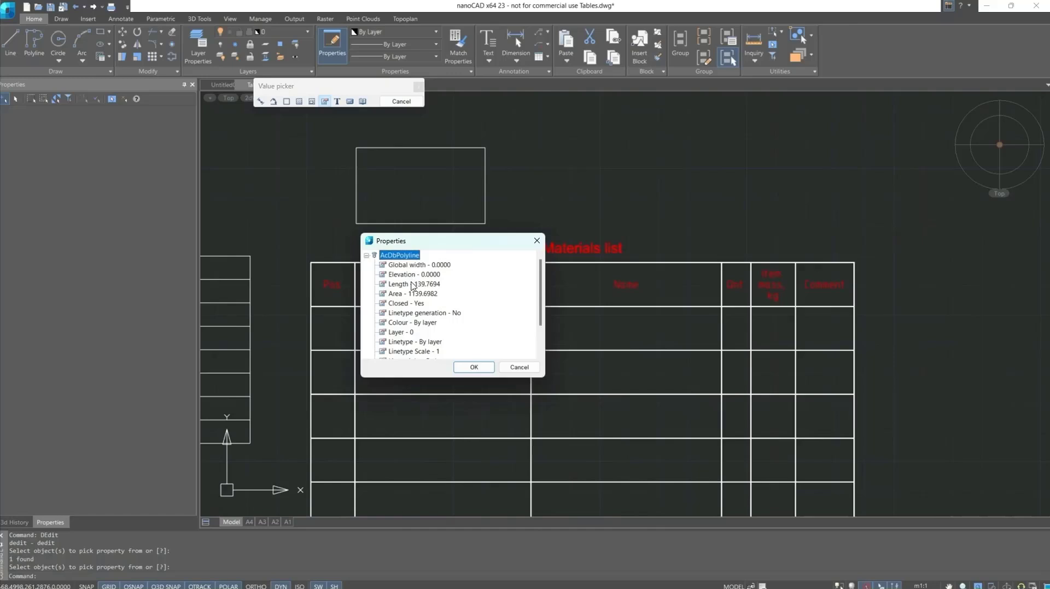
click(413, 284)
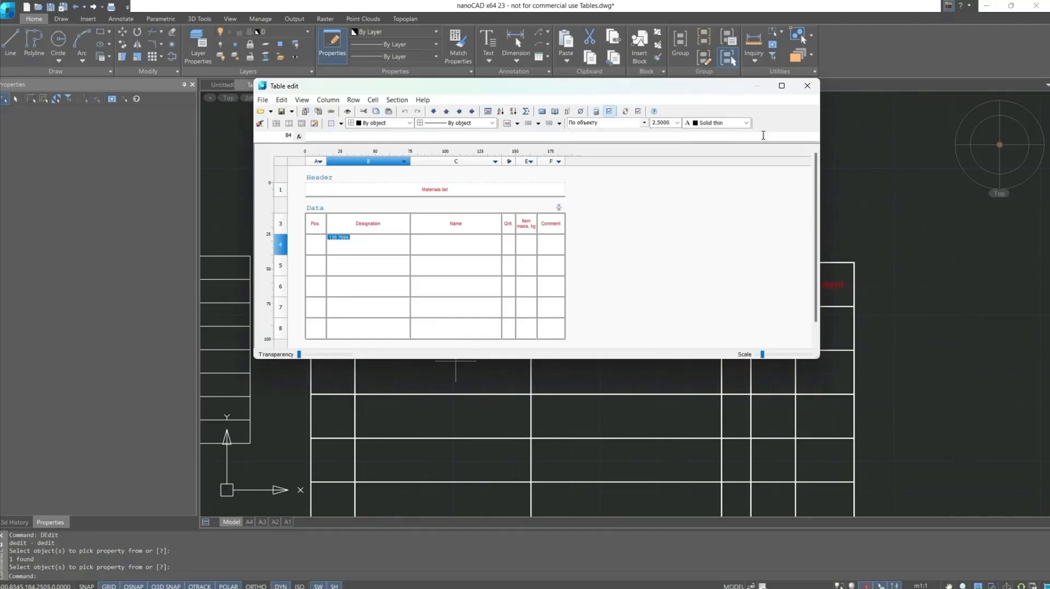
click(807, 86)
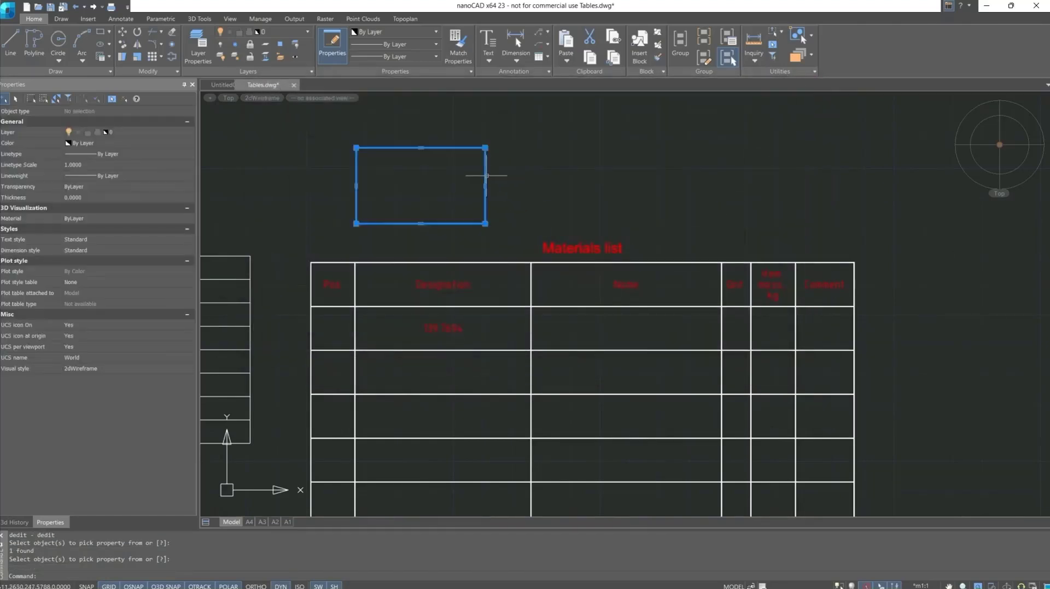
Grip-stretch a rectangle corner so the rectangle becomes a slanted shape.
drag(486, 148, 643, 105)
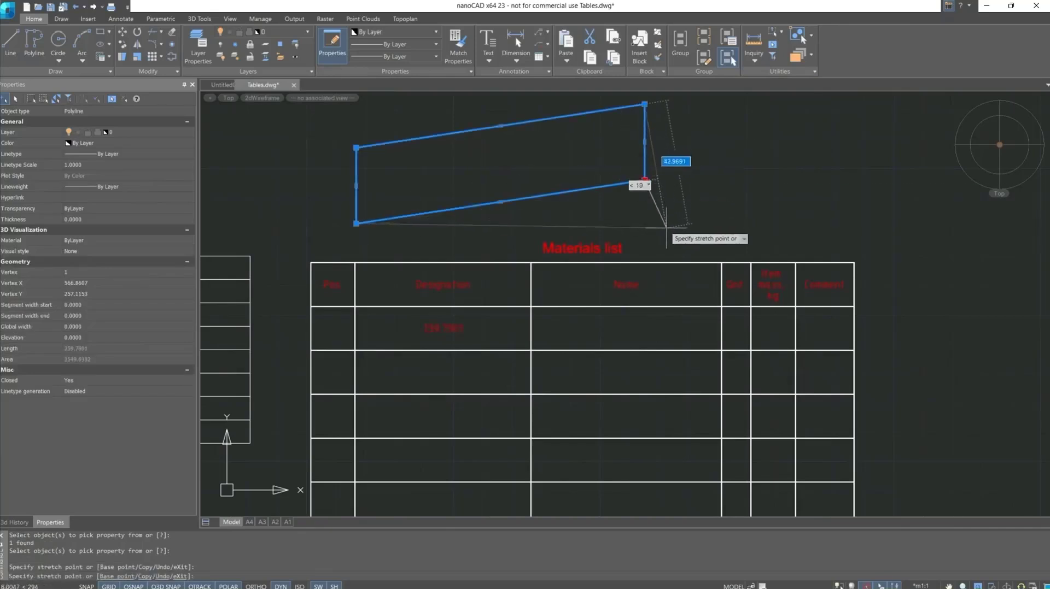
click(665, 227)
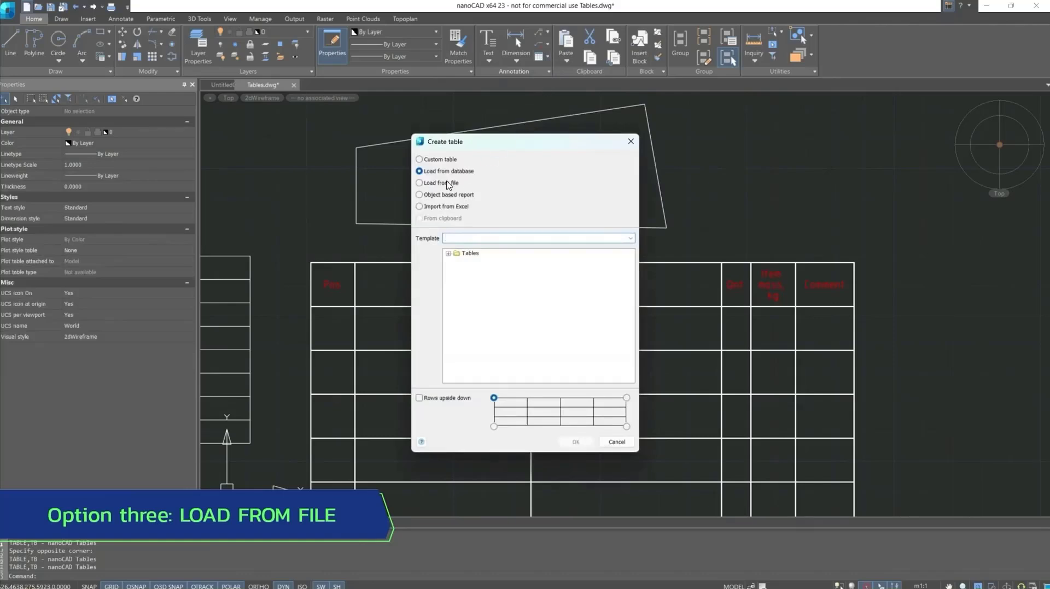
Load the table from file, browsing to Excel table.xlsx and listing its data ranges.
click(420, 182)
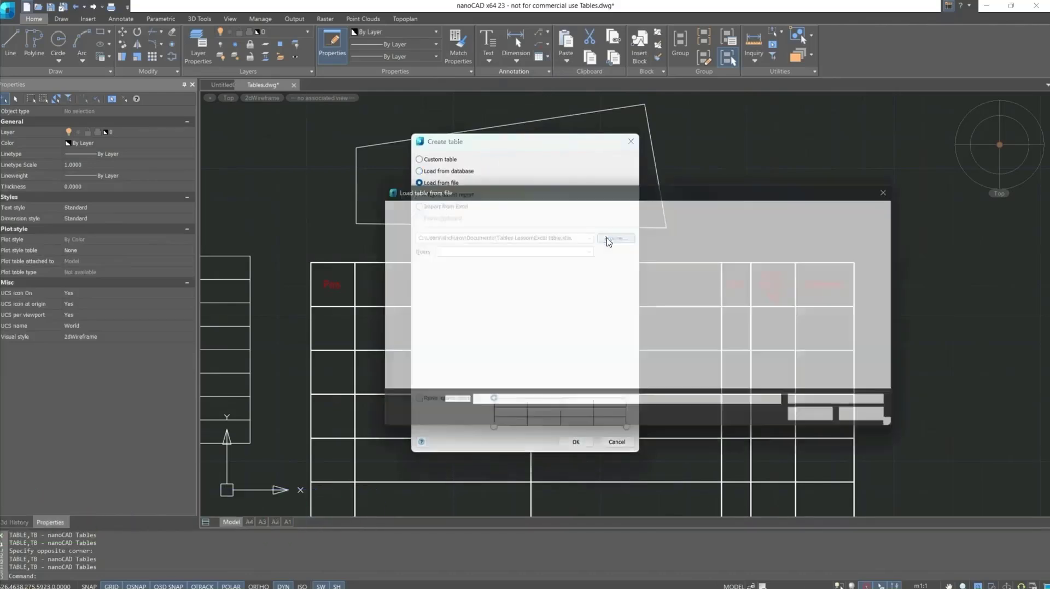
click(613, 239)
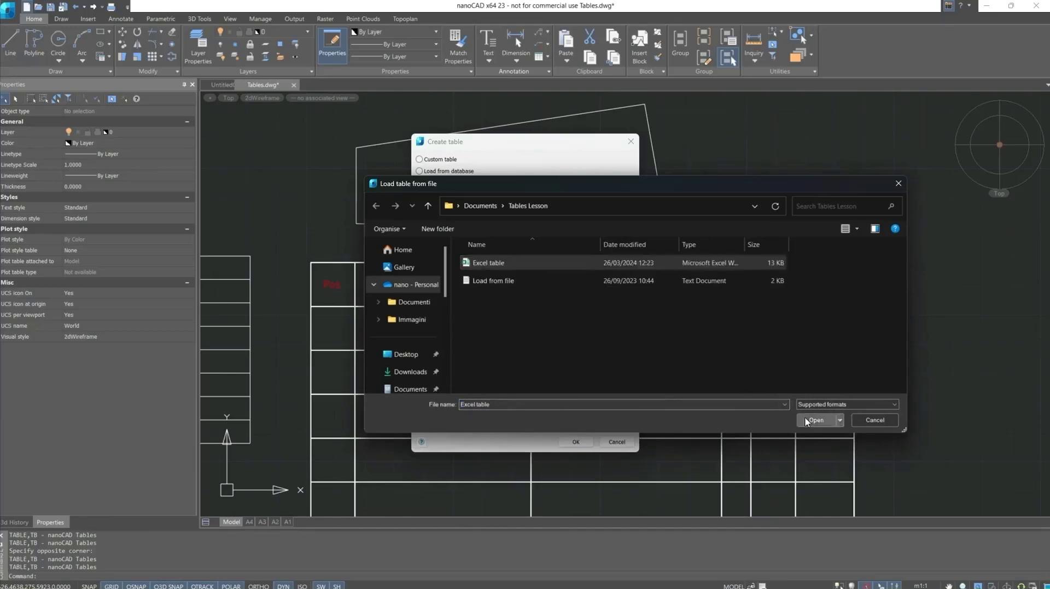
click(816, 420)
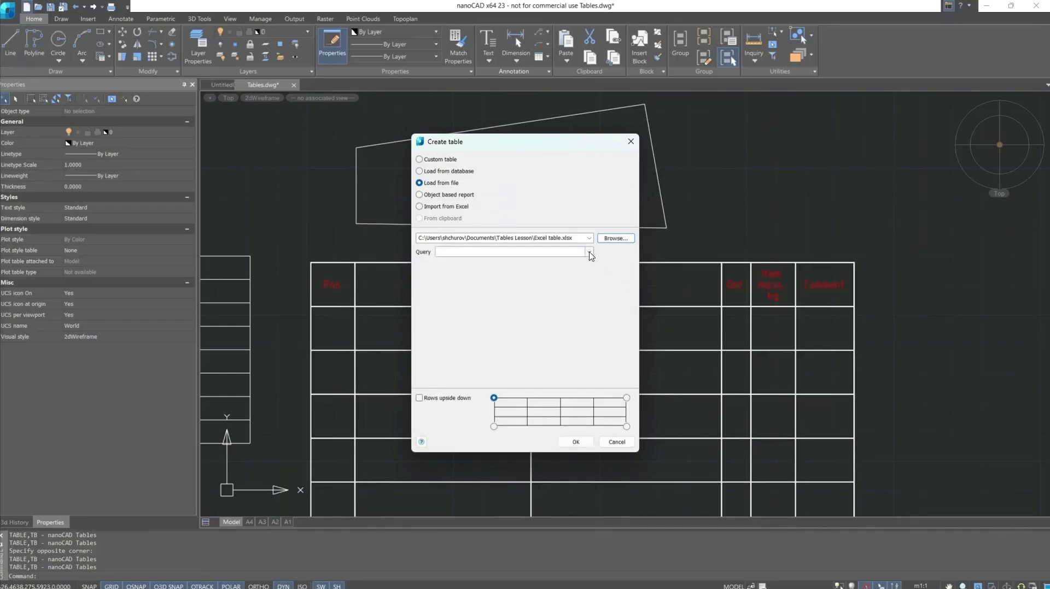
click(589, 251)
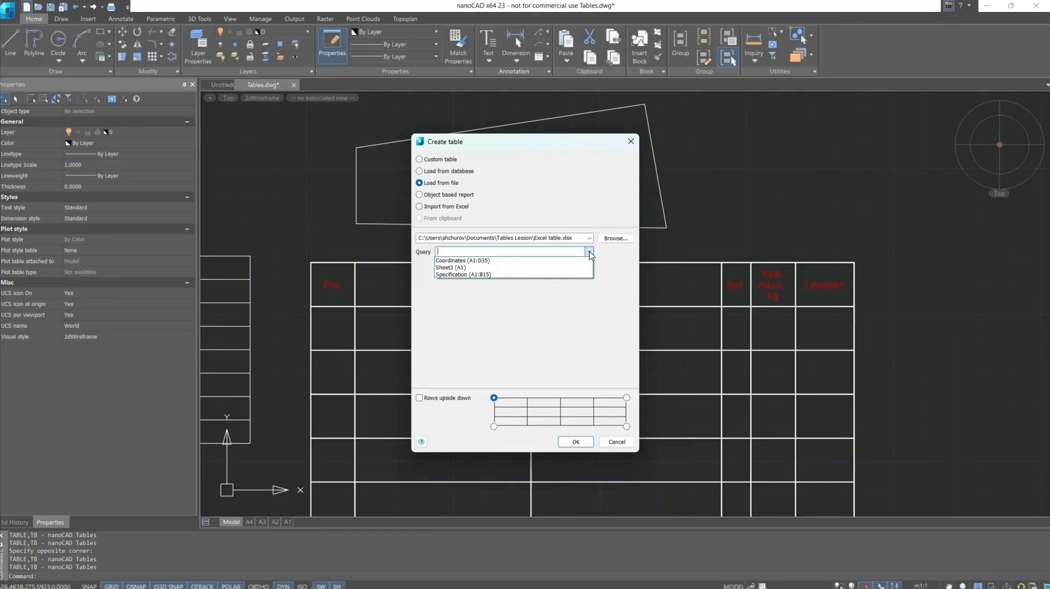
mouse_move(482, 261)
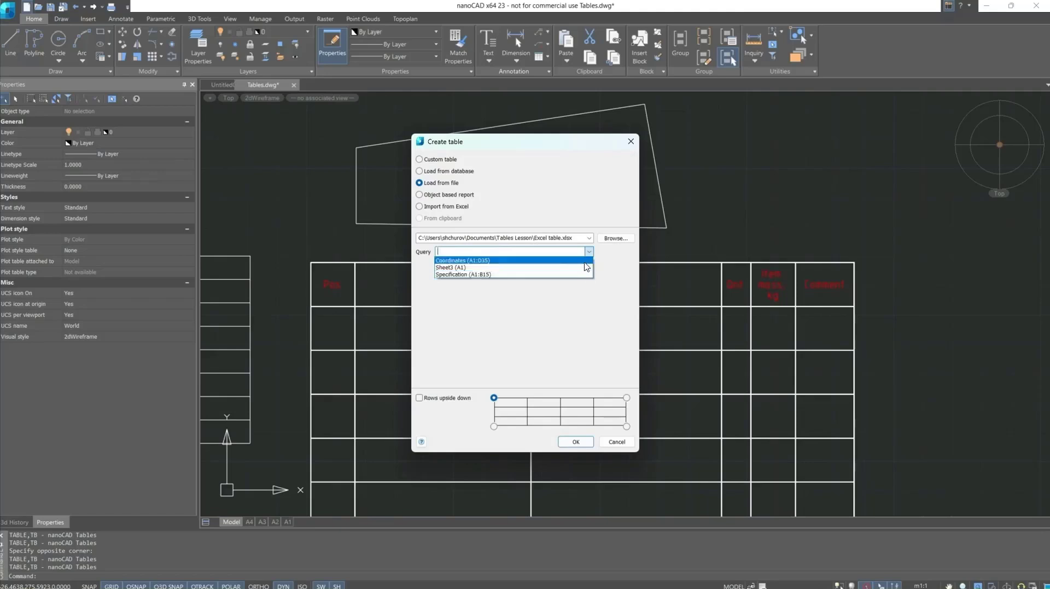
Create a table from the Coordinates (A1:D35) range and place it in the drawing.
click(460, 260)
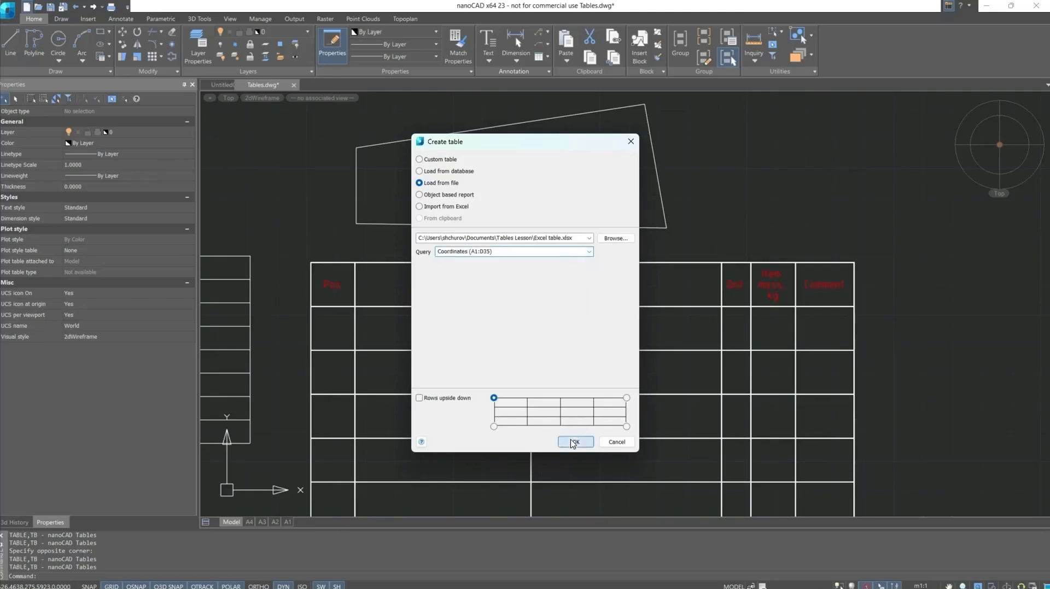
click(574, 441)
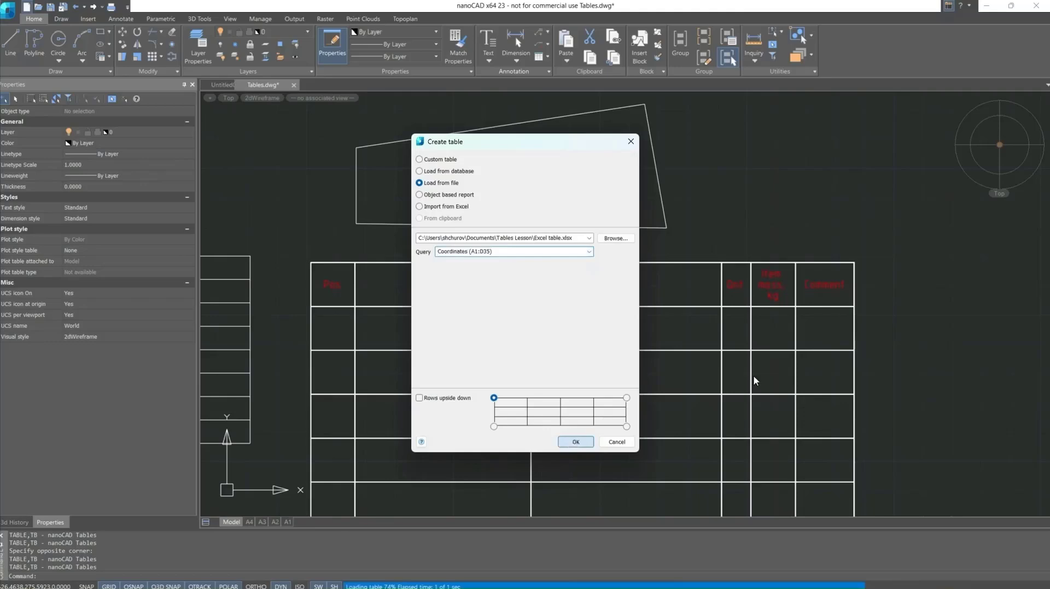
click(574, 442)
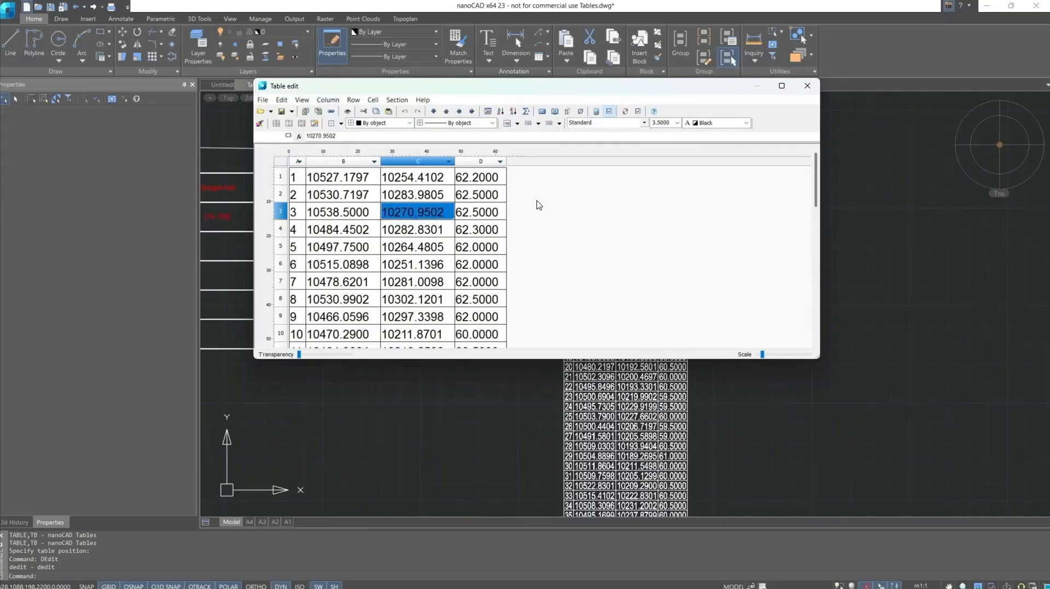
mouse_move(331, 112)
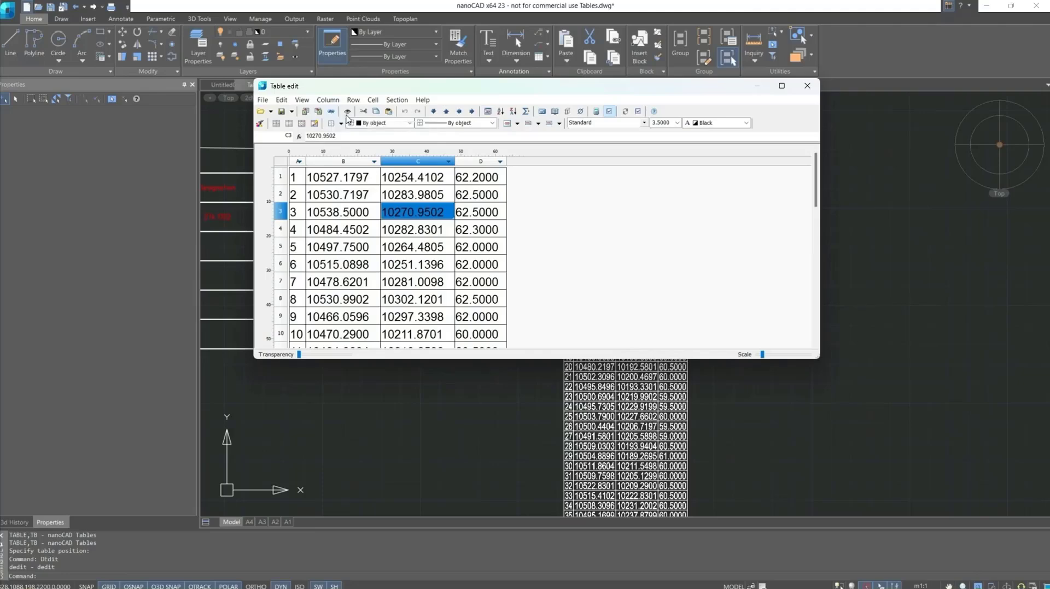
Close the coordinates table editor and return to the drawing.
click(807, 85)
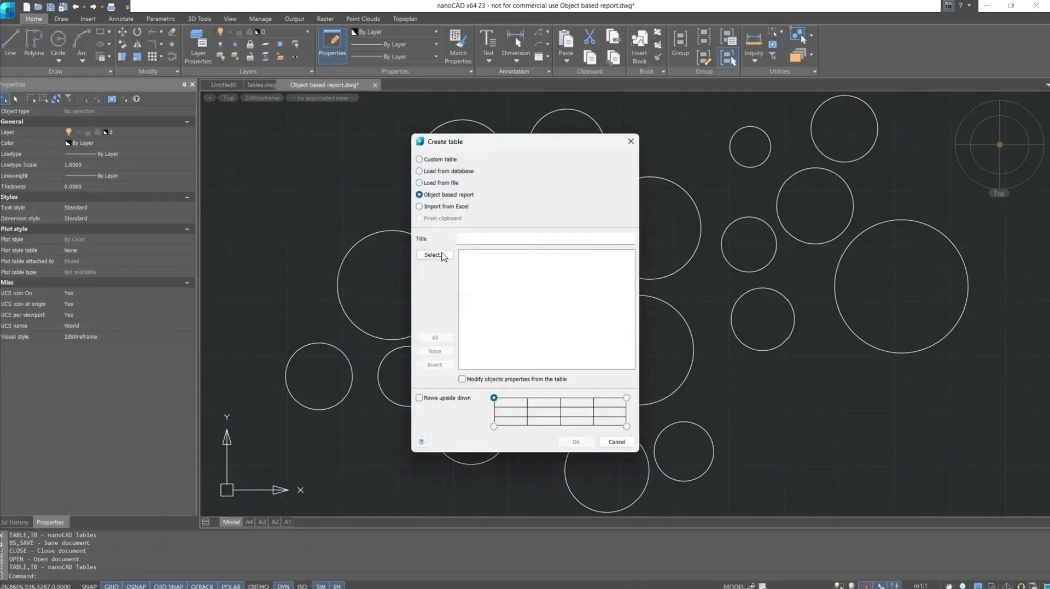
Build an object-based report of the 19 circles with Area, Center X/Y/Z and Diameter, and confirm it.
click(432, 255)
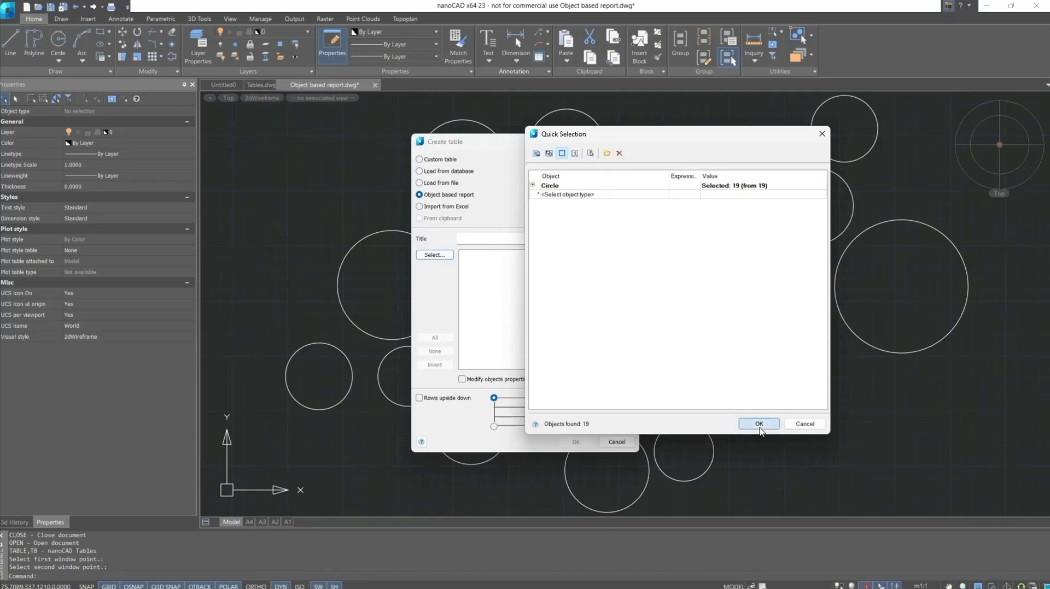
click(757, 424)
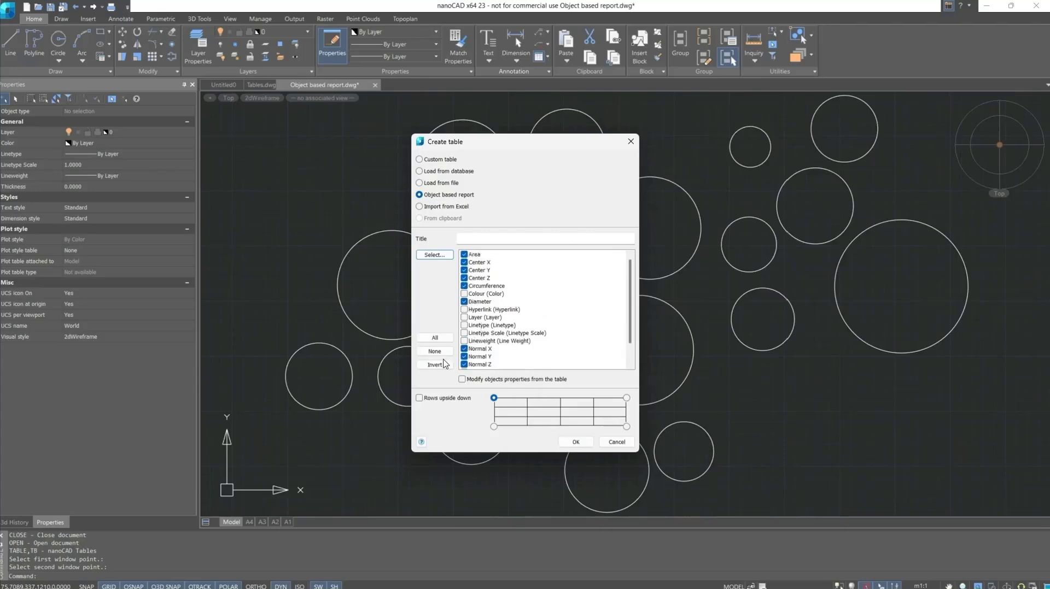
click(435, 351)
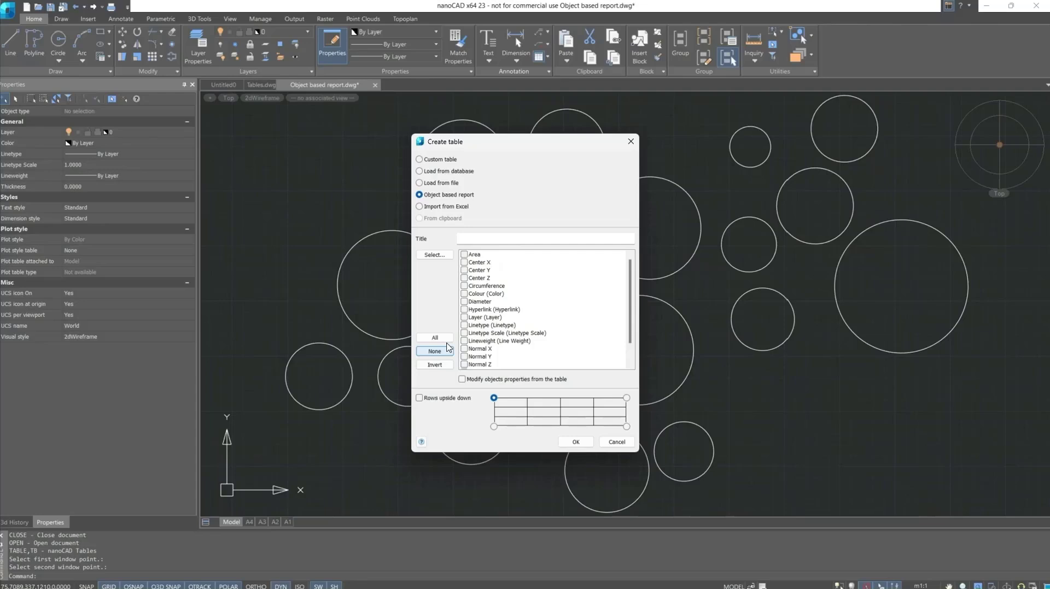
mouse_move(470, 259)
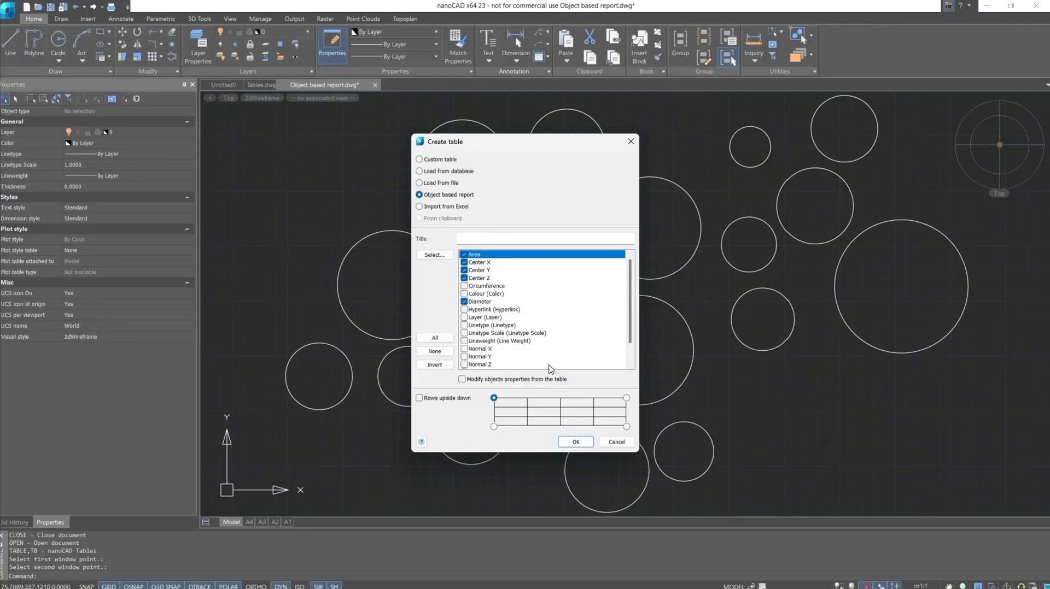
click(574, 442)
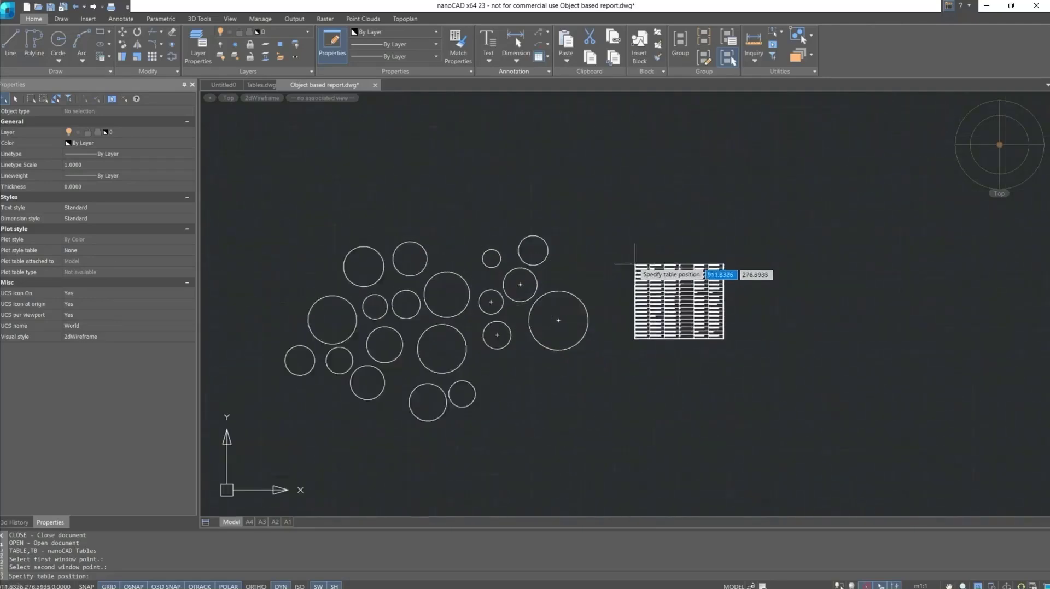
Place the circle report table and switch template cell A1 to the Object field.
click(678, 274)
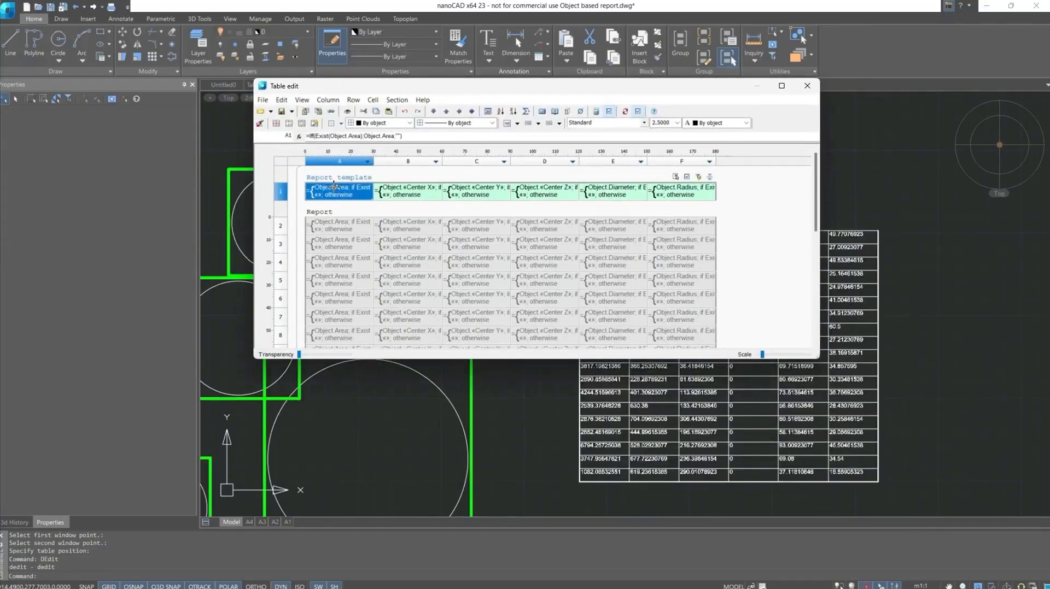
right_click(337, 191)
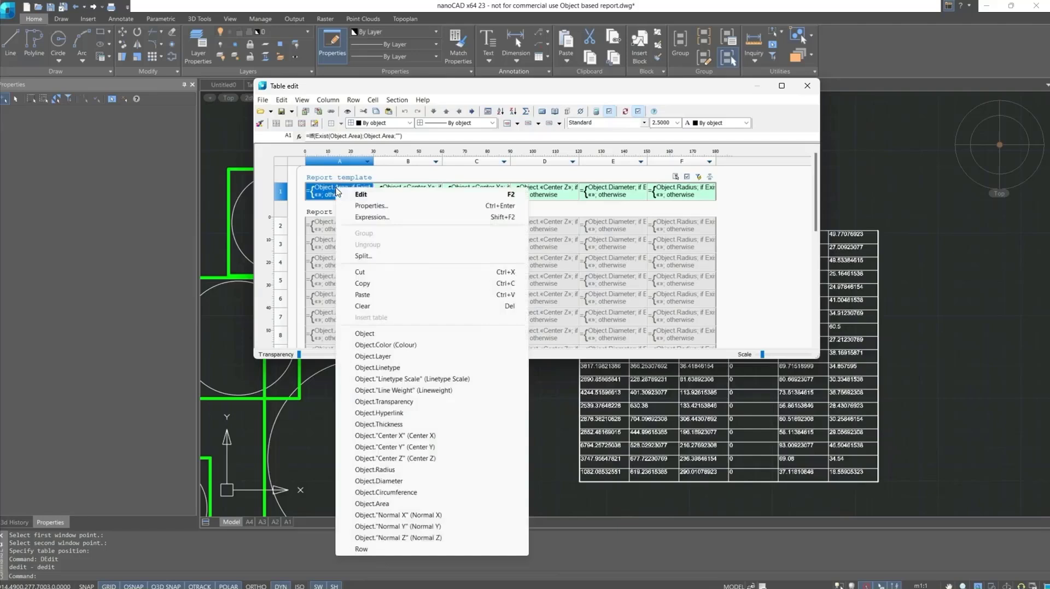
mouse_move(341, 208)
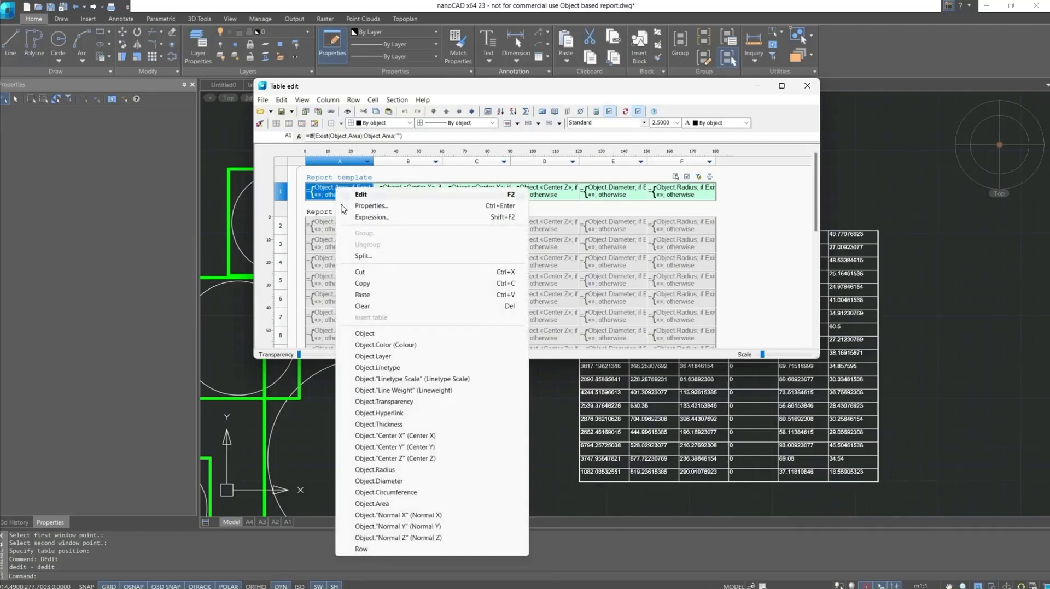
click(365, 333)
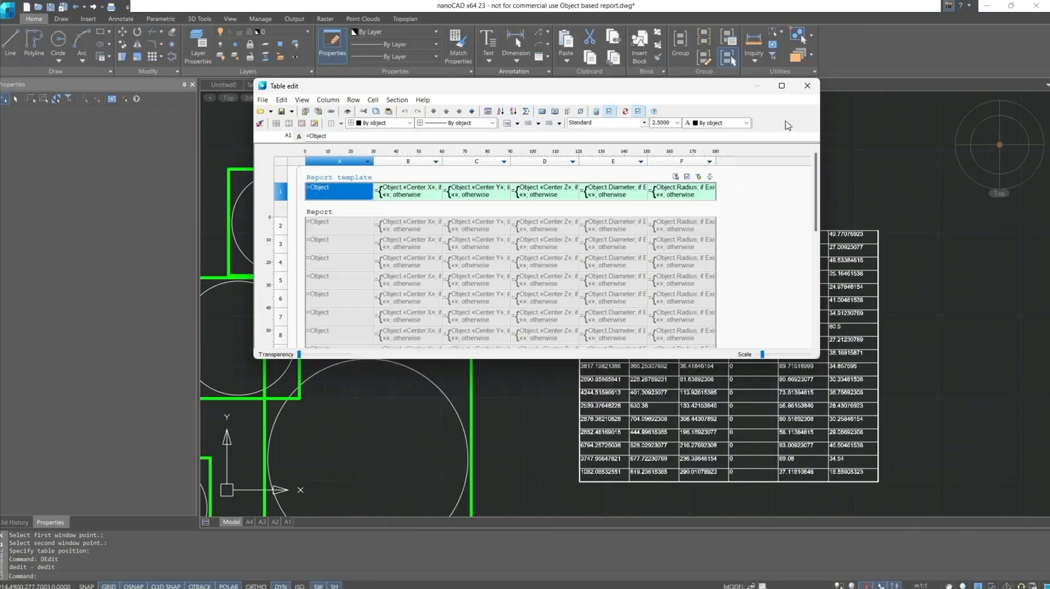
mouse_move(807, 86)
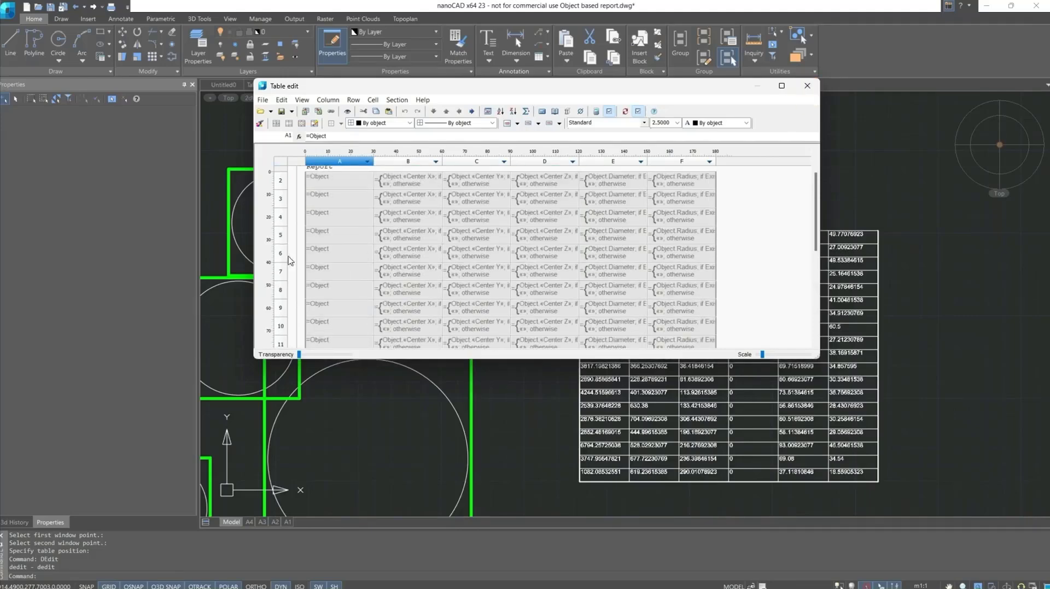
Start a new table page at report row 6 and close the editor back to the drawing.
click(280, 254)
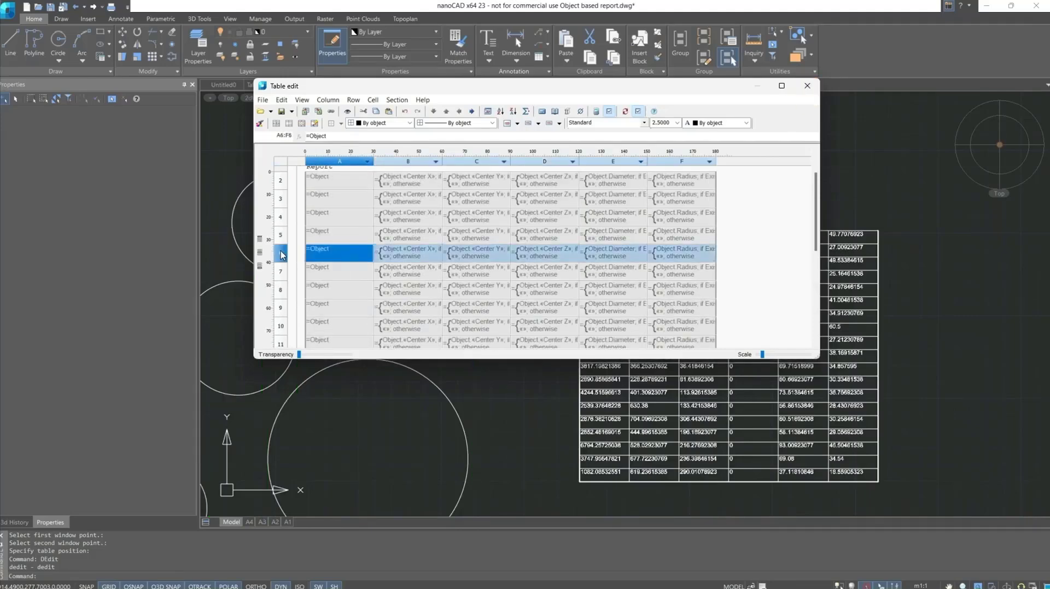
right_click(280, 254)
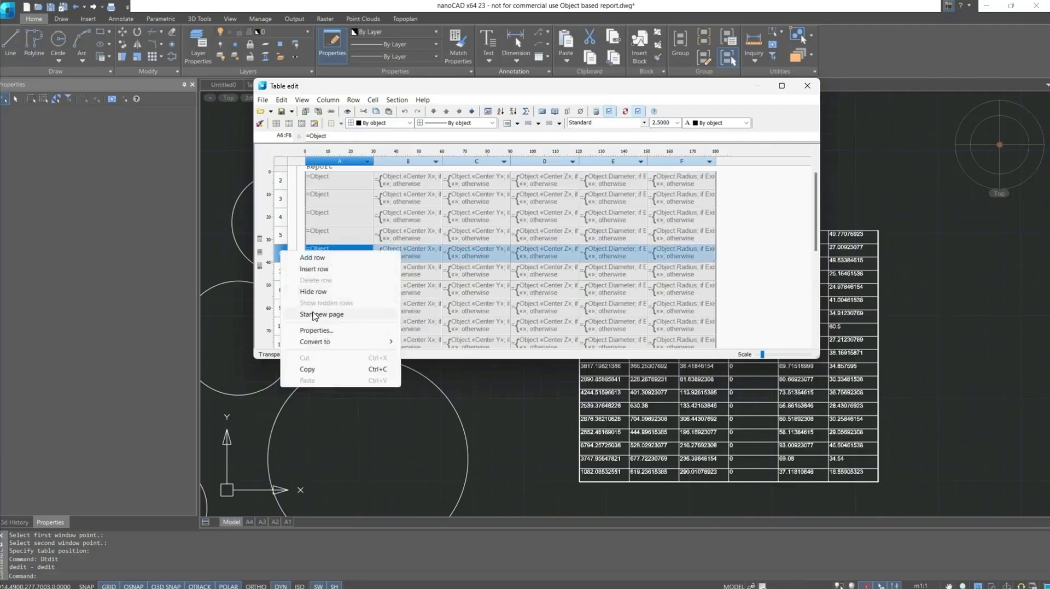
click(313, 257)
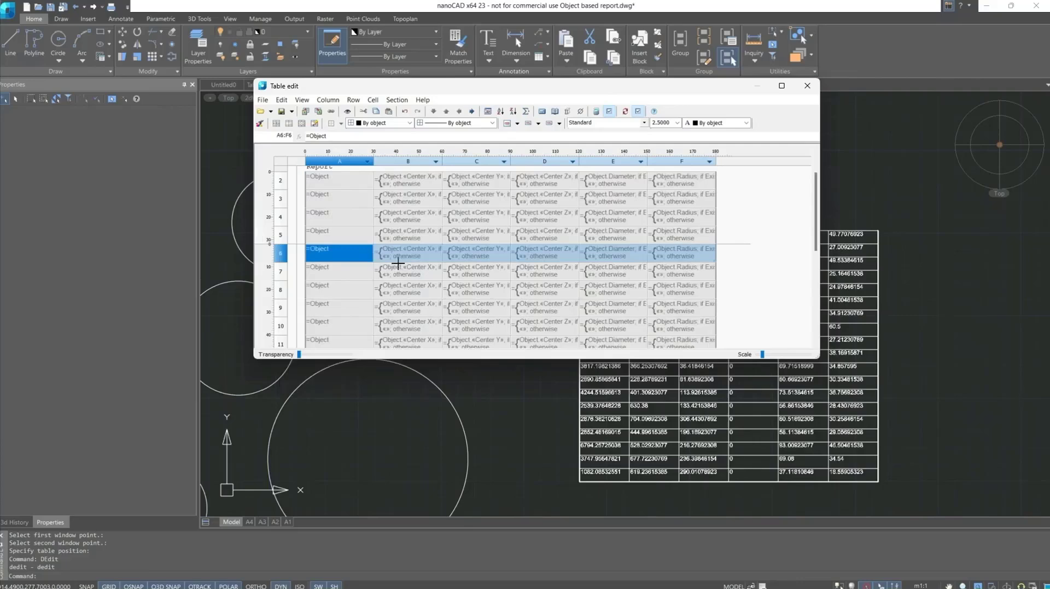
click(807, 85)
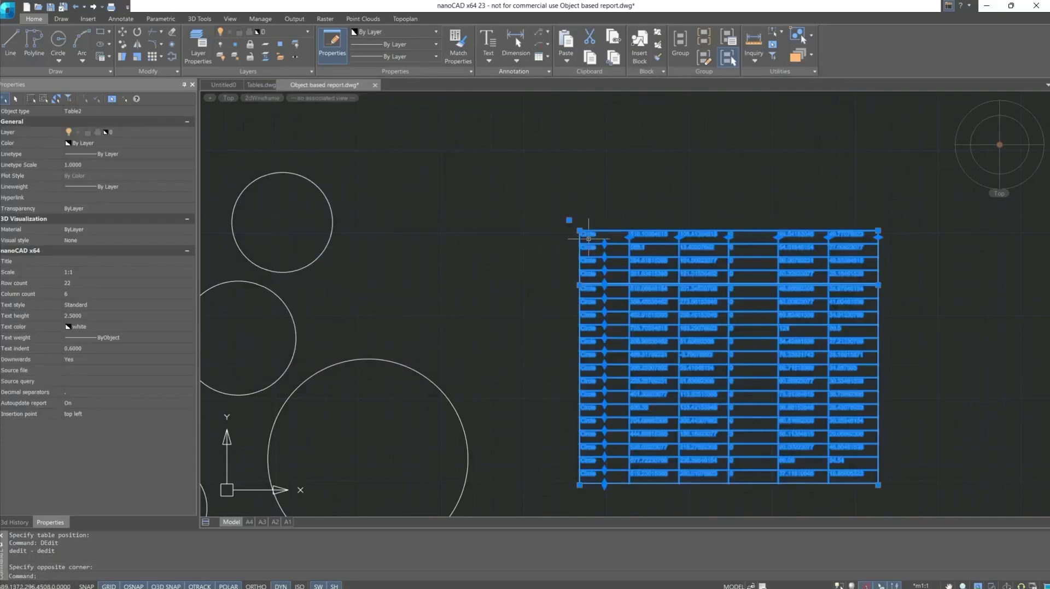
click(578, 230)
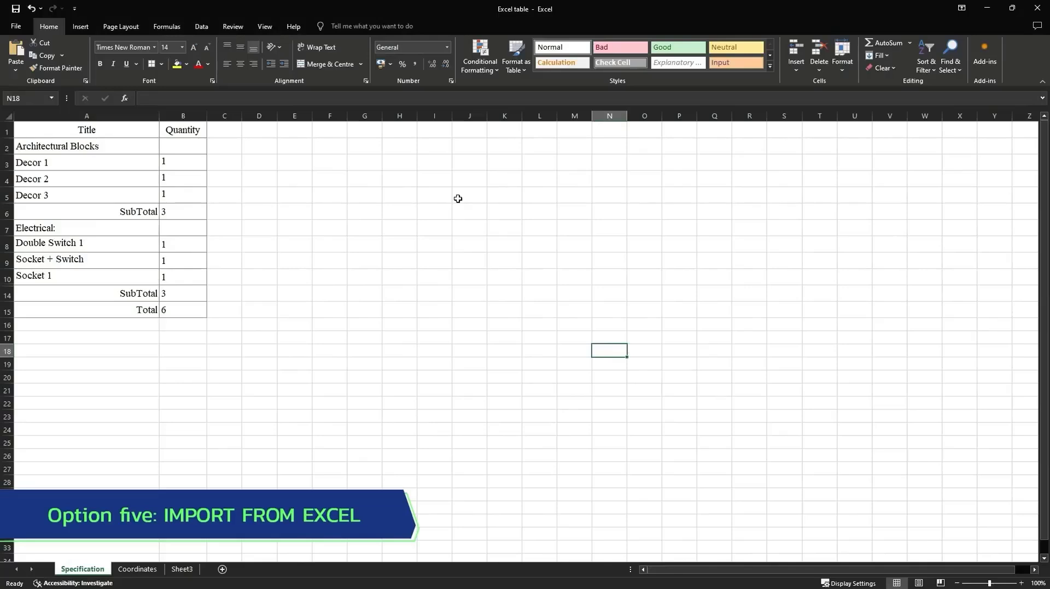
mouse_move(203, 350)
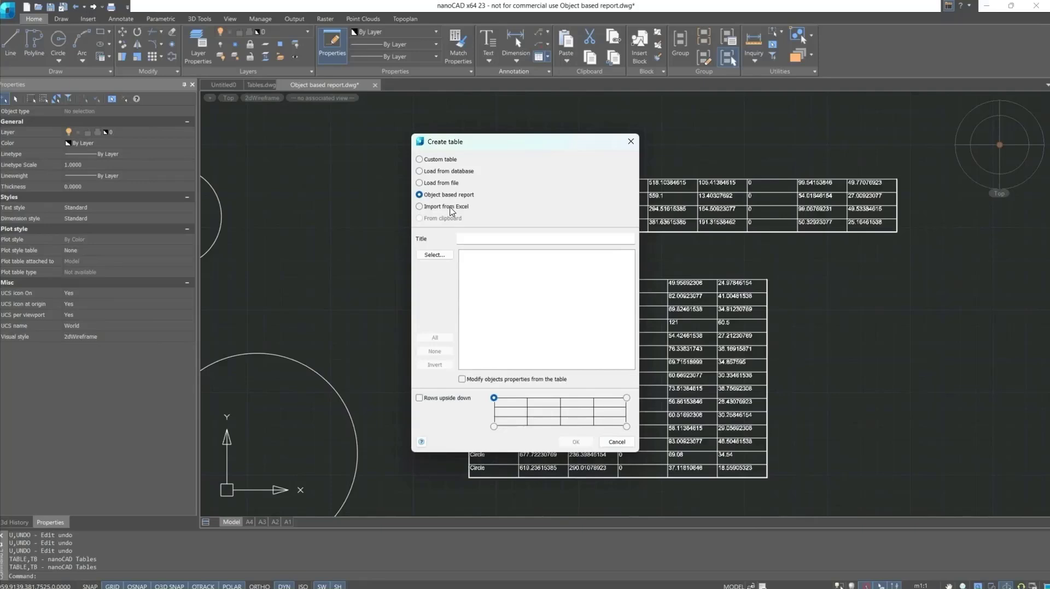
Choose Import from Excel as the table source and confirm it.
click(420, 207)
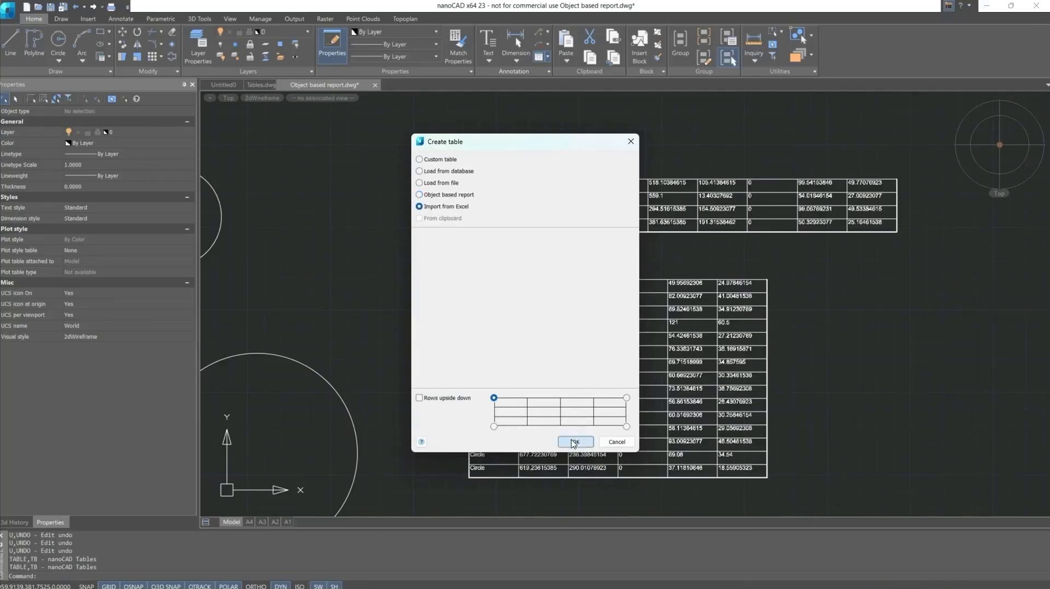
click(575, 442)
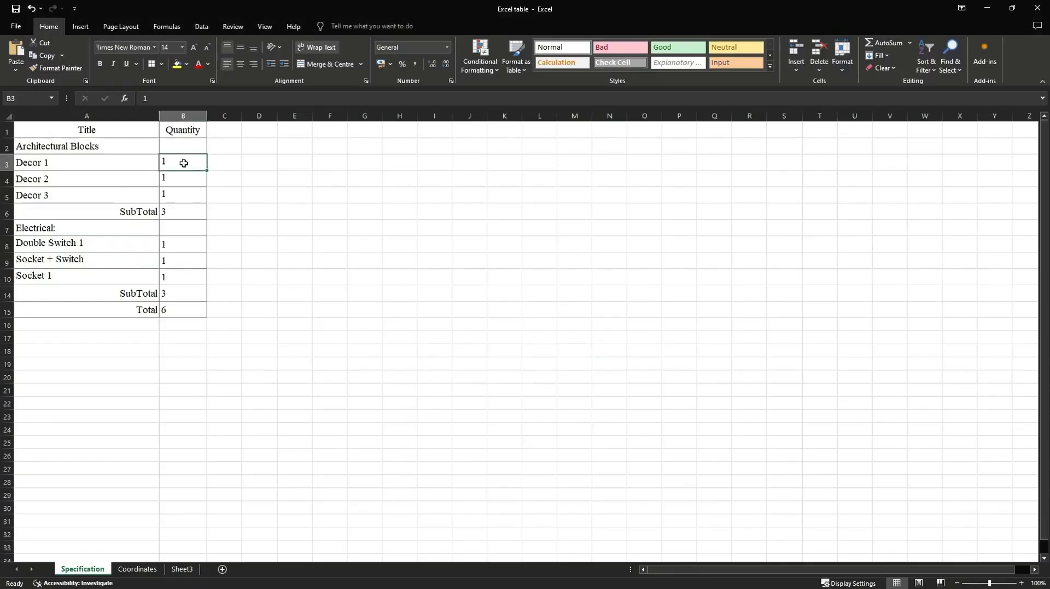
Set the Specification item quantities in Excel to 10000.
text(10000)
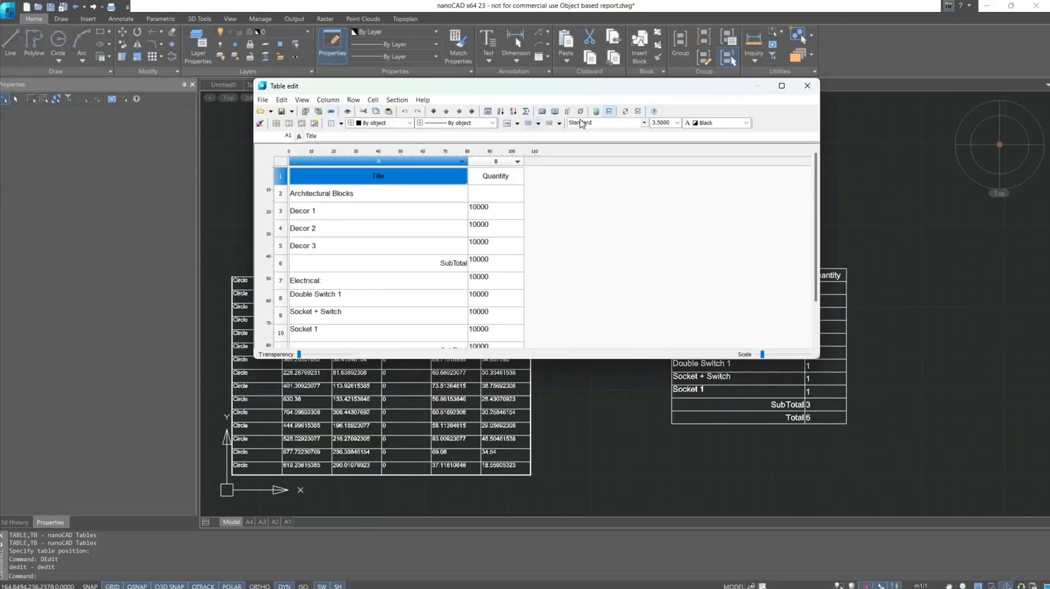
click(807, 85)
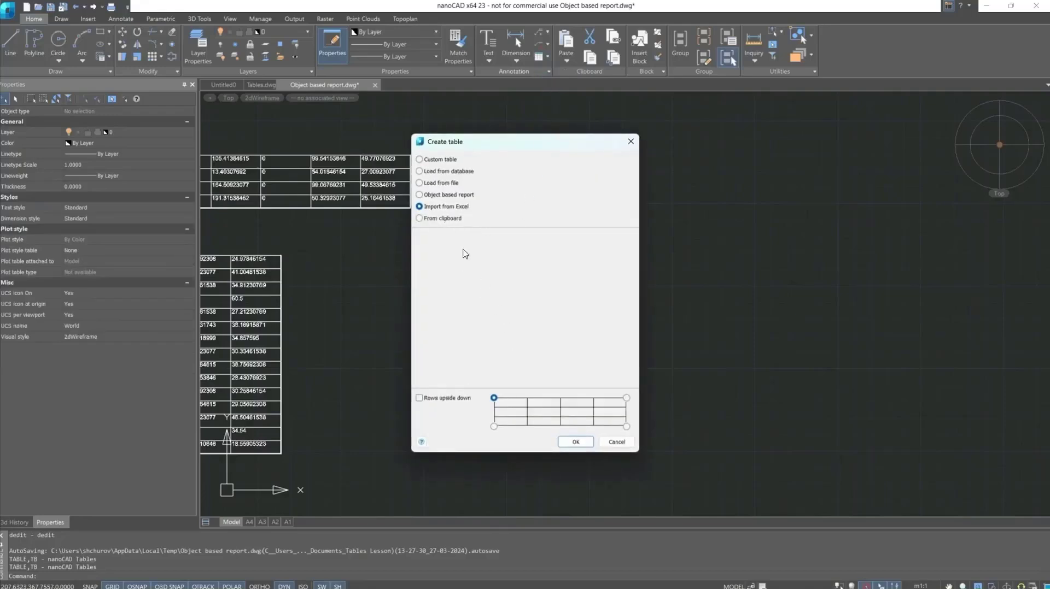
Confirm the clipboard as the source for the Specification table with Cost column.
click(574, 441)
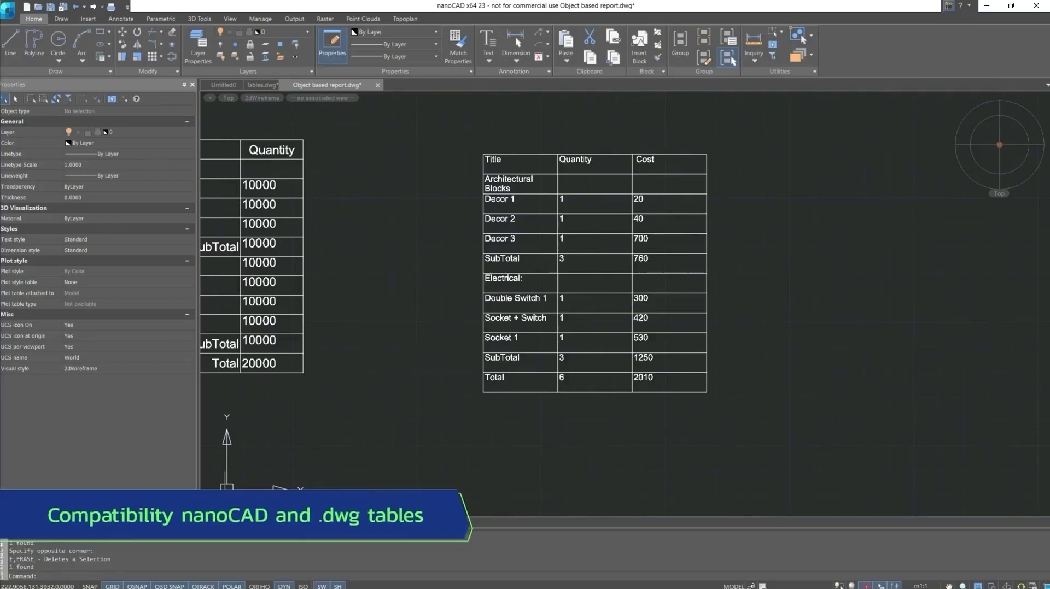
Insert a DWG-format table from the Annotate tools with 6 columns and 10 data rows.
click(120, 19)
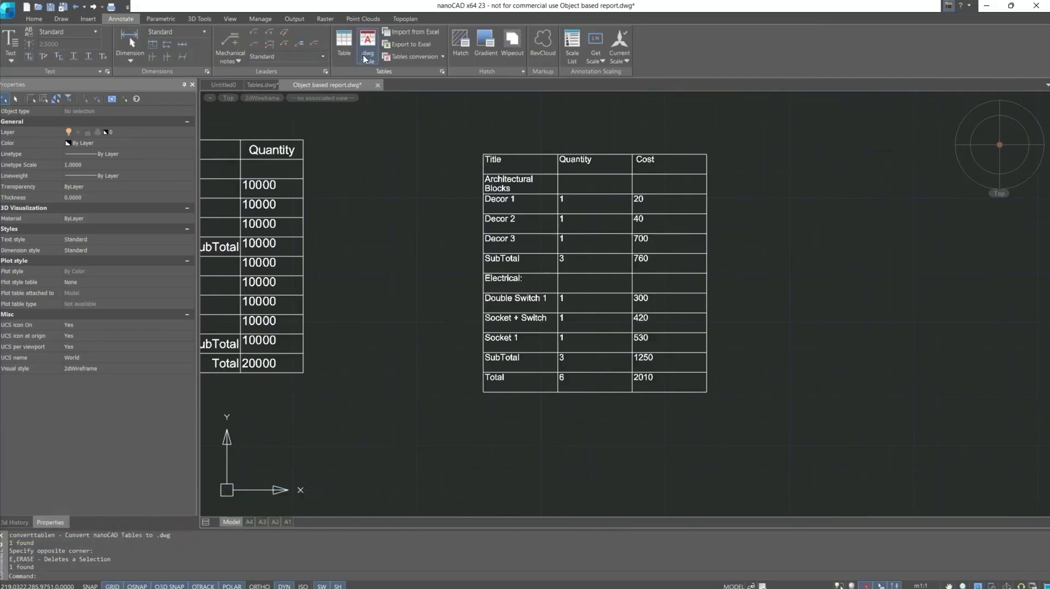
click(343, 44)
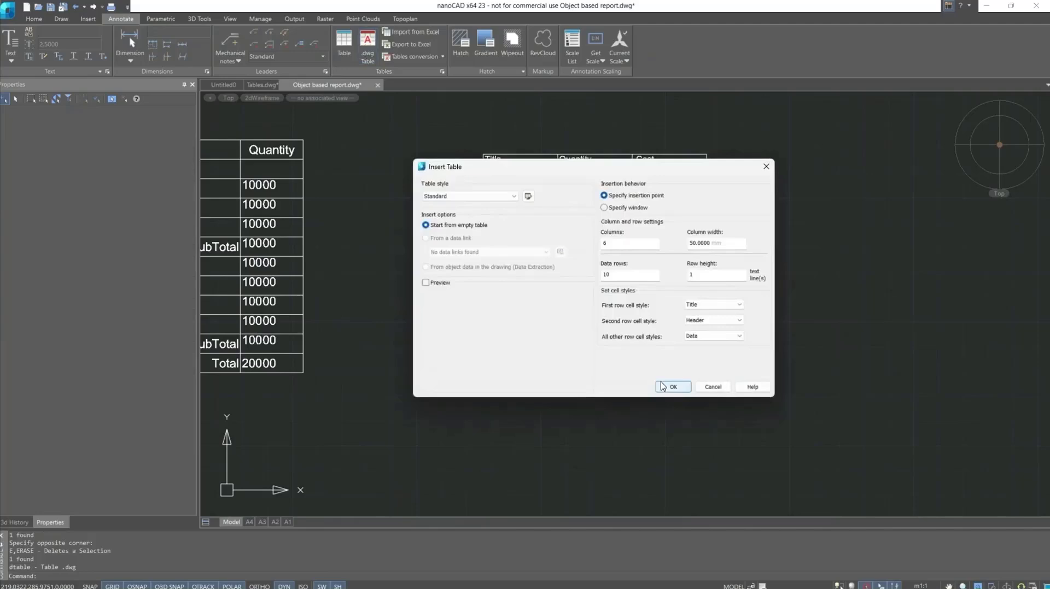
click(673, 386)
text(DWG TABLE)
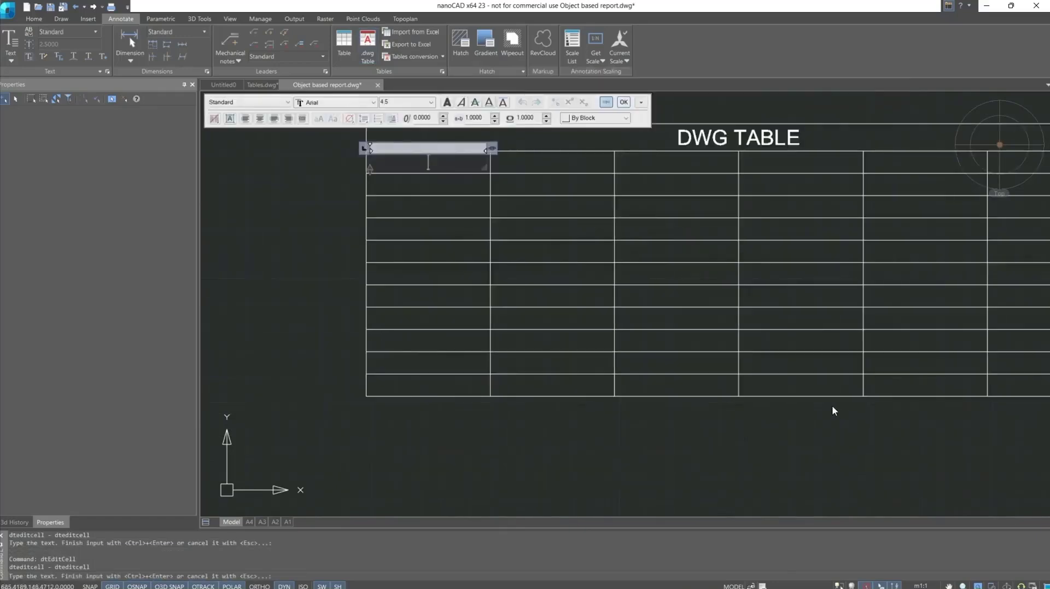
Select a column C cell of the DWG TABLE and run .dwg Table to nanoCAD, reporting one table found.
key(Escape)
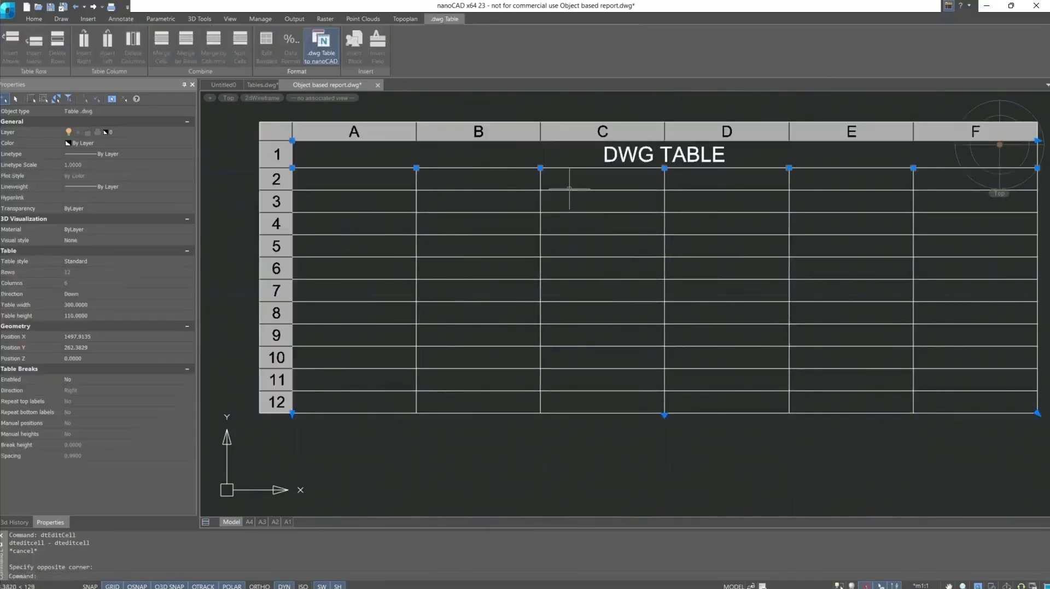
click(120, 18)
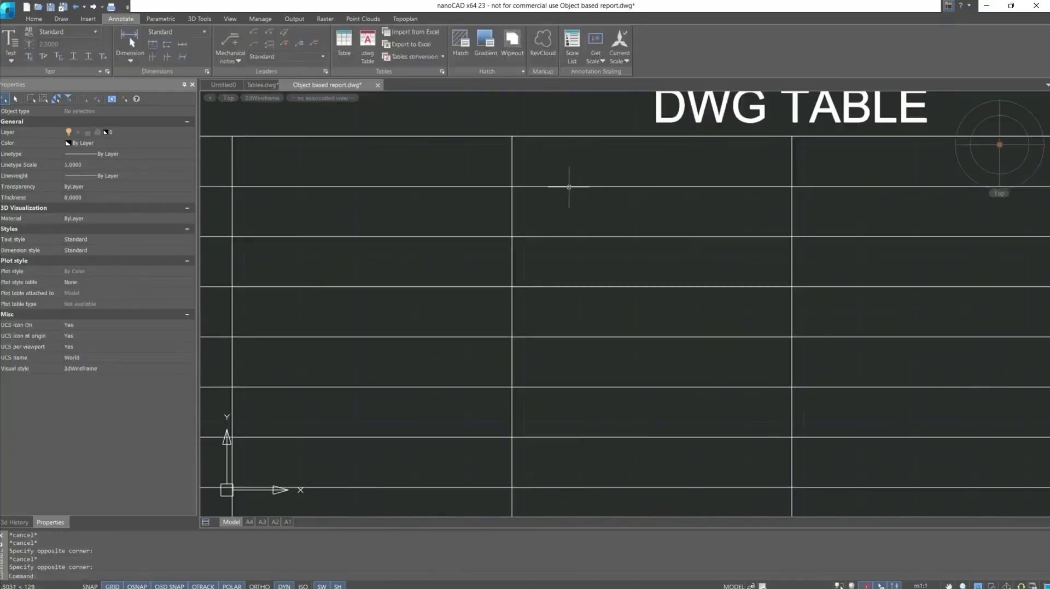
click(624, 203)
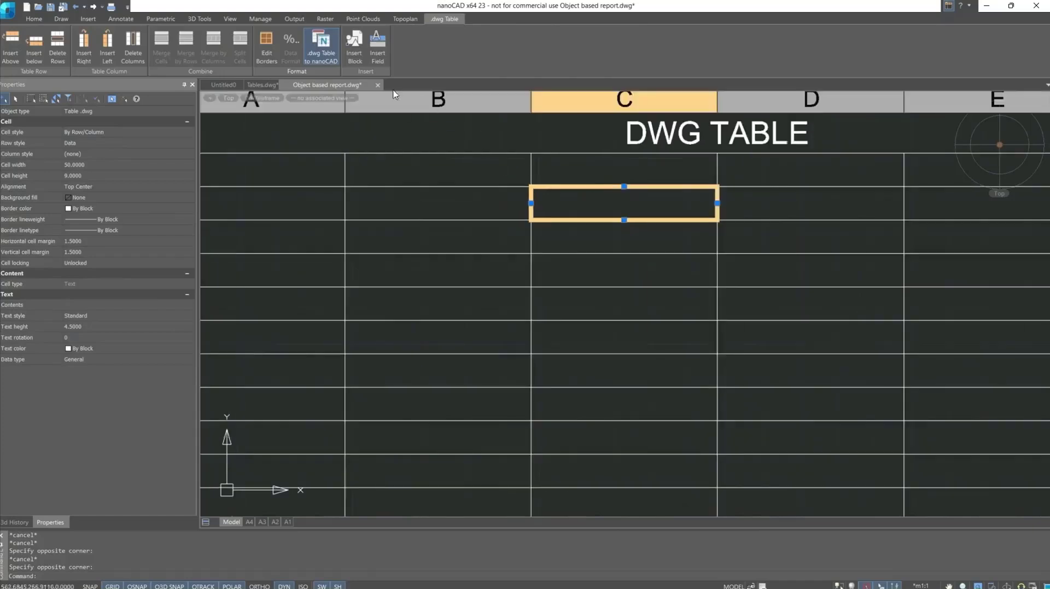
mouse_move(353, 45)
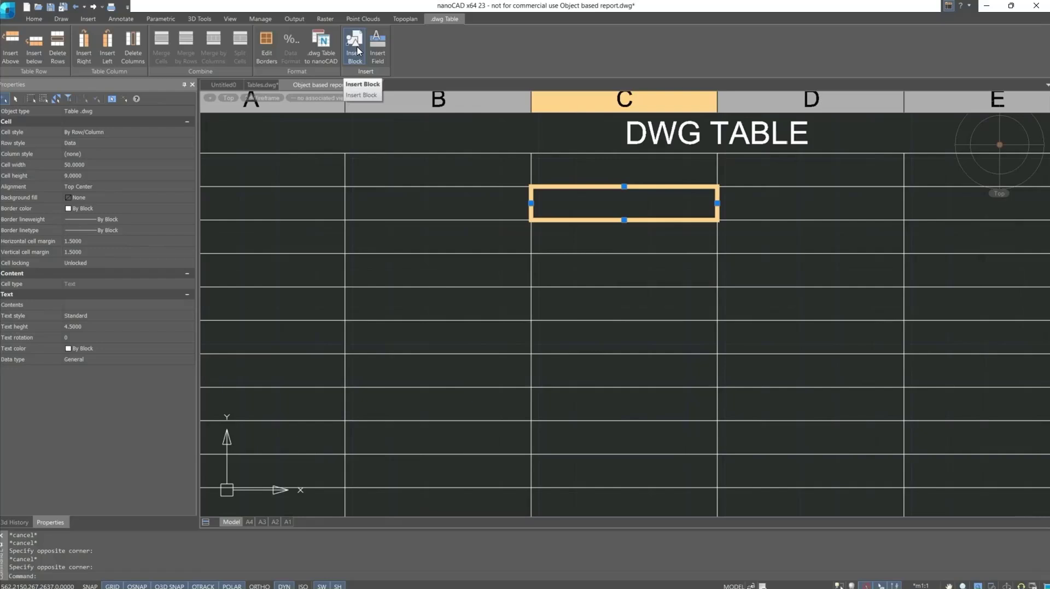
mouse_move(377, 47)
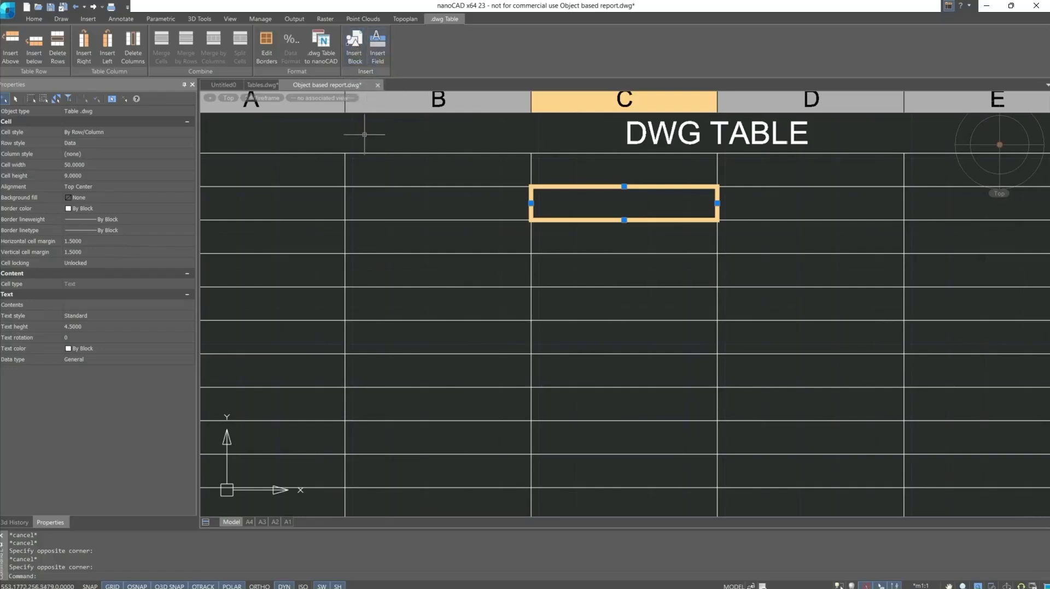
mouse_move(322, 47)
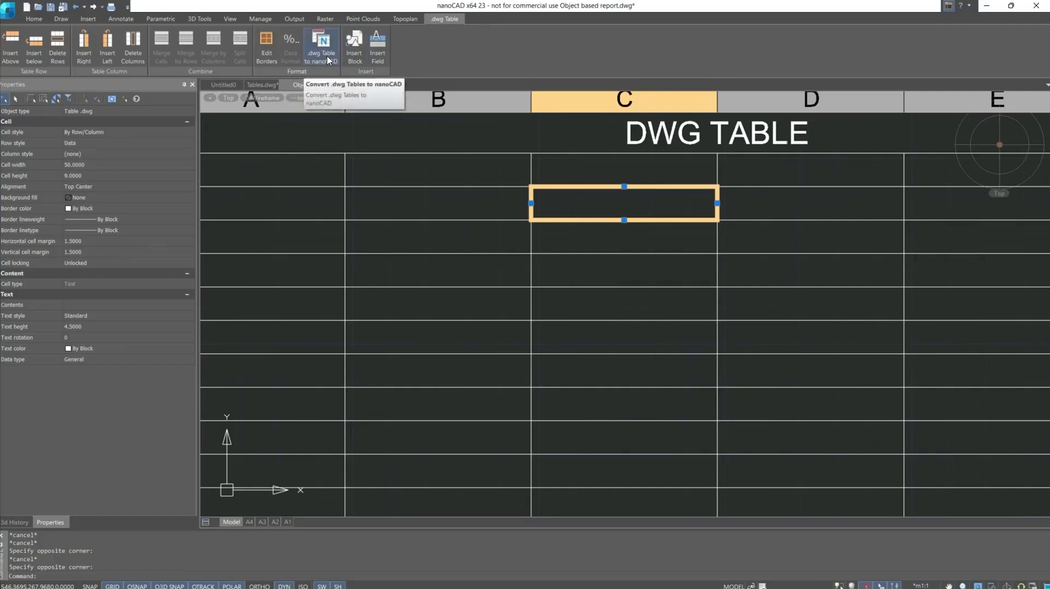
click(321, 41)
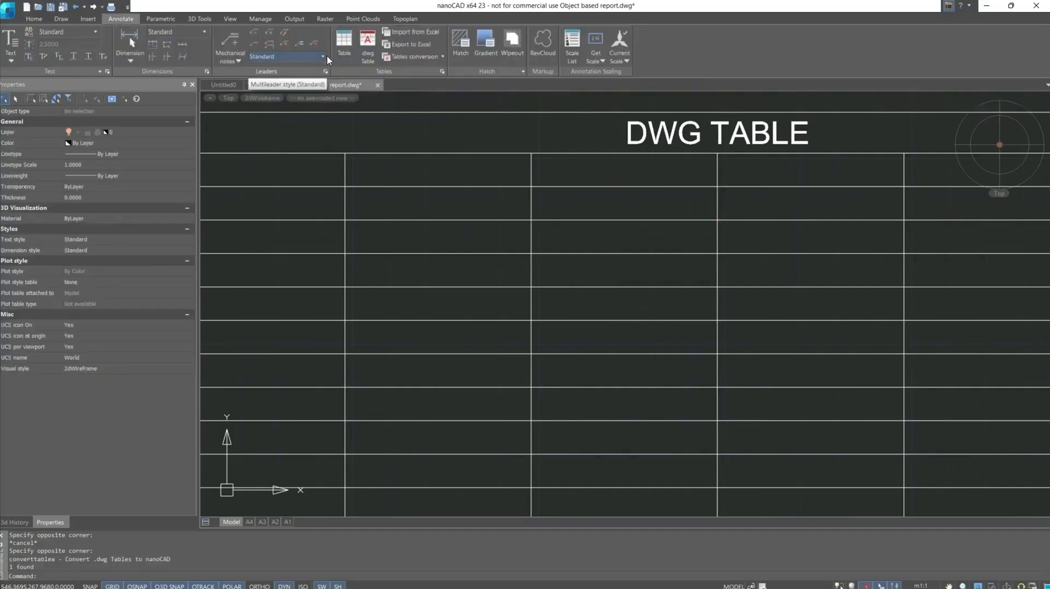